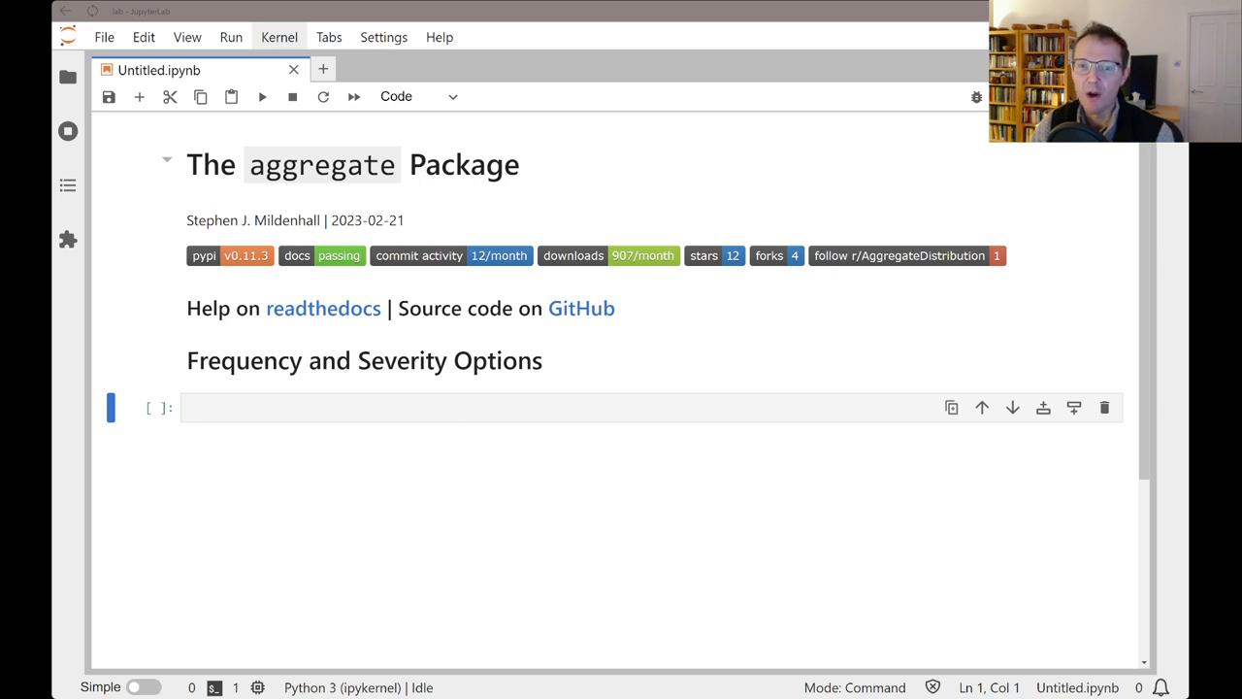
- Import build and qd from aggregate, then run 'build' to show its settings and help
left_click(334, 407)
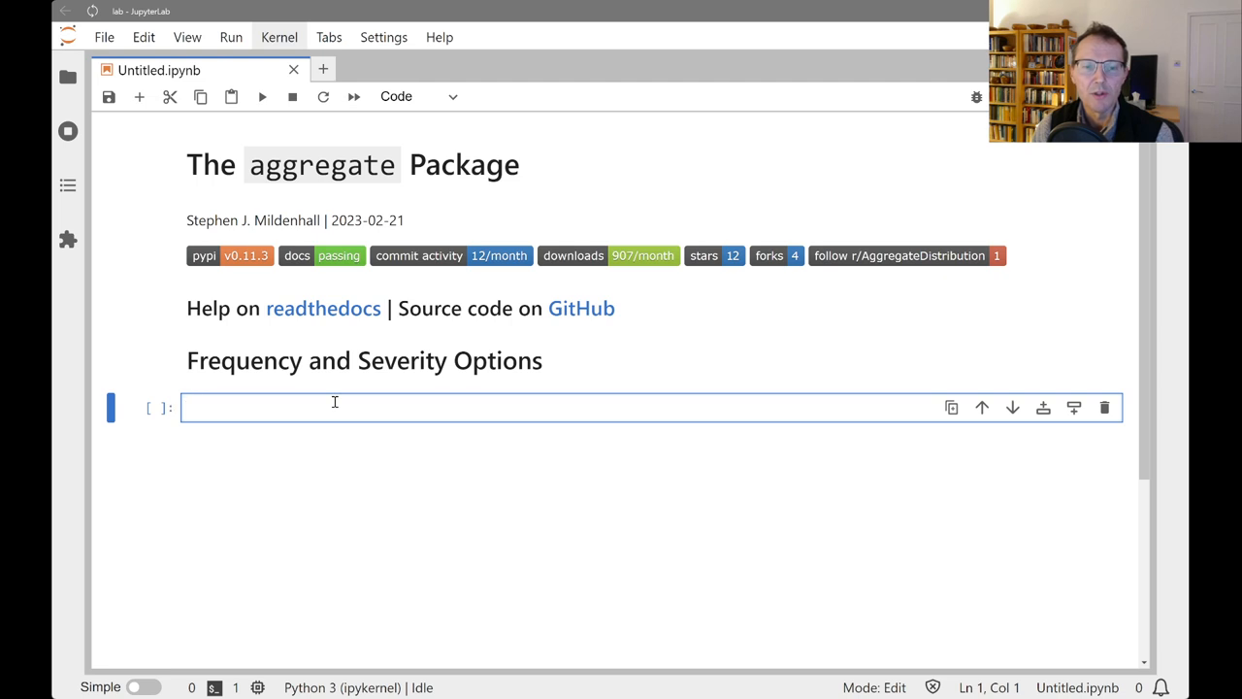
type("from aggregate import build, qd")
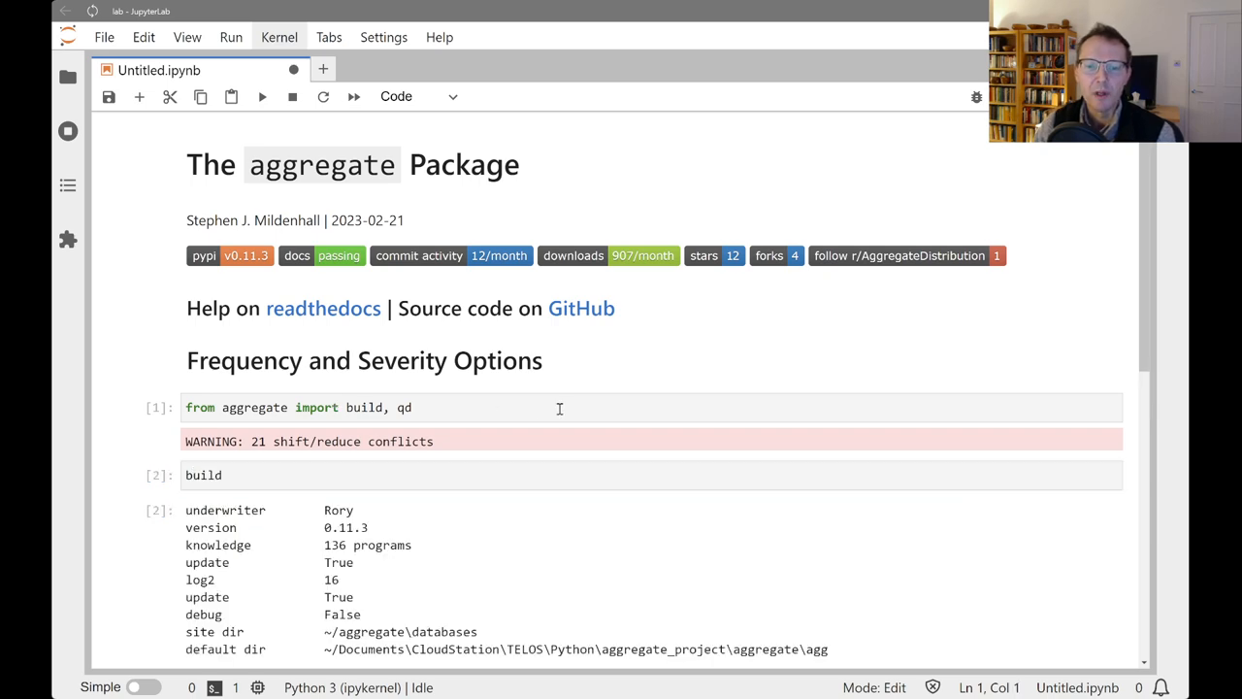
scroll("down", 3)
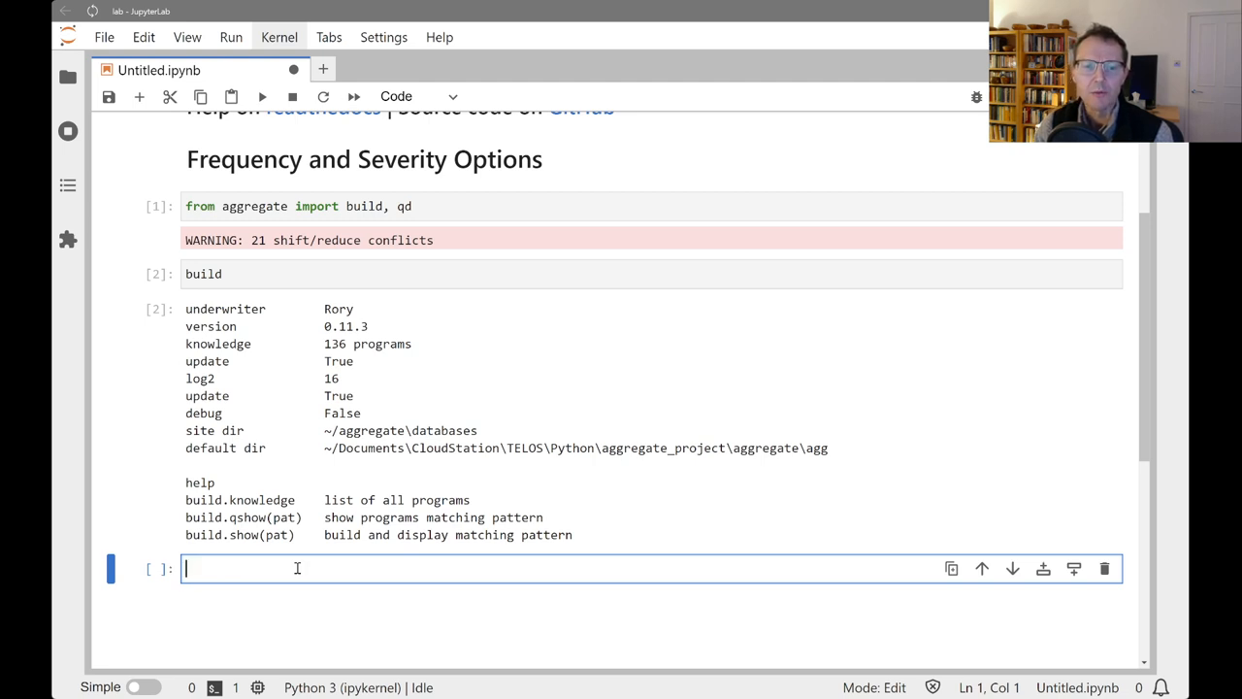
- Run build.qshow('Freq') to list the fourteen Freq programs, Fixed through Beta
type("build.qshow('Freq")
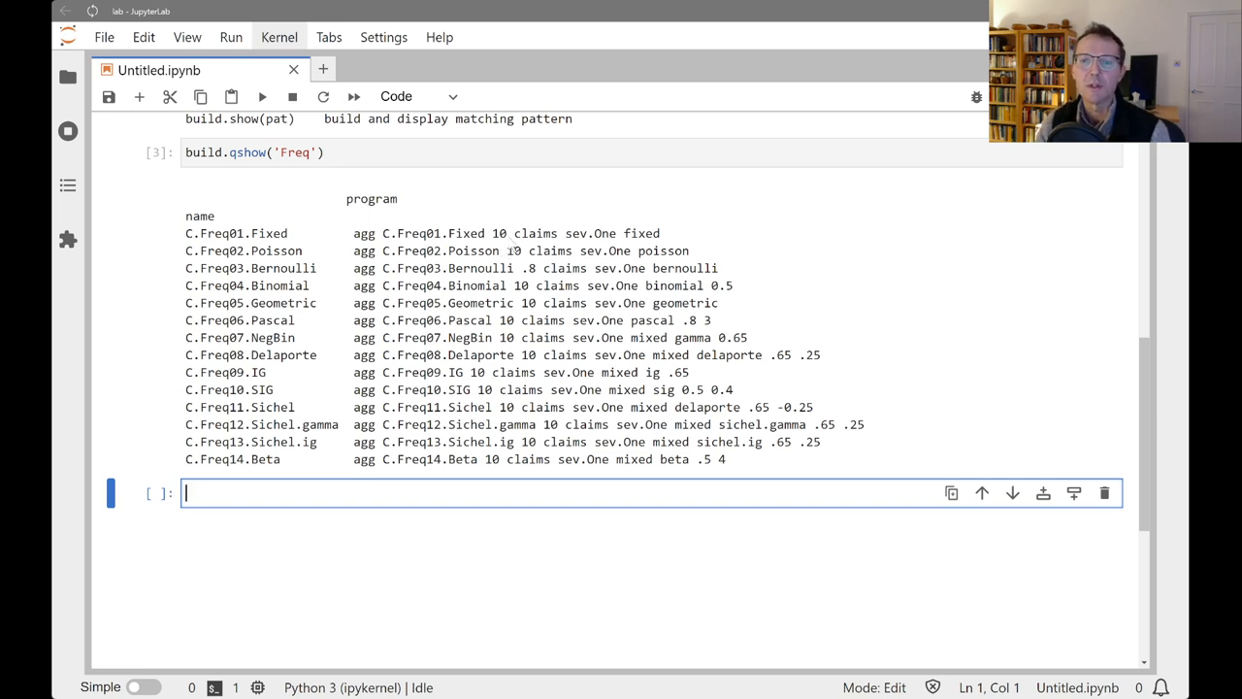
mouse_move(464, 272)
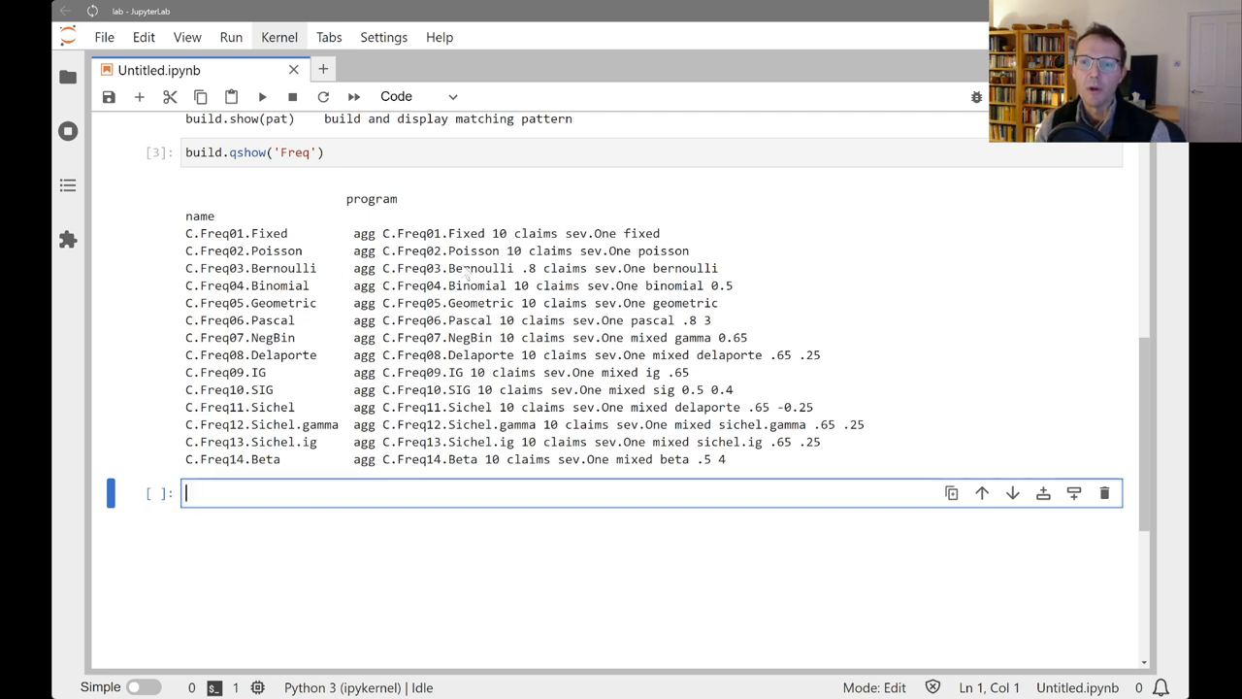
double_click(664, 251)
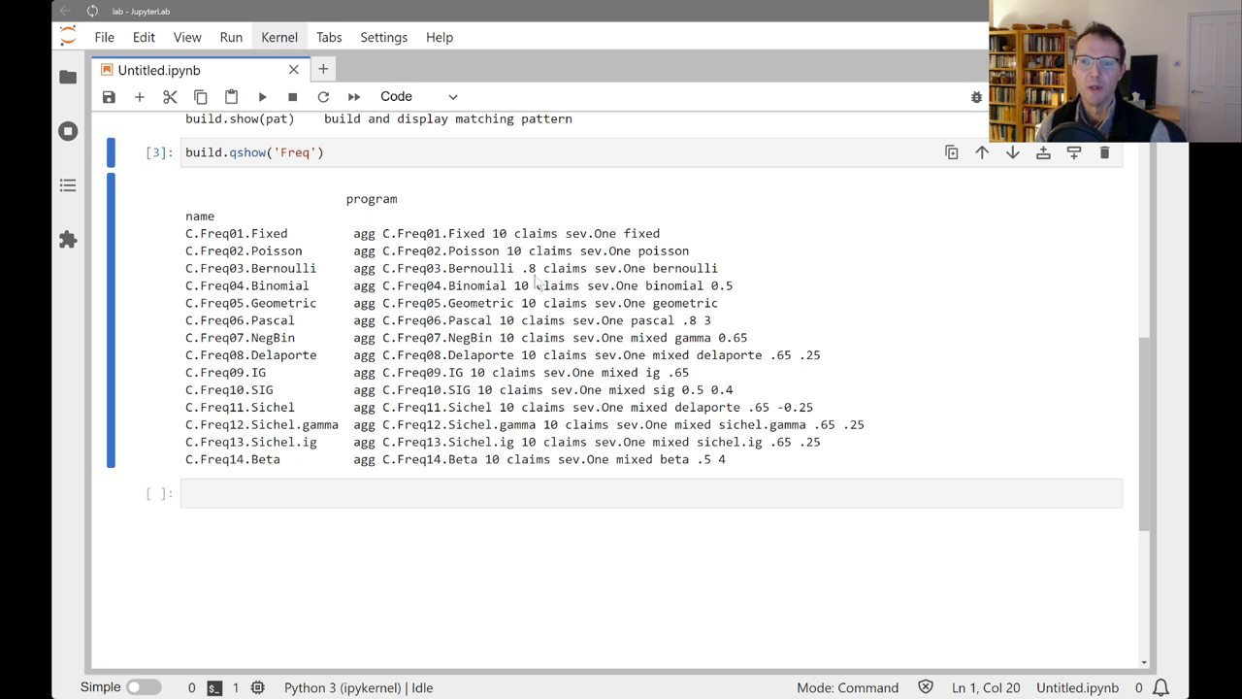
mouse_move(311, 302)
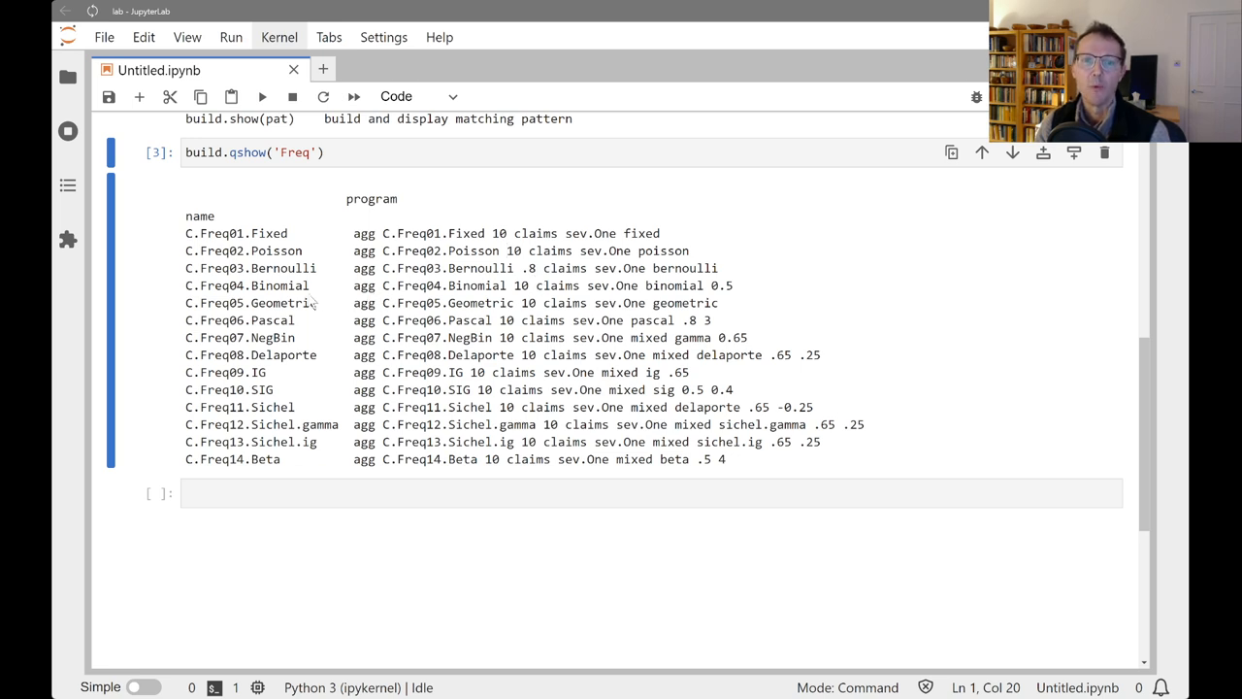
mouse_move(482, 311)
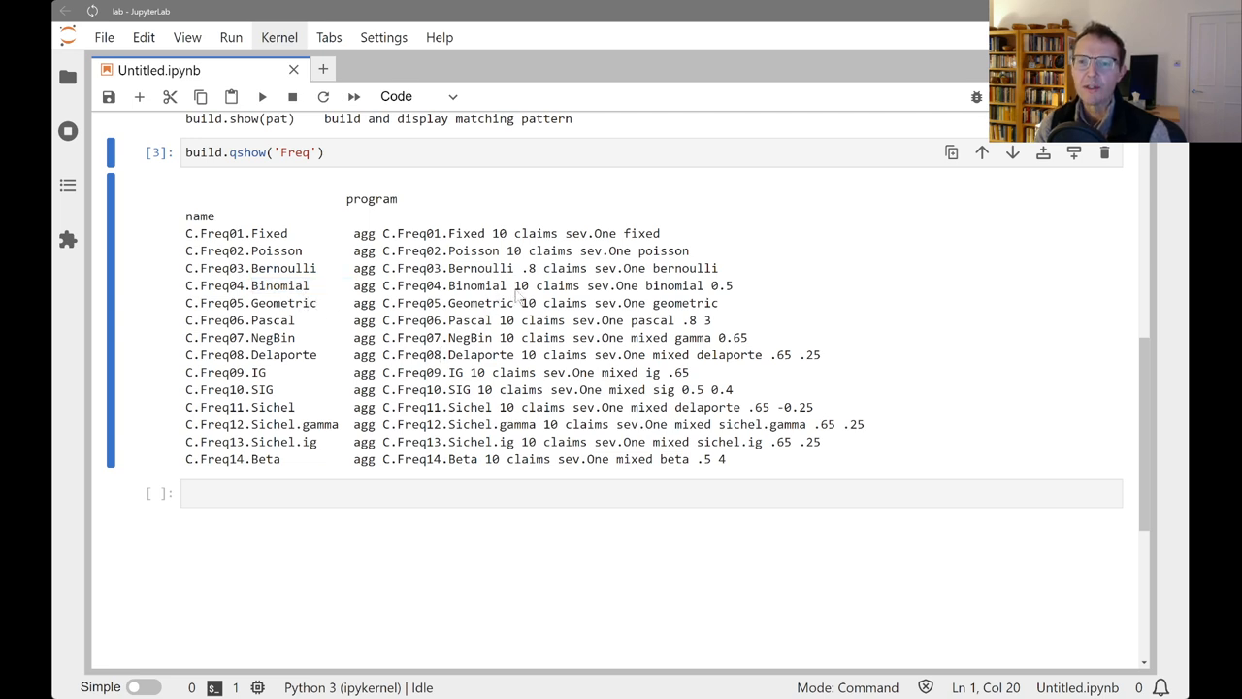
double_click(533, 285)
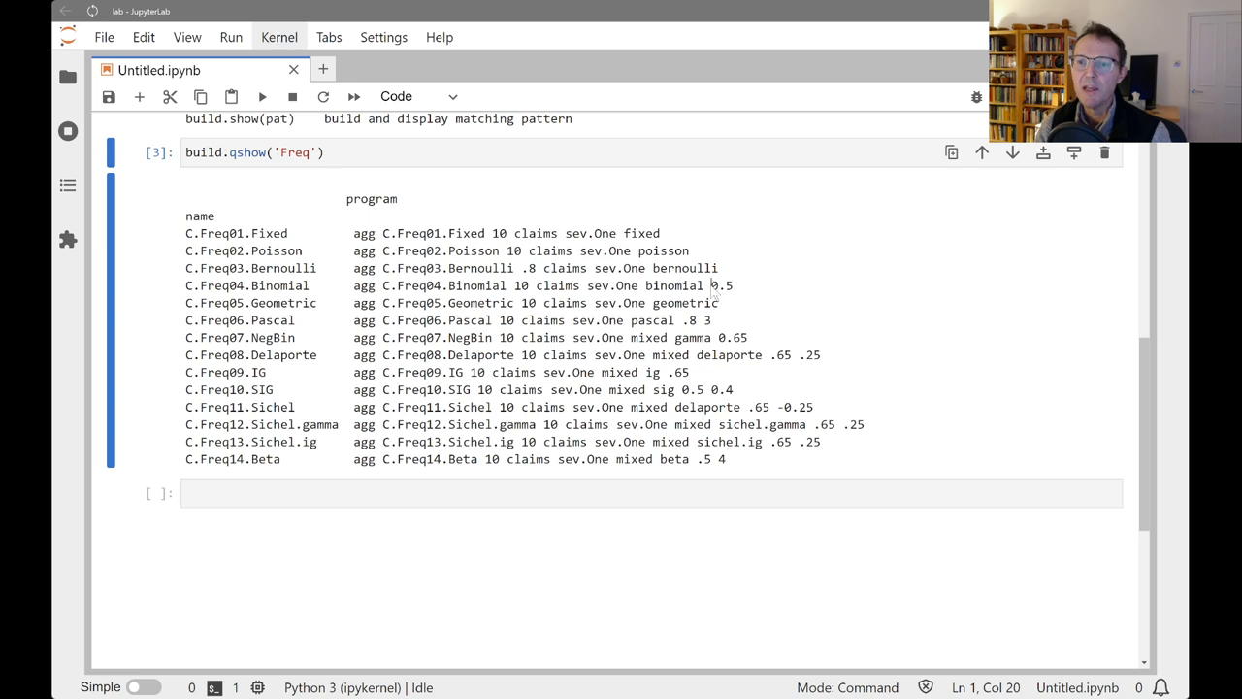
mouse_move(723, 308)
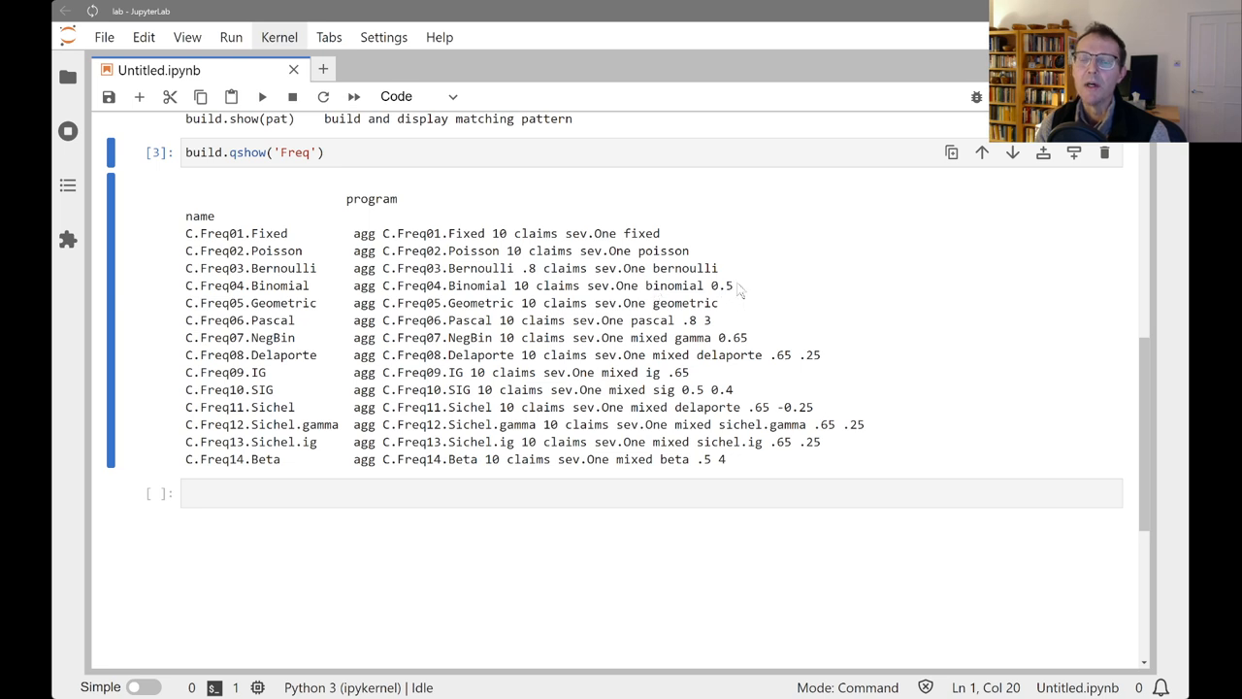
mouse_move(755, 294)
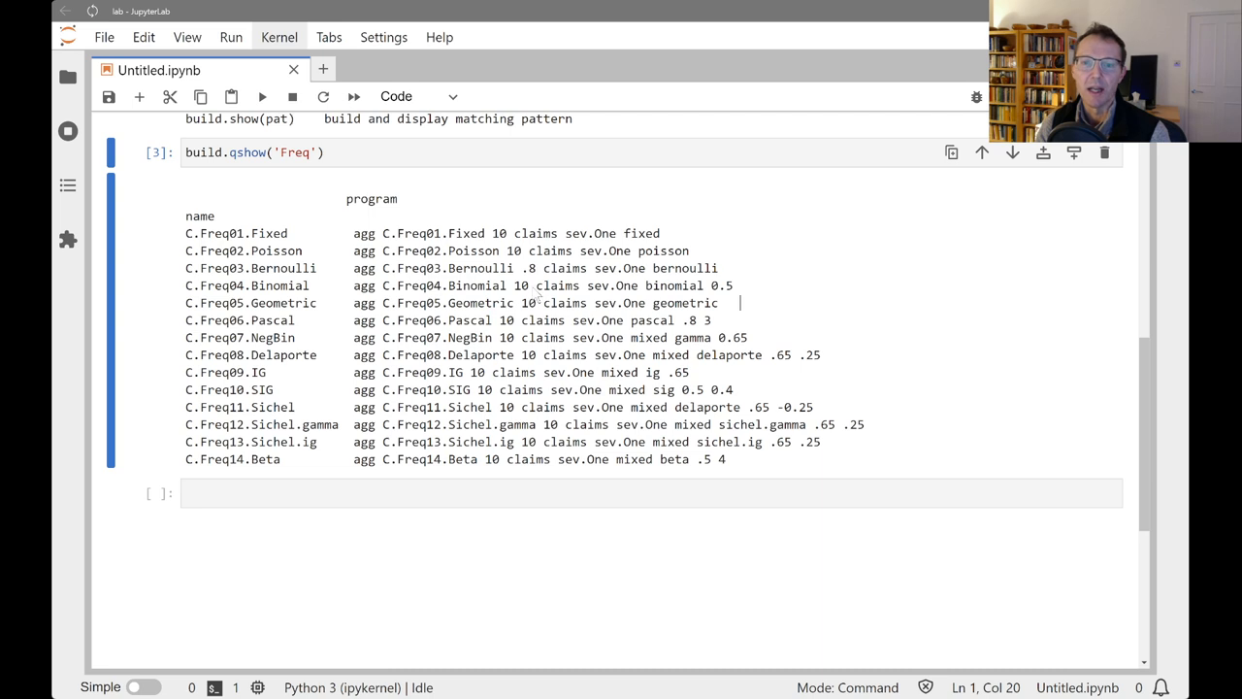
mouse_move(503, 317)
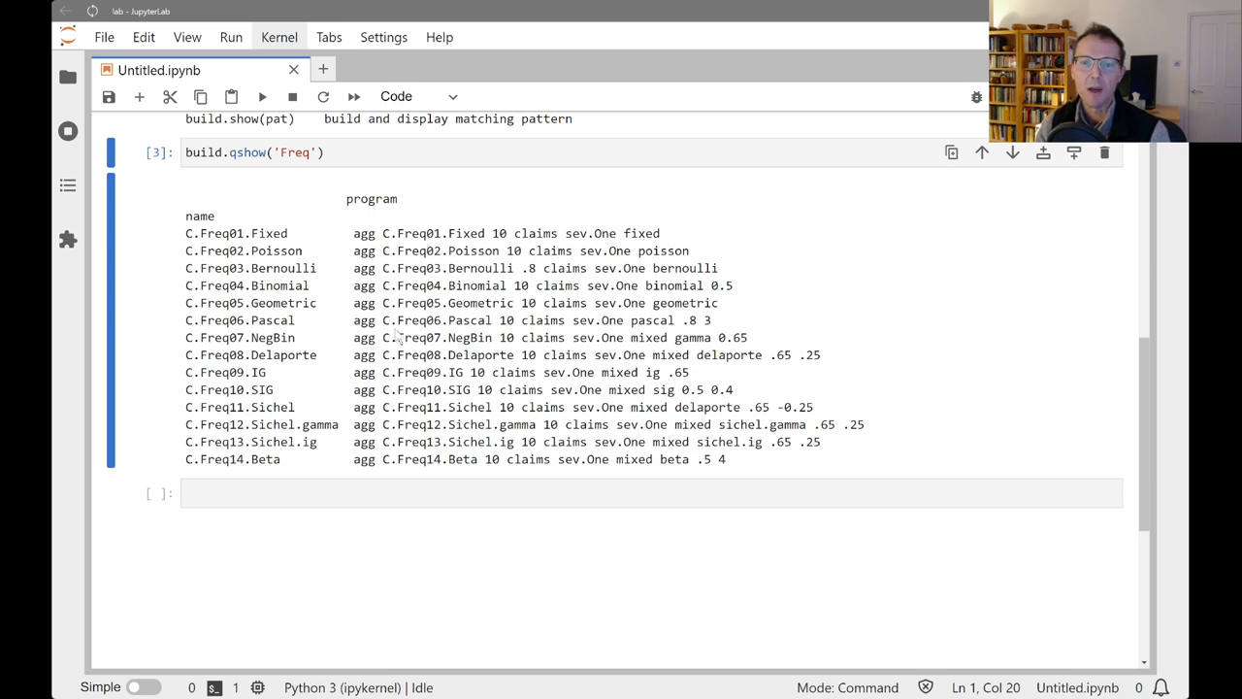
mouse_move(289, 357)
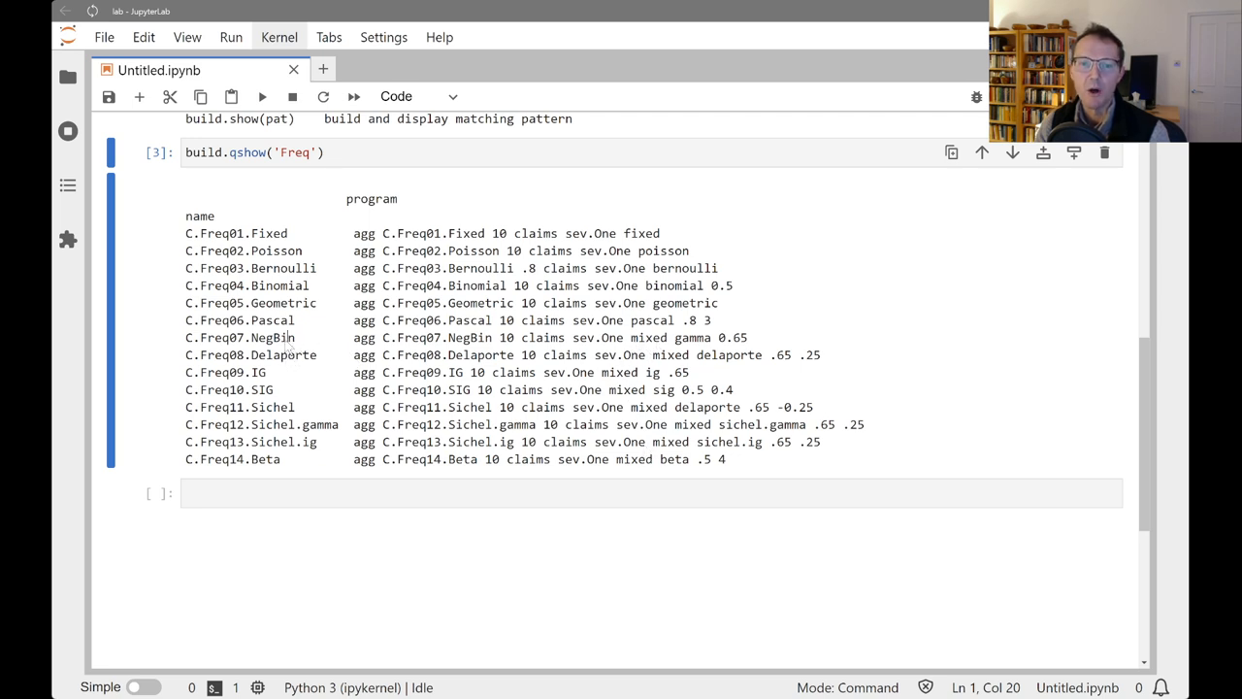
mouse_move(485, 359)
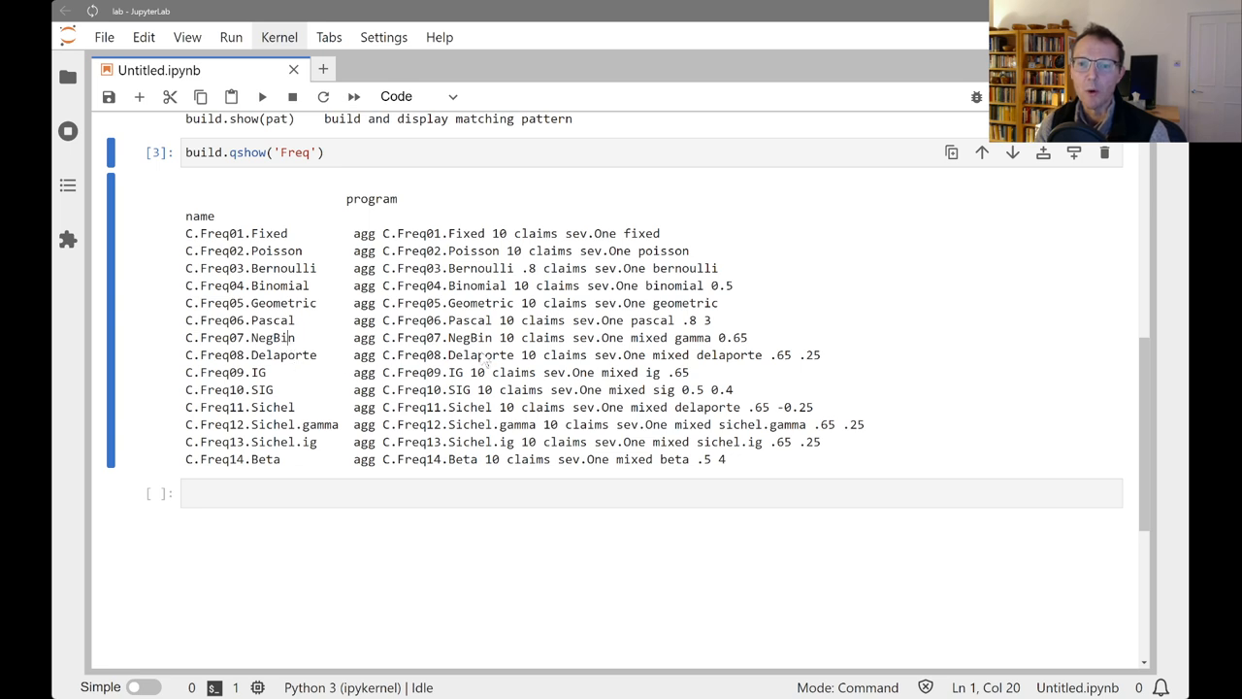
mouse_move(486, 359)
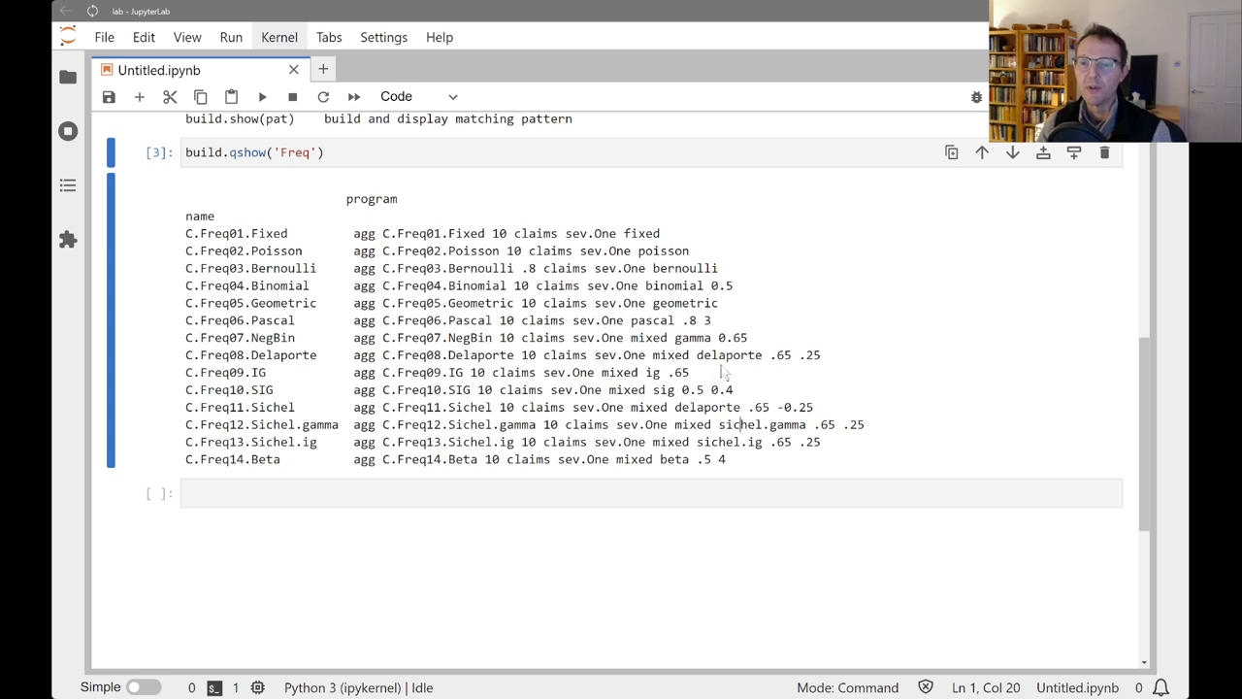
mouse_move(791, 367)
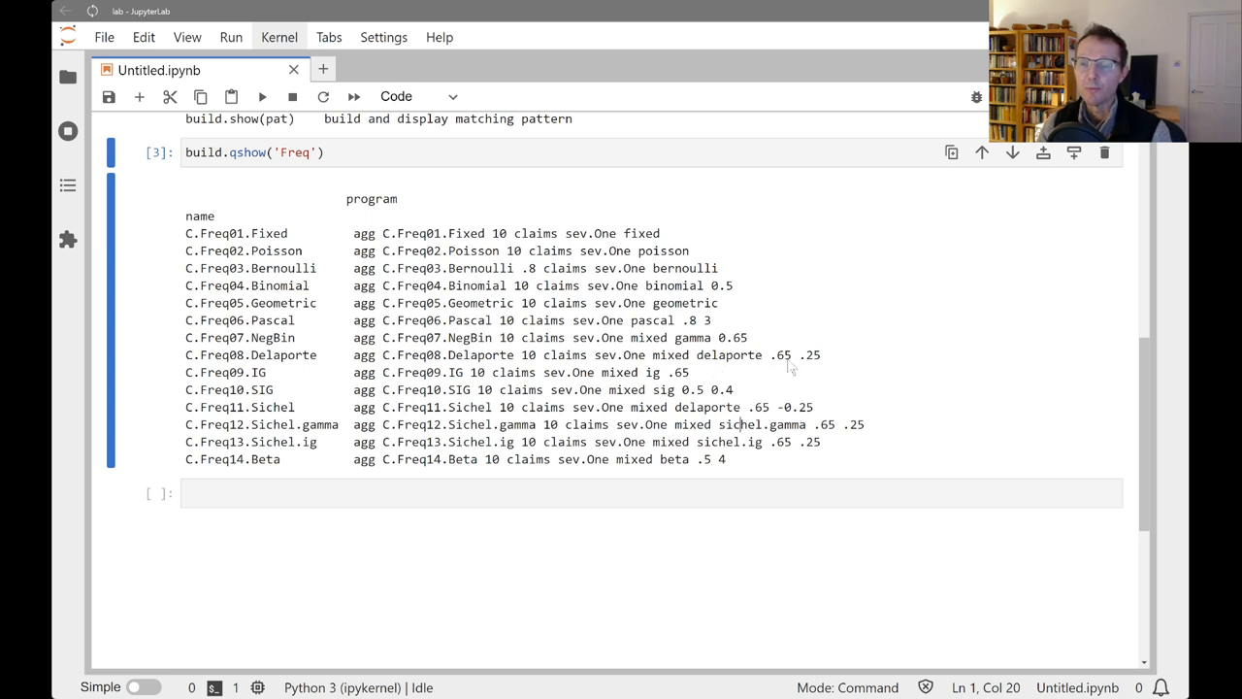
mouse_move(815, 378)
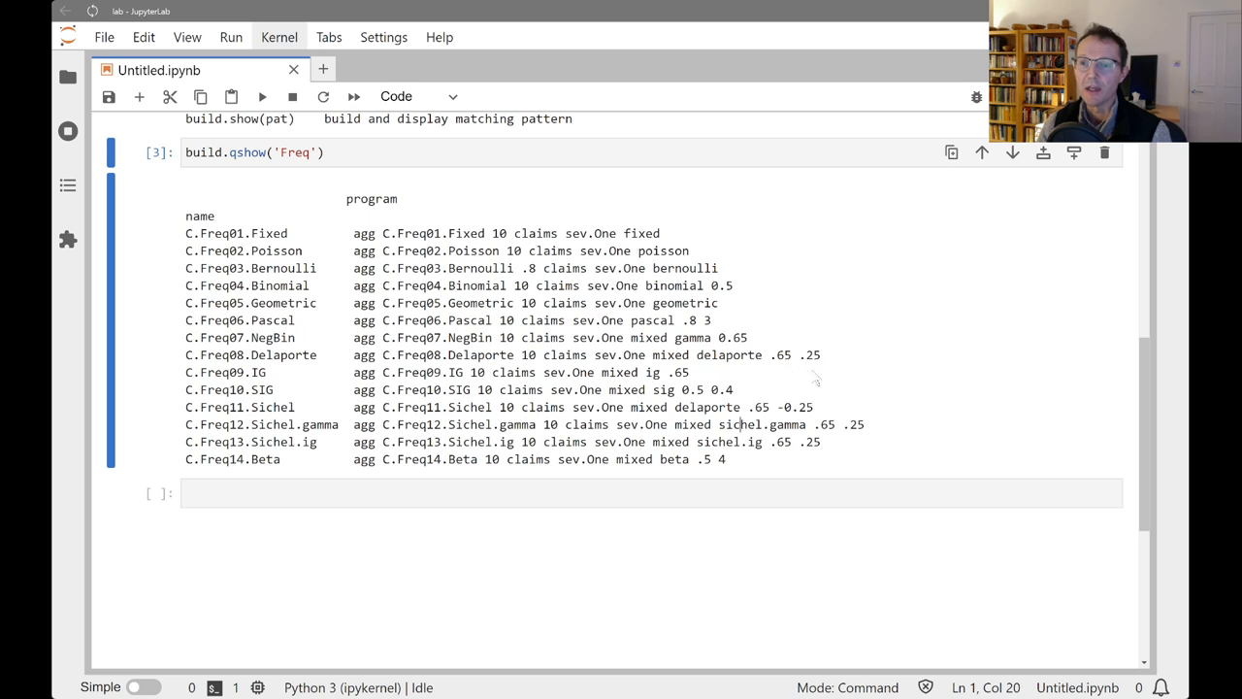
mouse_move(818, 373)
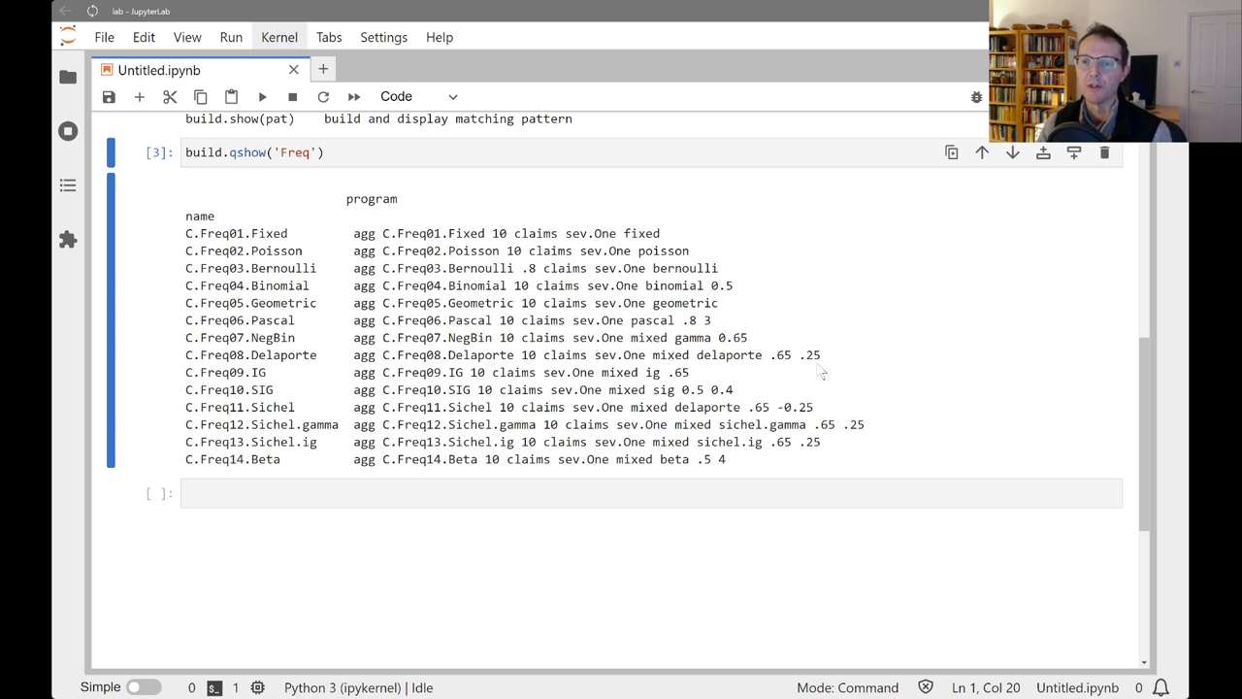
mouse_move(814, 374)
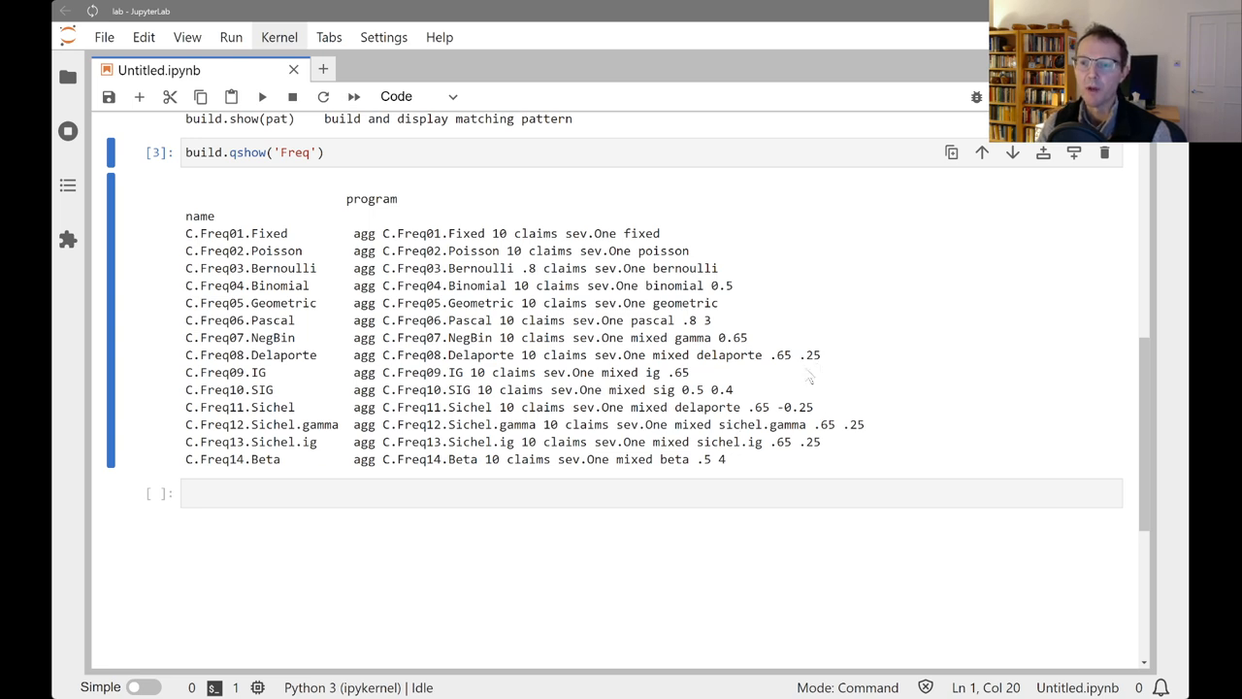
mouse_move(529, 364)
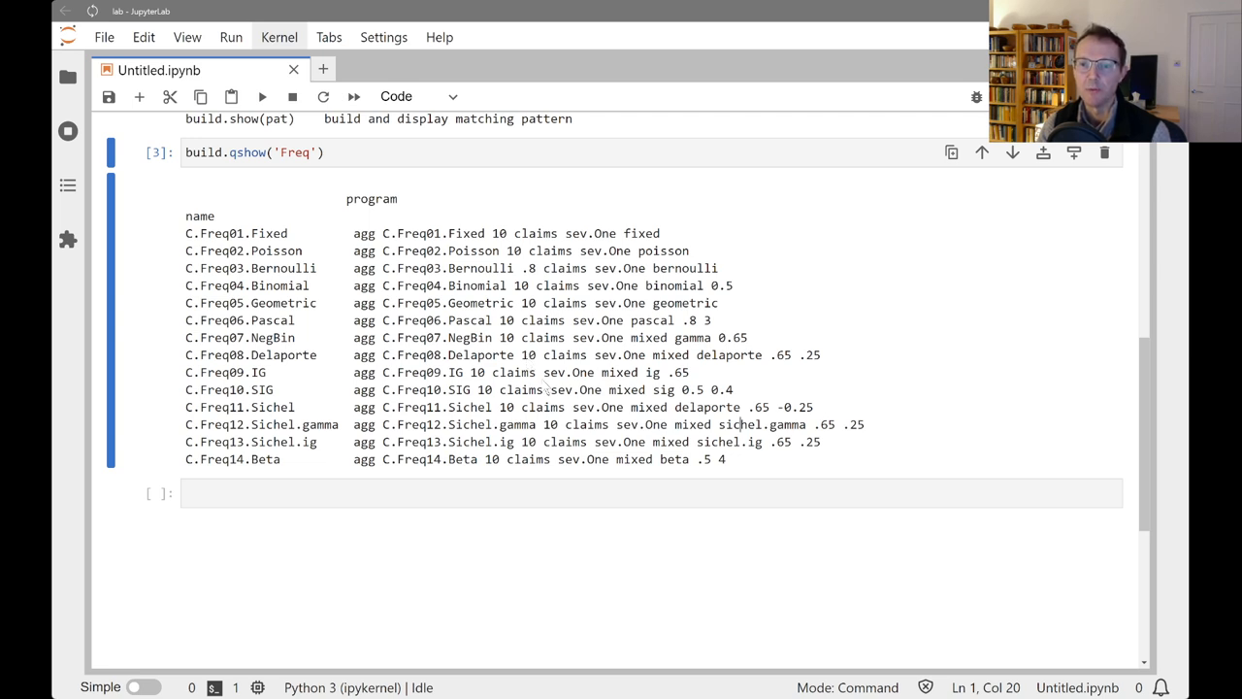
mouse_move(610, 390)
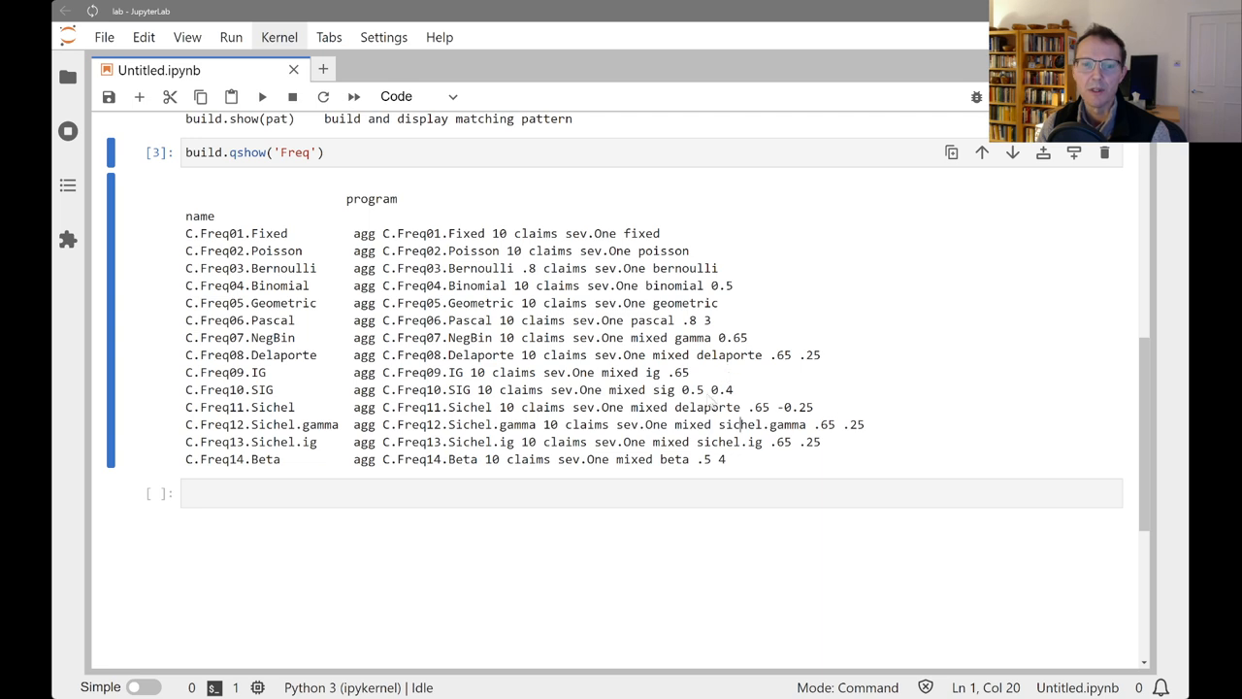
mouse_move(490, 456)
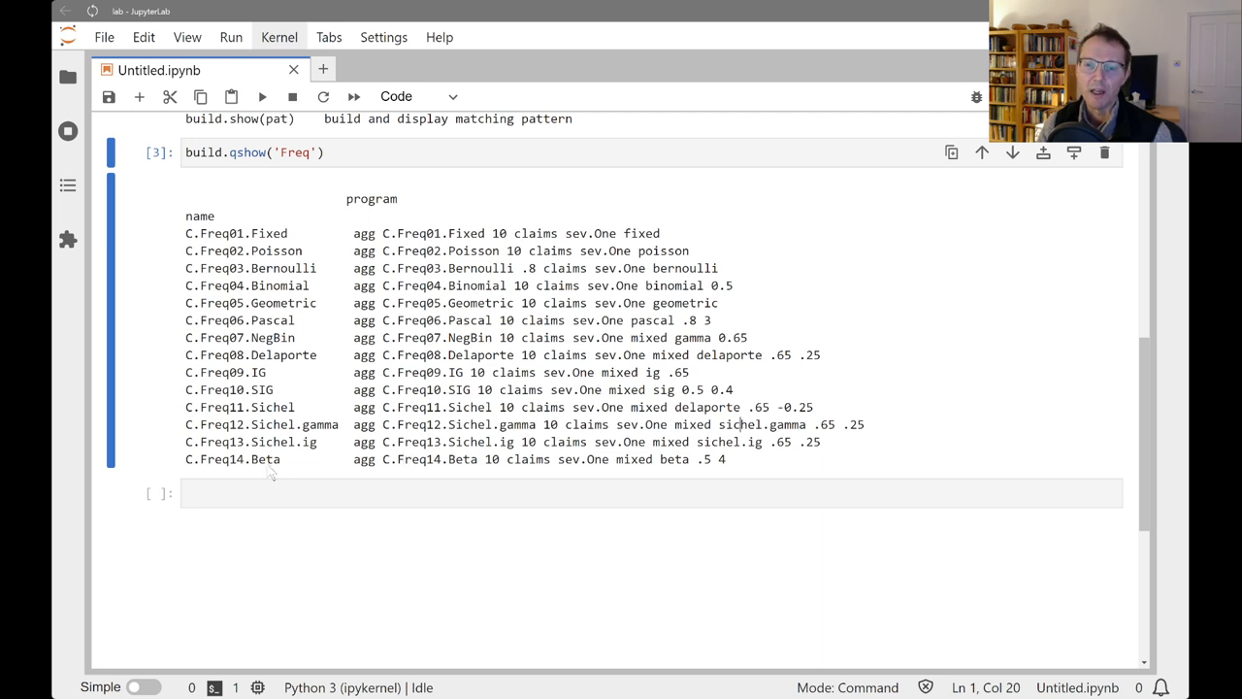
mouse_move(655, 478)
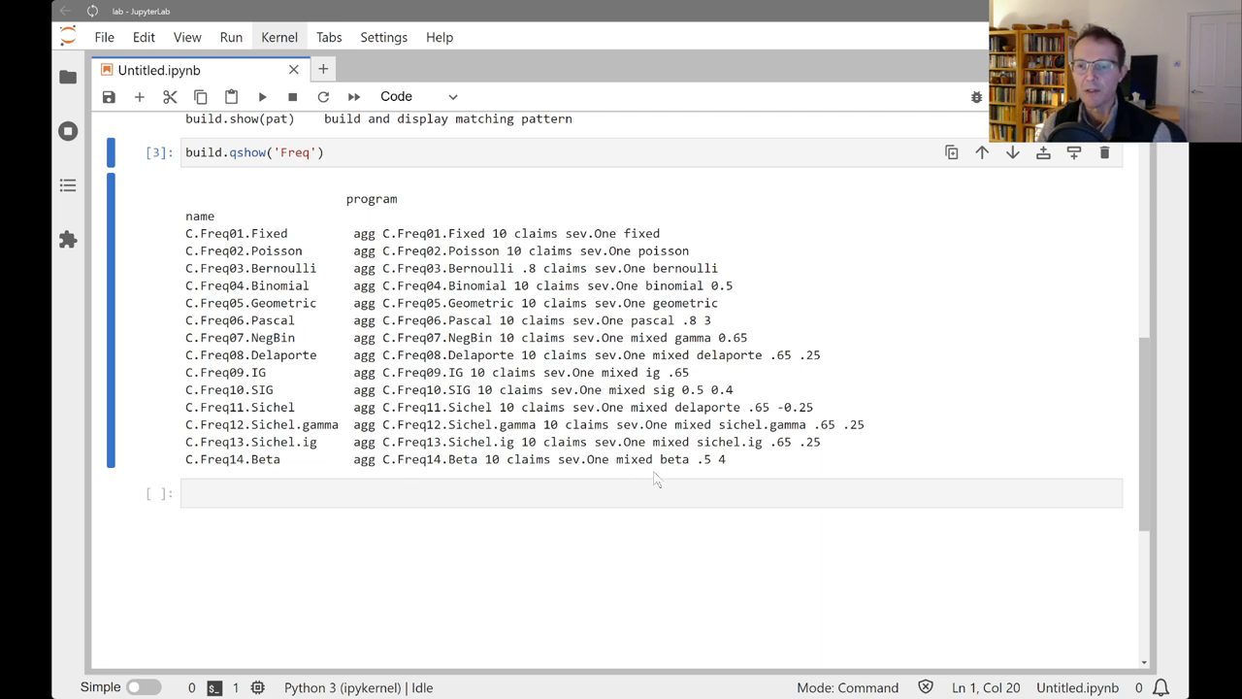
mouse_move(674, 475)
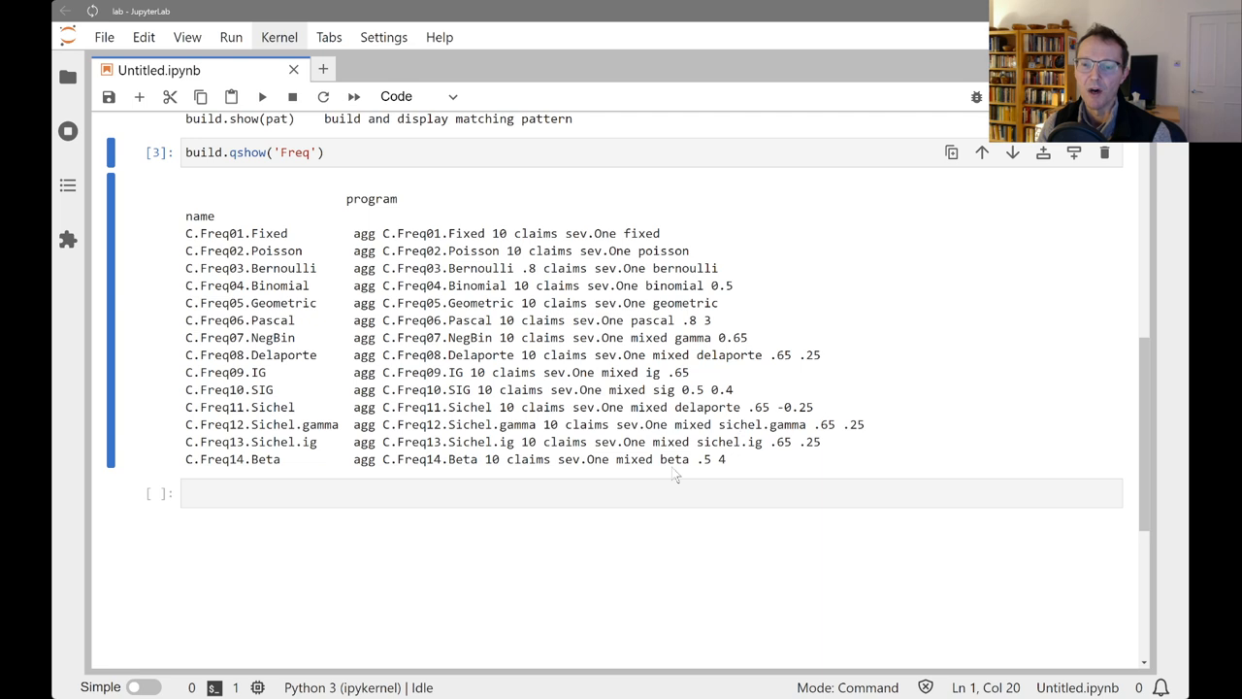
mouse_move(706, 482)
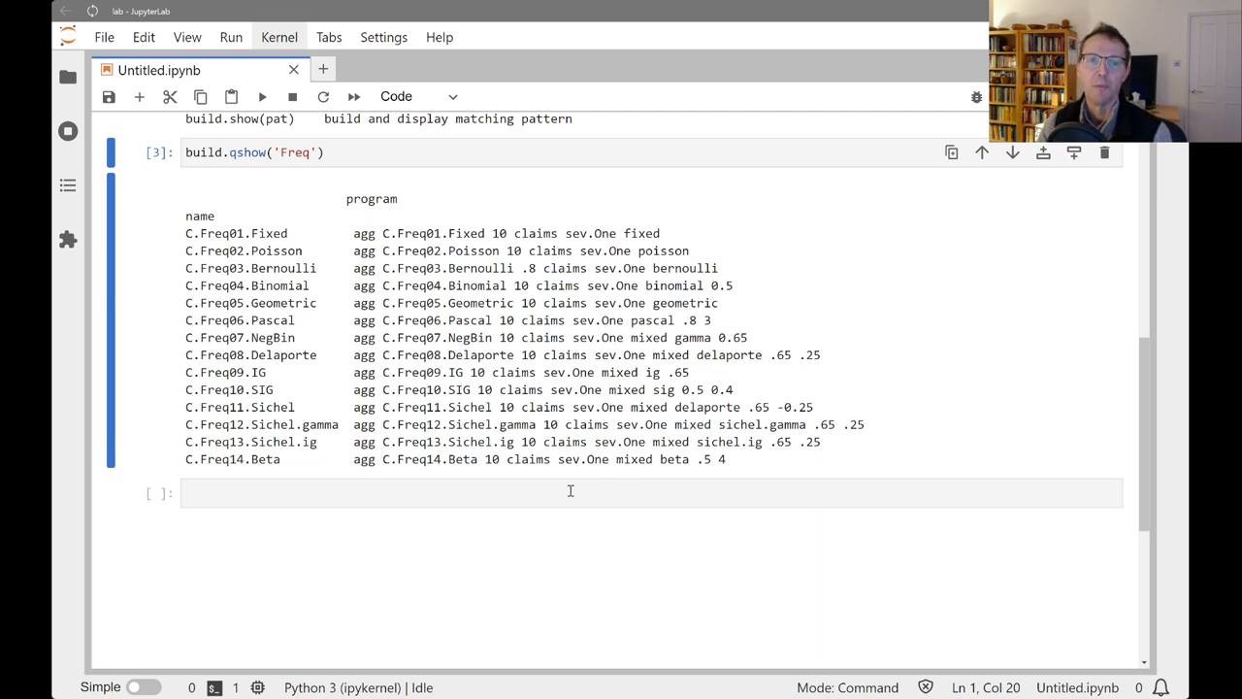
- Scroll through the build.show('Freq') output to the Fixed and Poisson examples
left_click(571, 493)
type("build.show('Freq')")
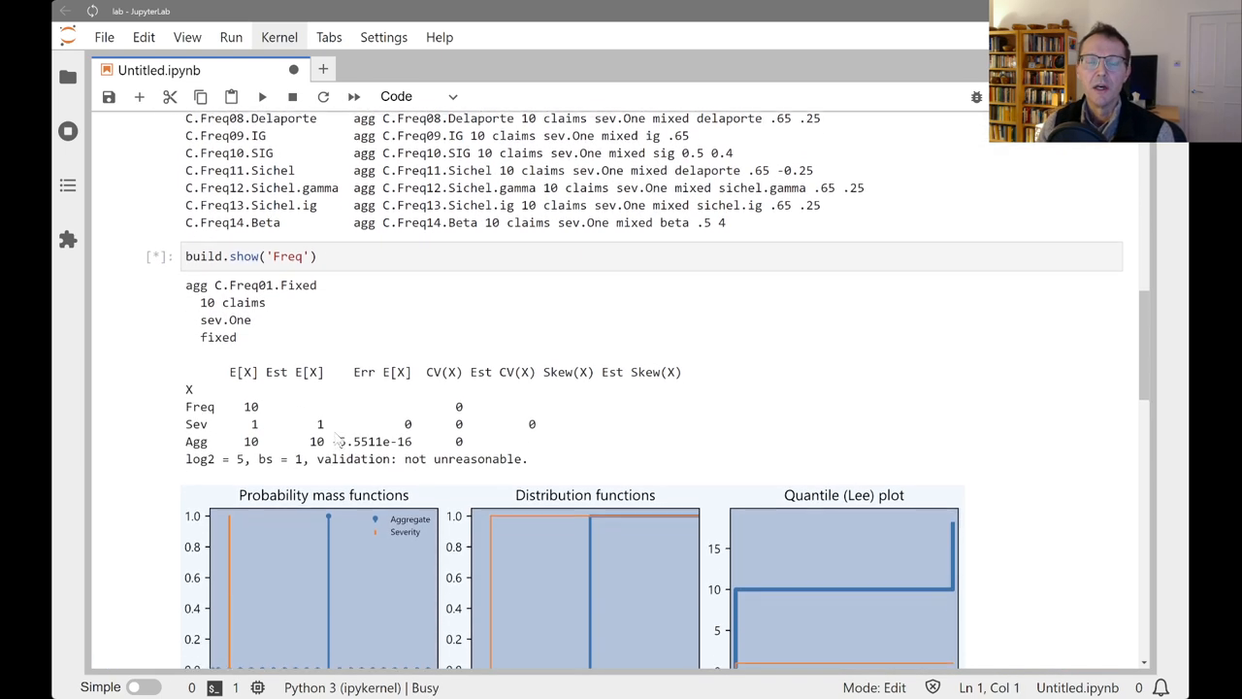
scroll("down", 3)
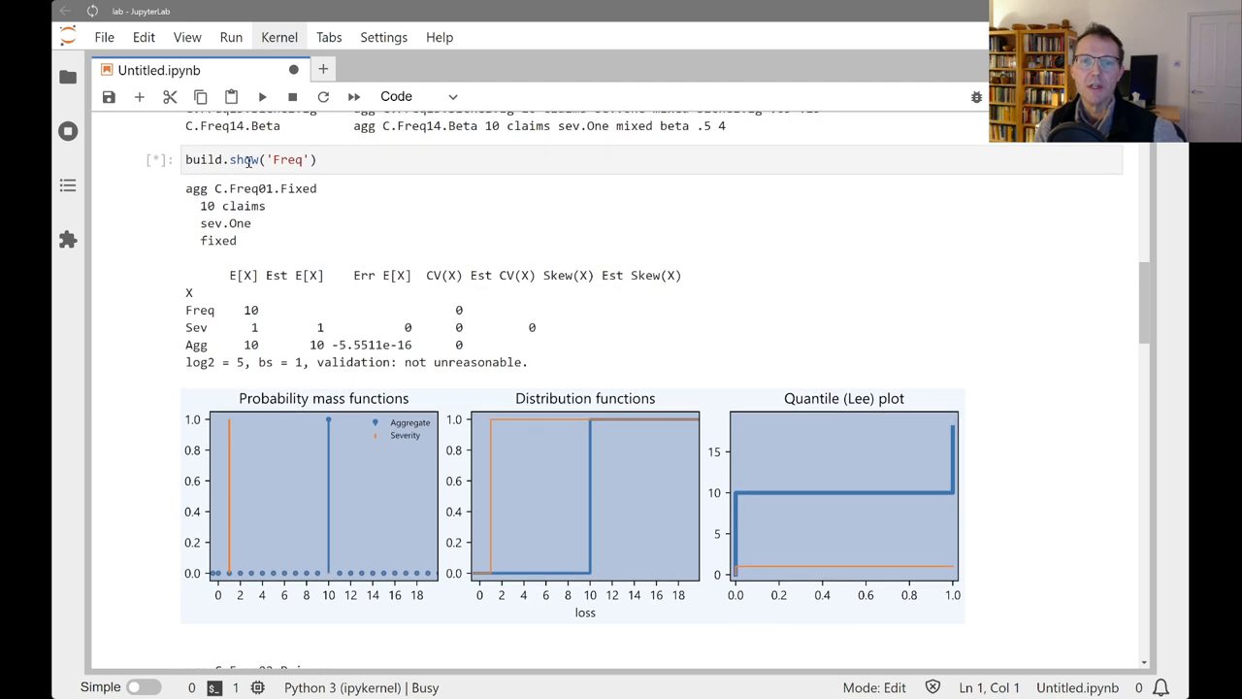
mouse_move(233, 231)
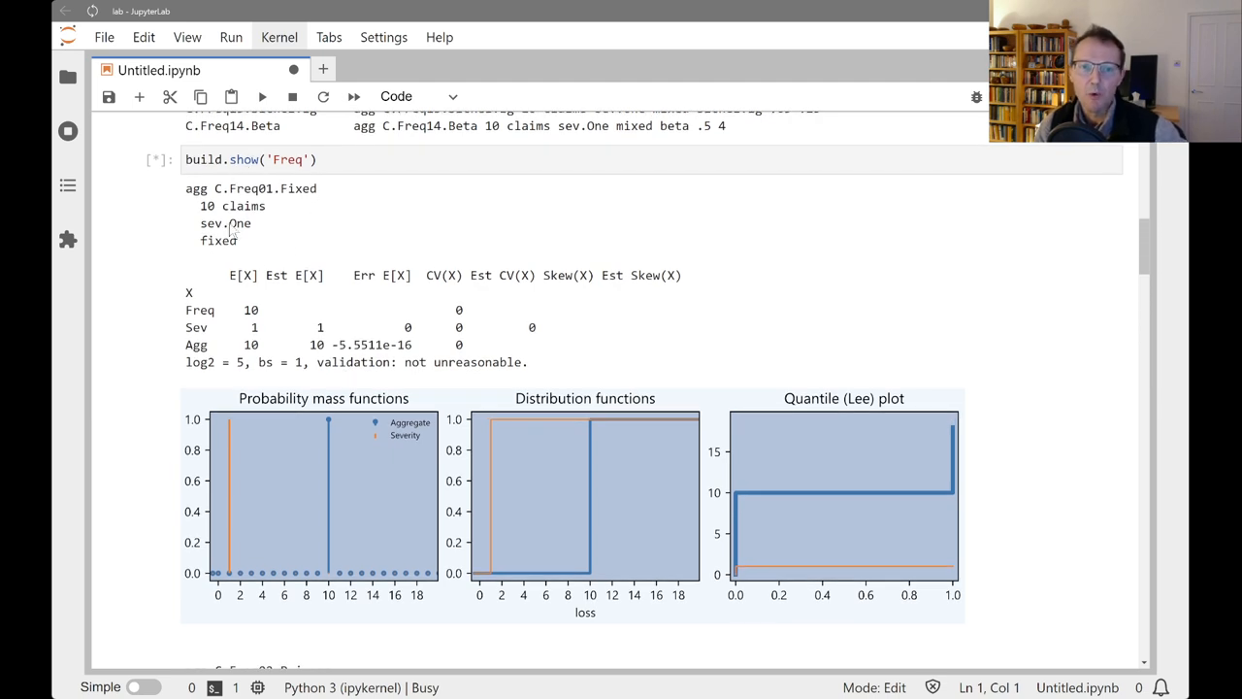
mouse_move(202, 236)
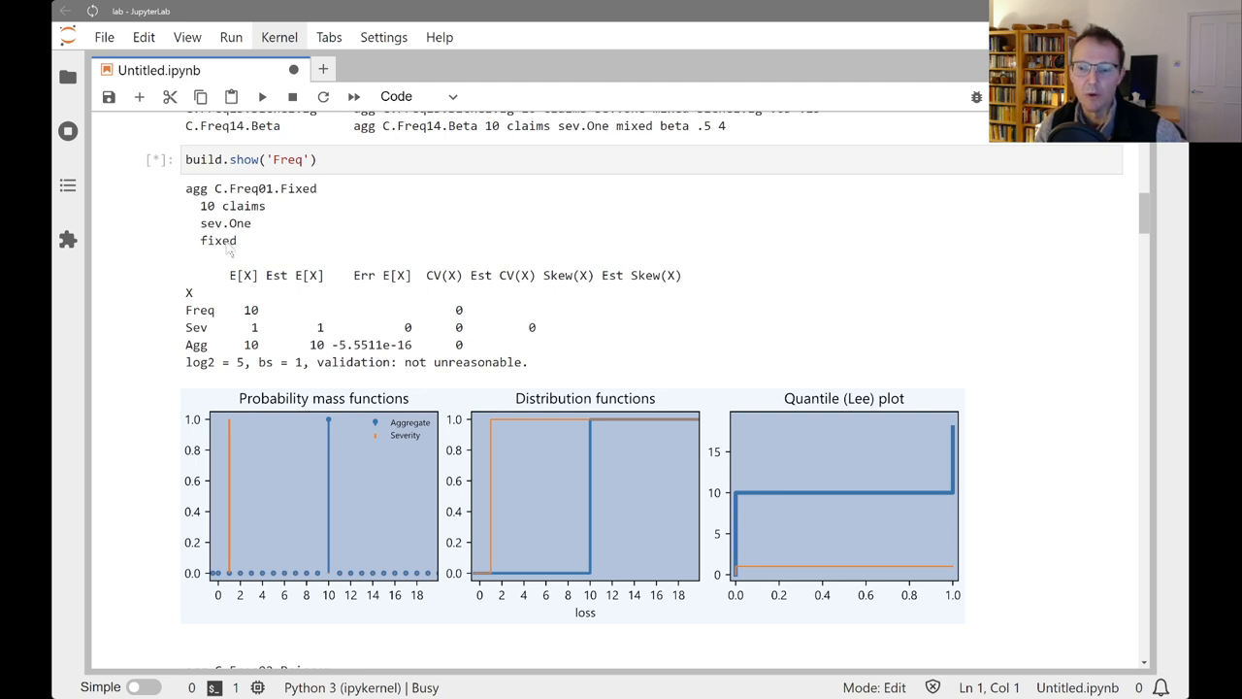
scroll("down", 3)
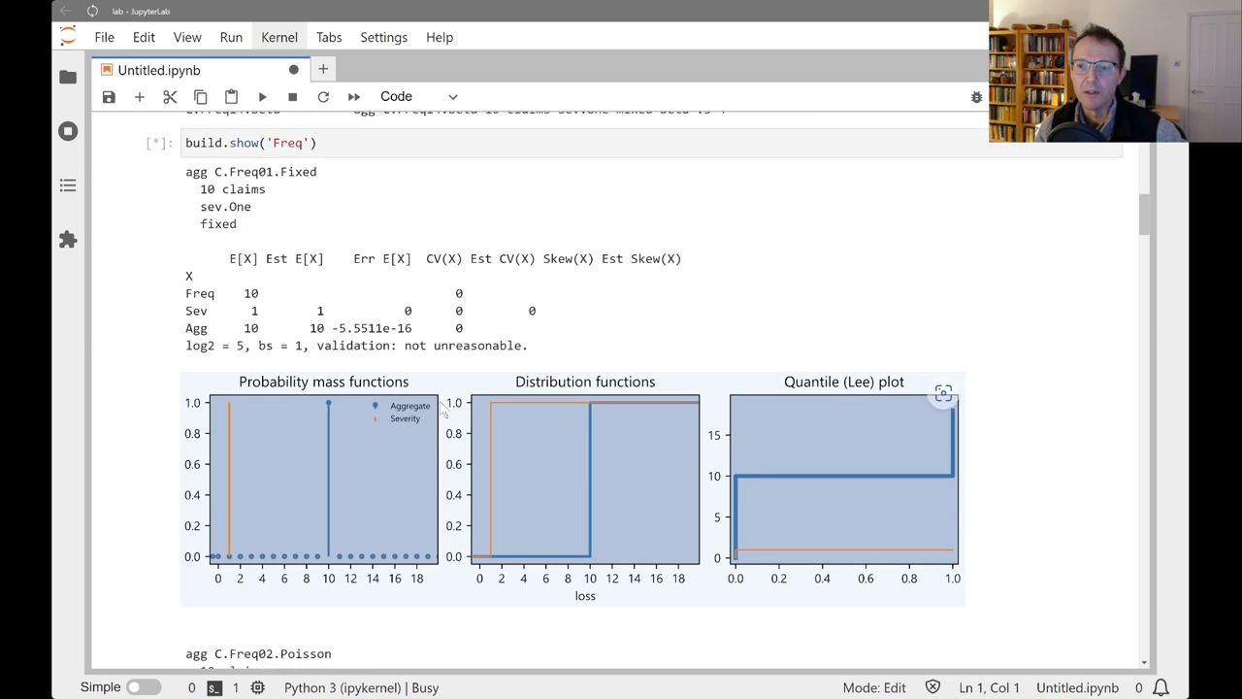
scroll("down", 3)
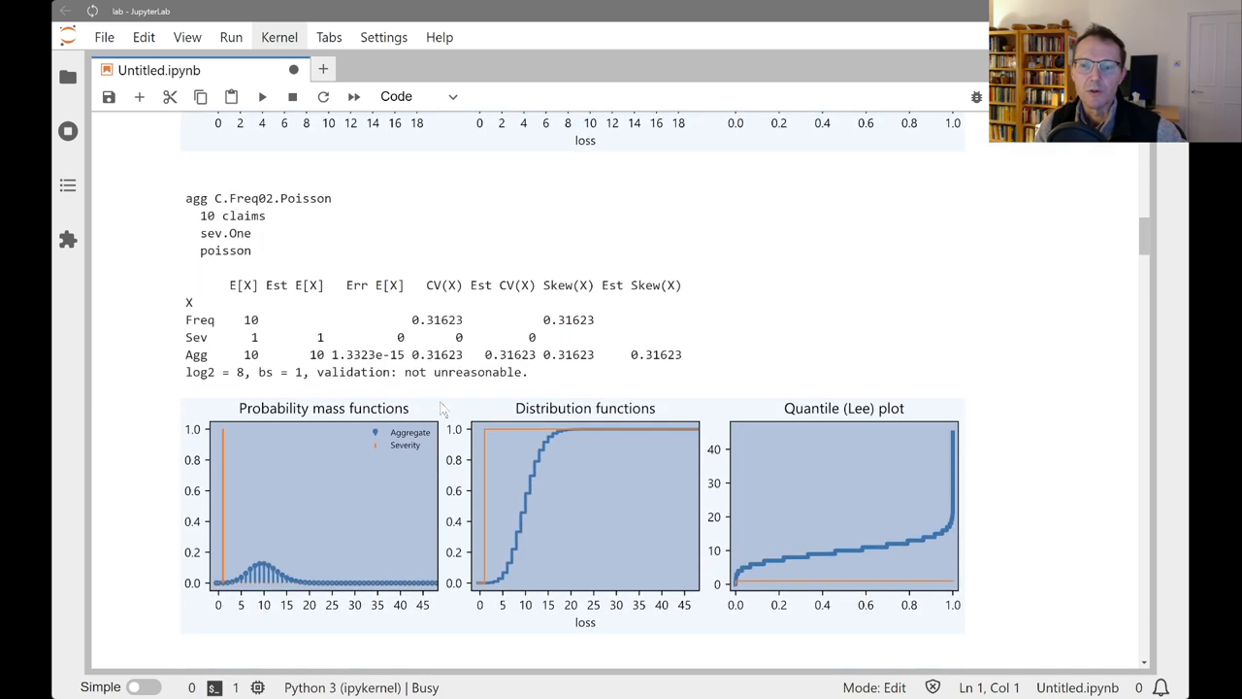
scroll("down", 3)
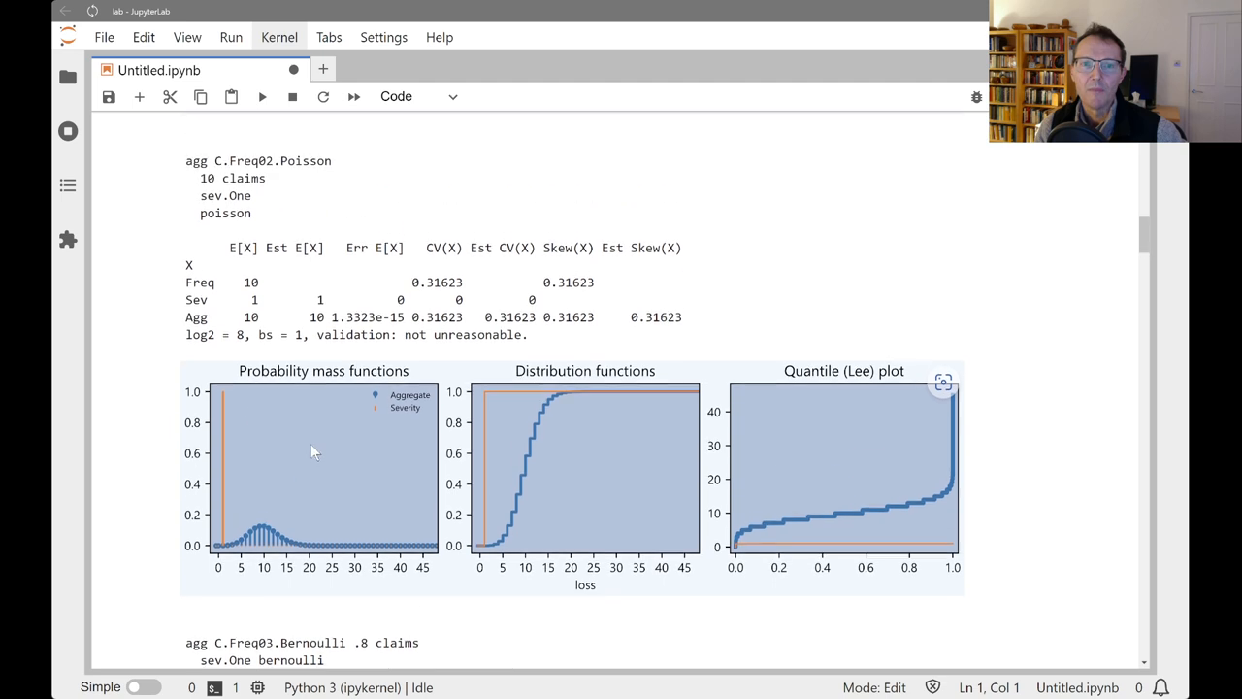
scroll("down", 3)
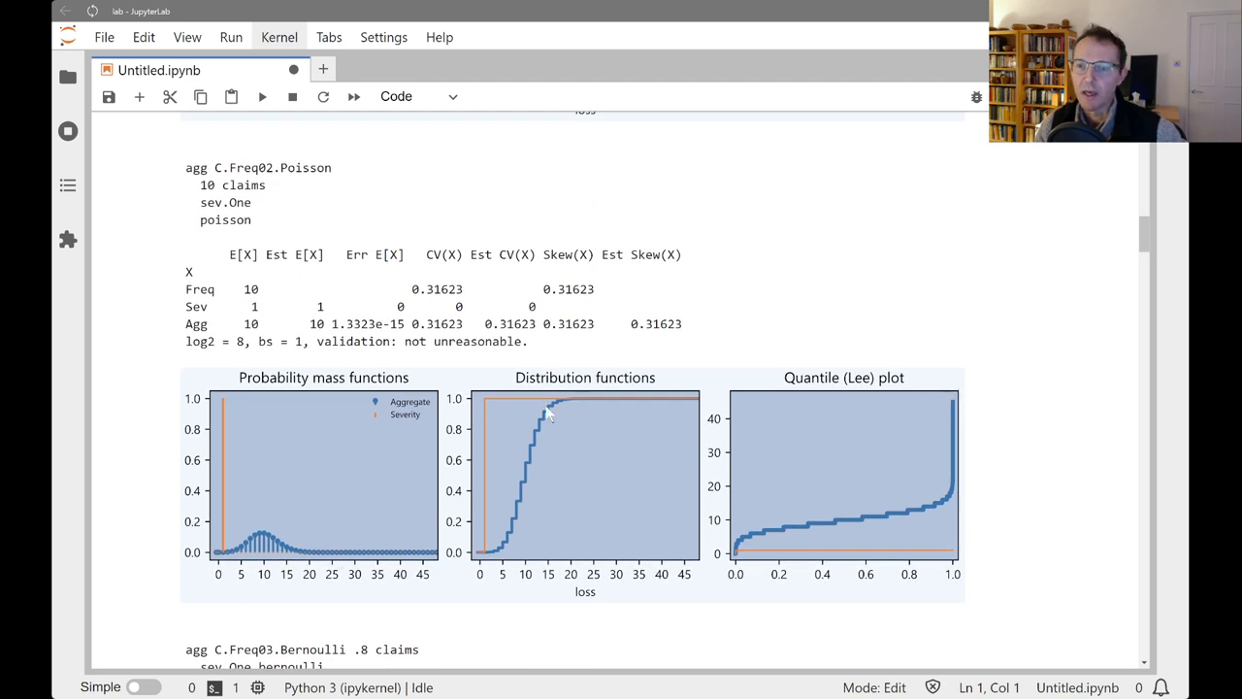
mouse_move(566, 306)
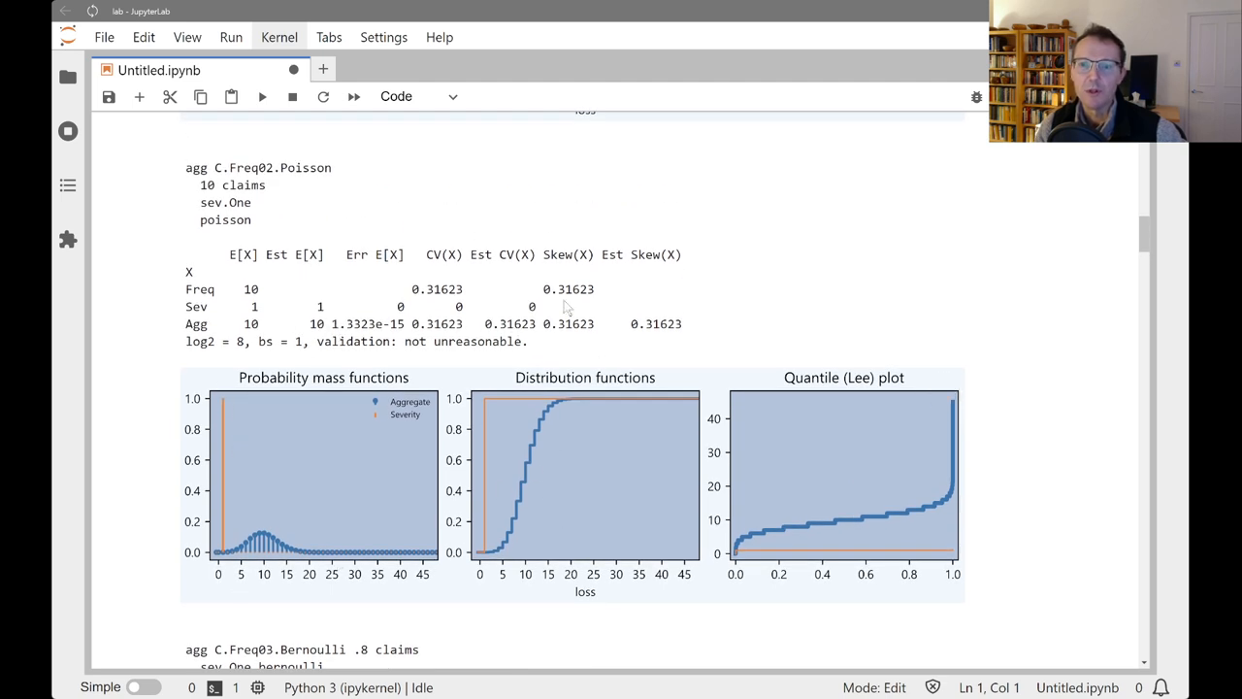
scroll("down", 3)
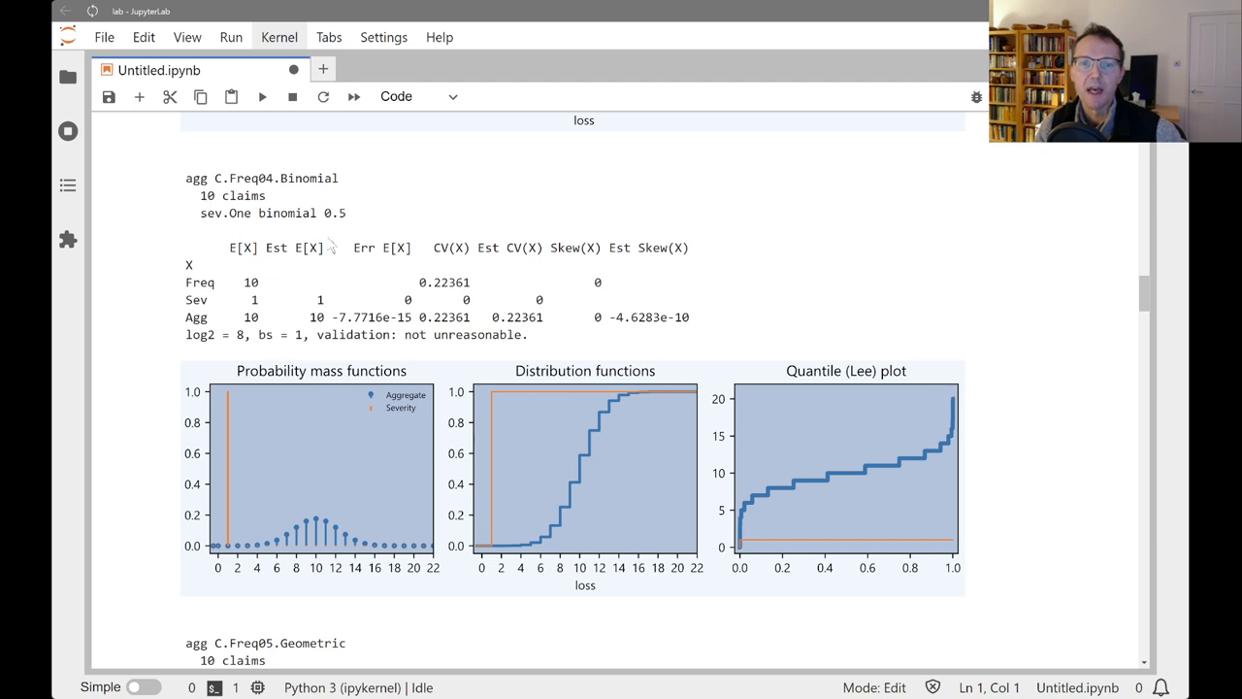
mouse_move(344, 233)
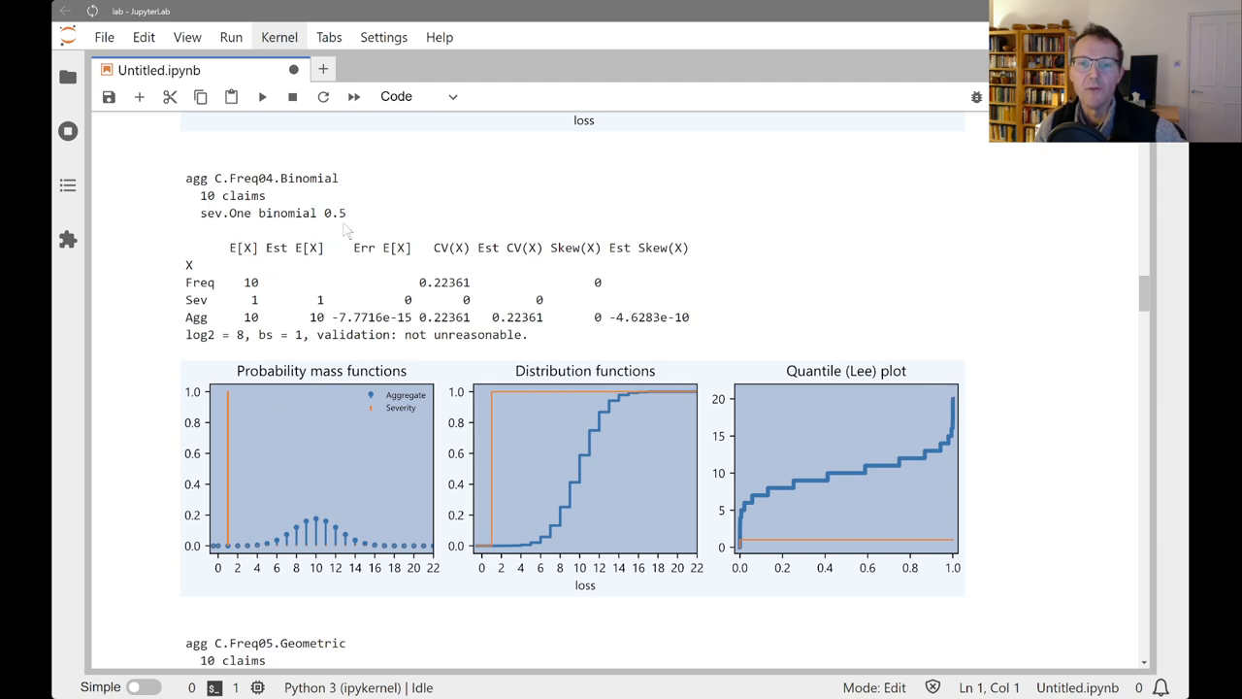
mouse_move(379, 540)
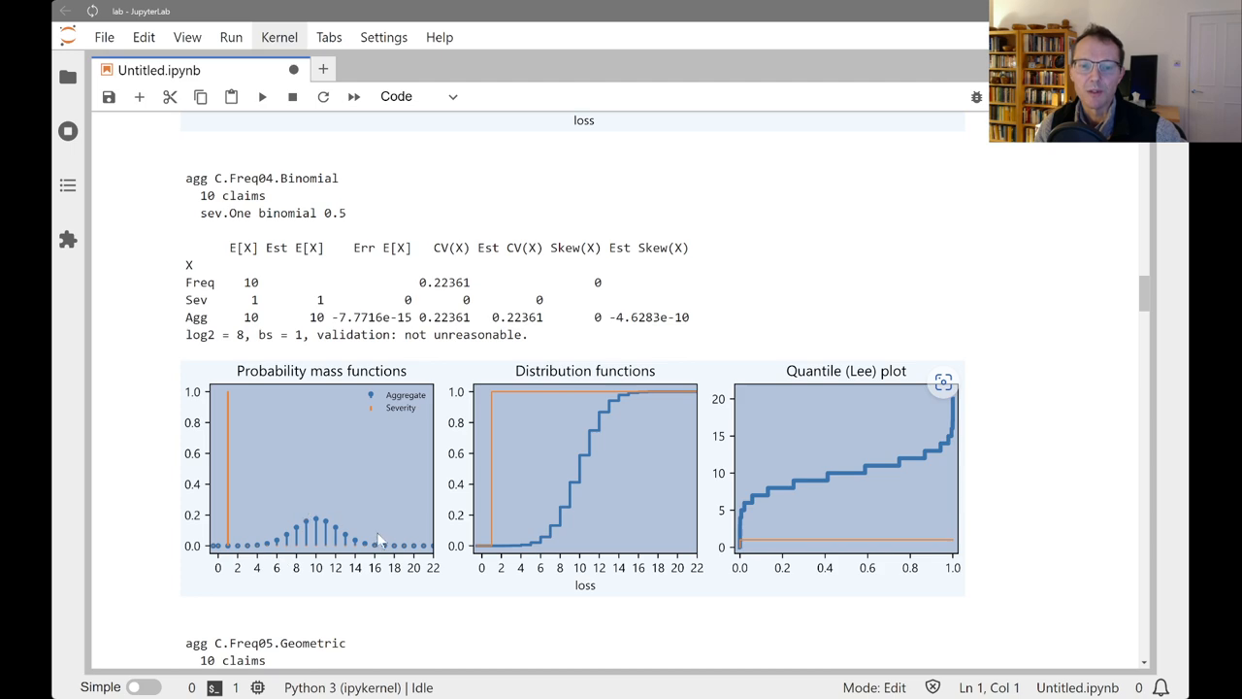
scroll("down", 3)
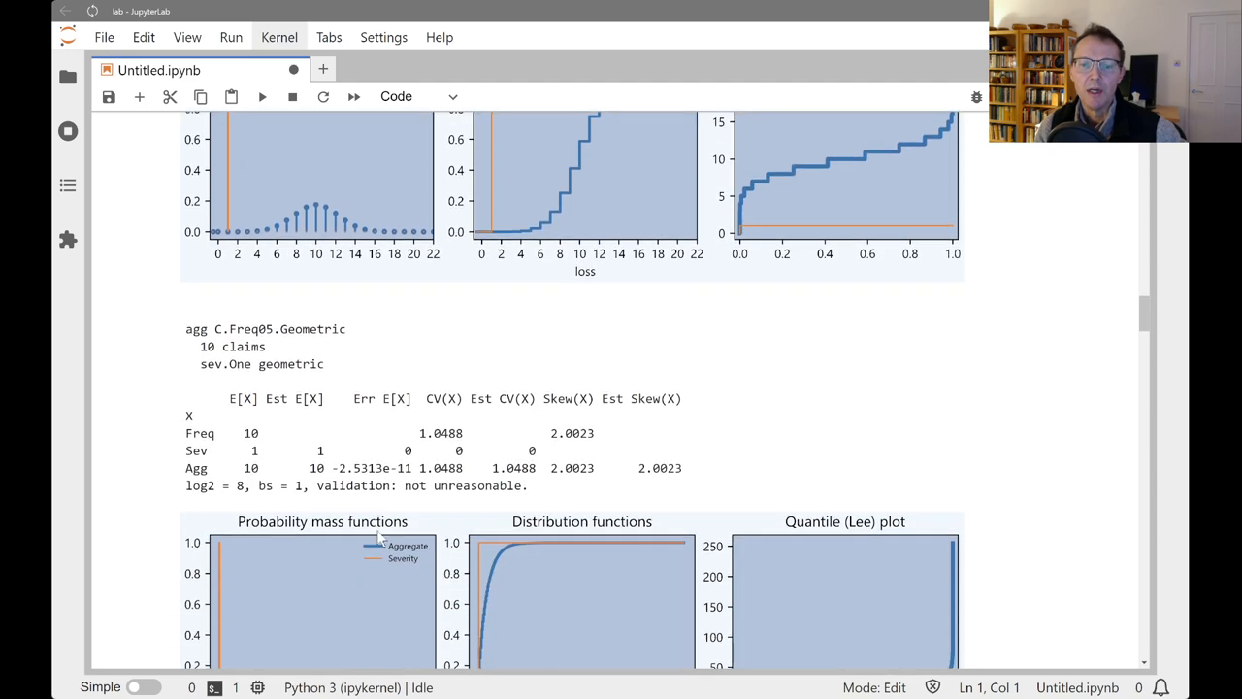
scroll("down", 3)
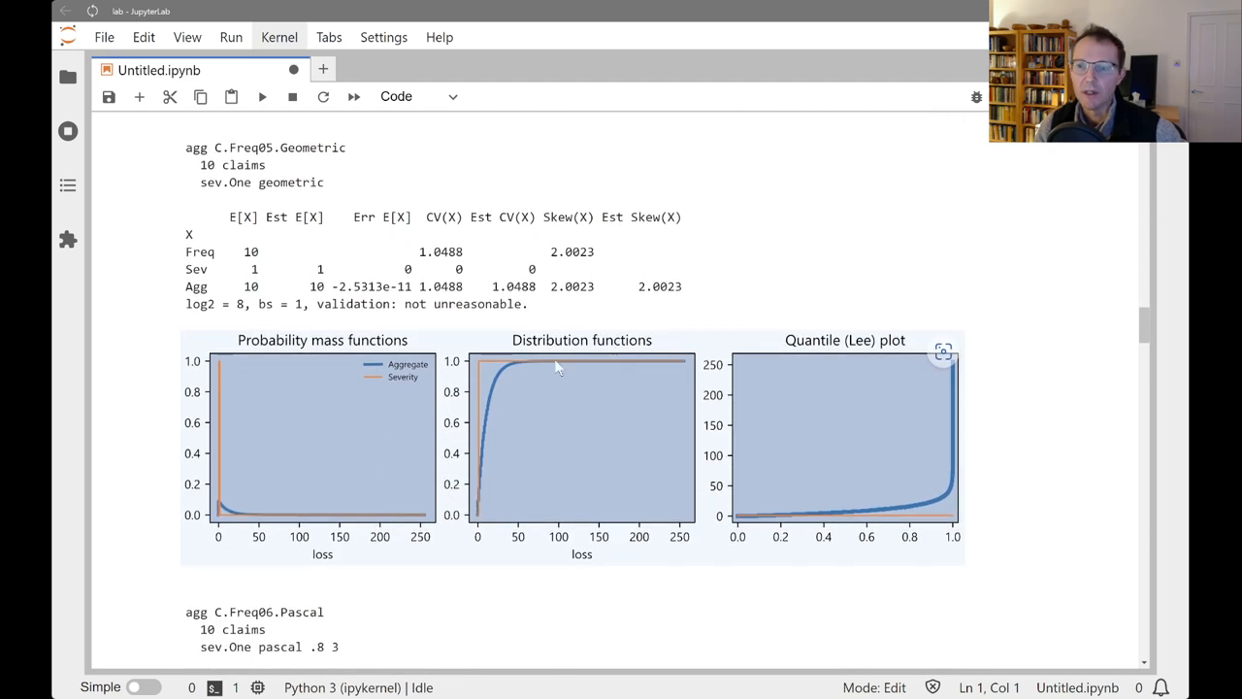
scroll("down", 3)
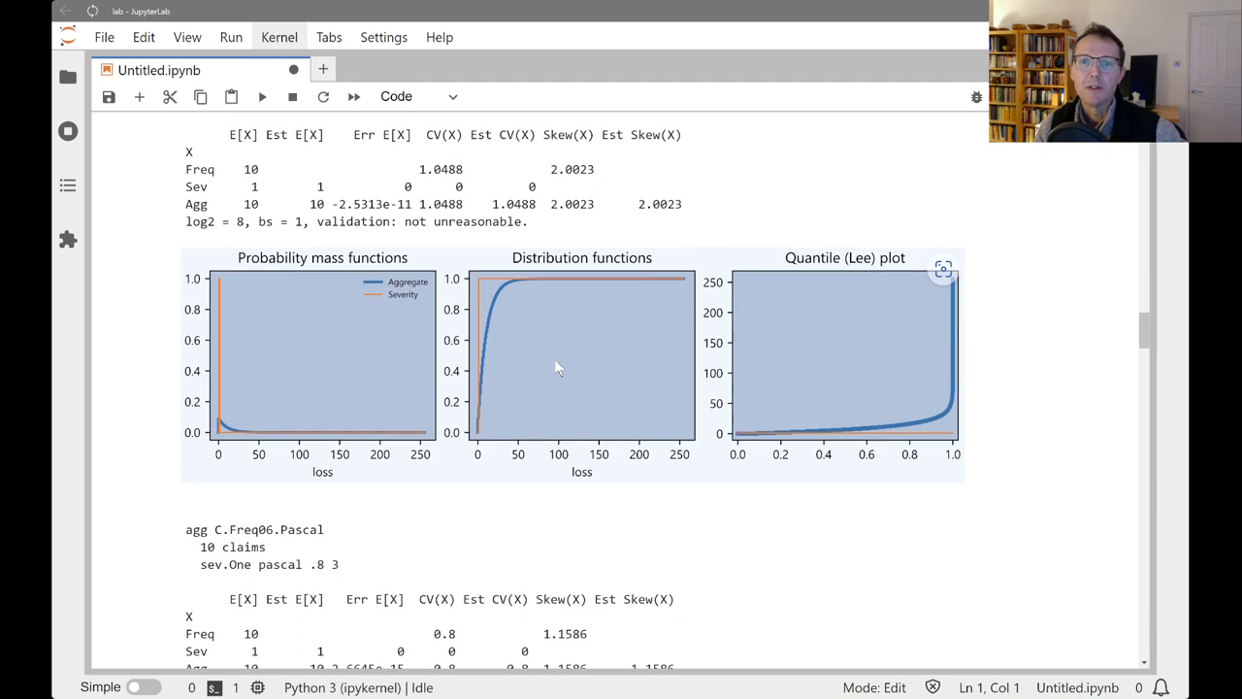
scroll("down", 3)
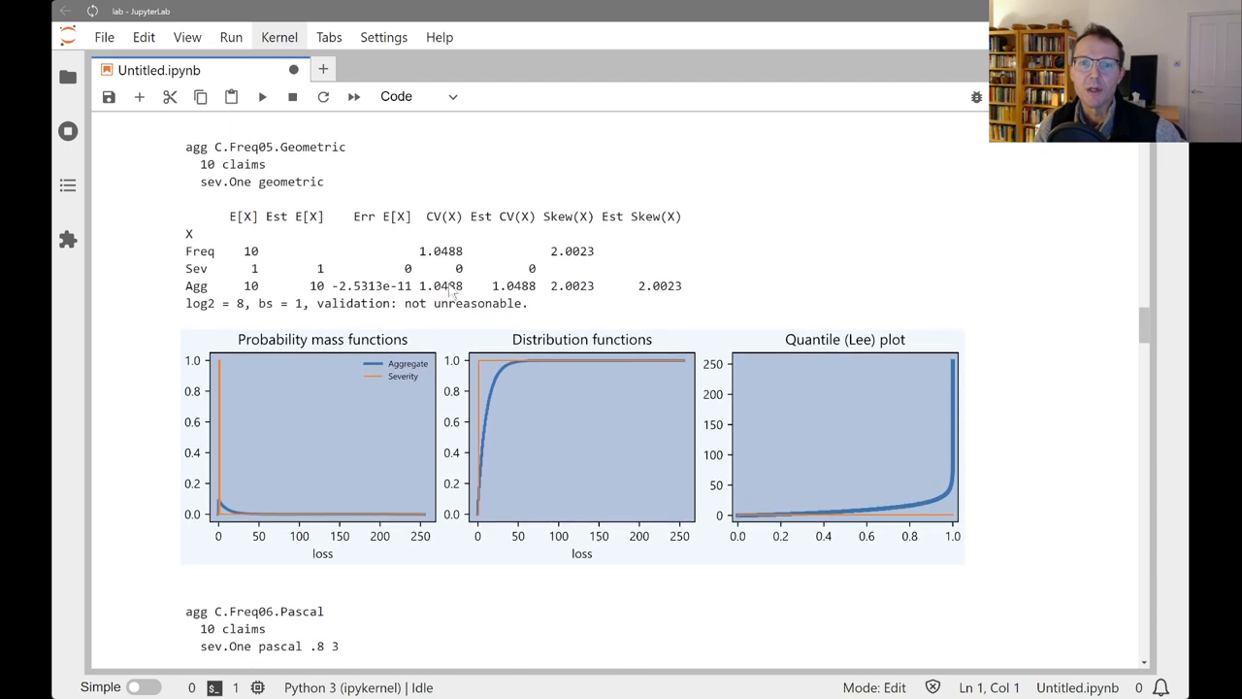
mouse_move(517, 411)
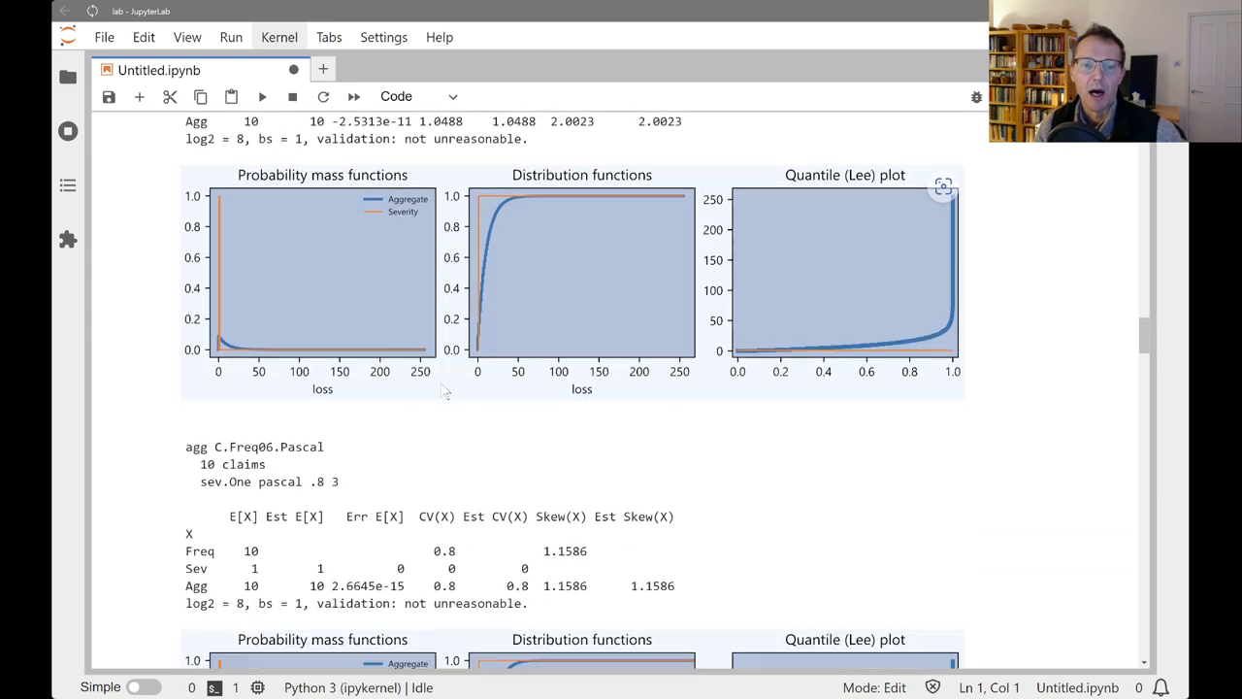
scroll("down", 3)
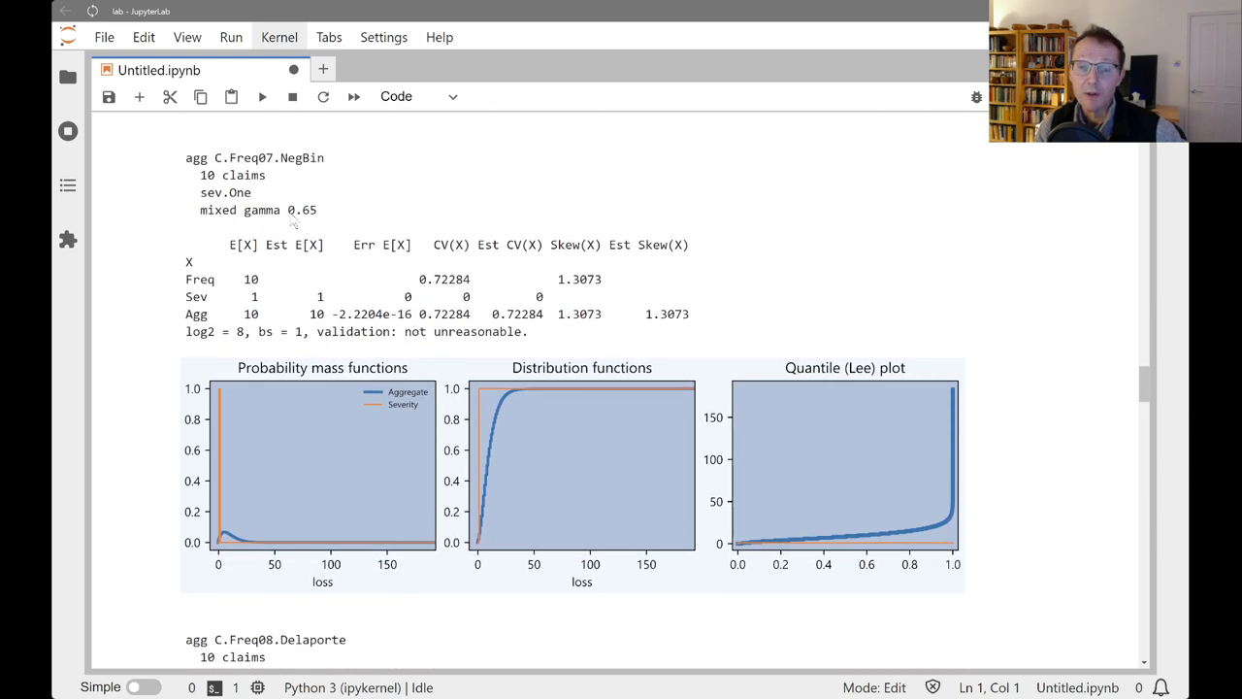
double_click(302, 210)
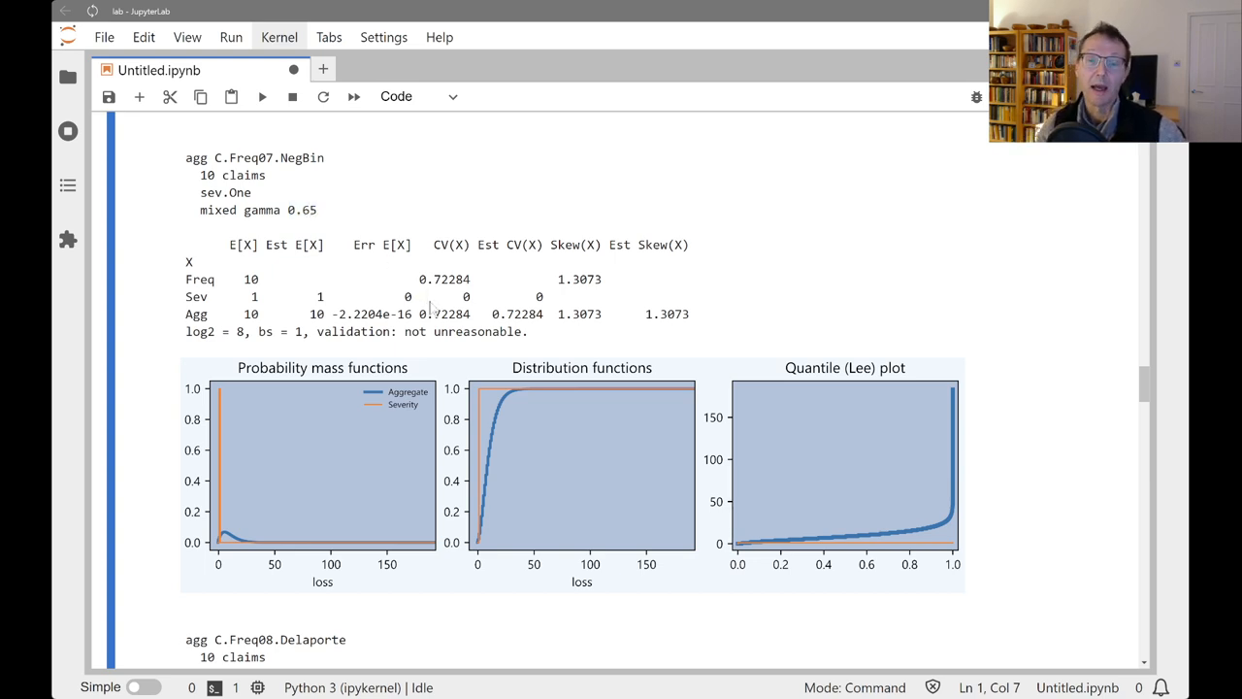
mouse_move(438, 328)
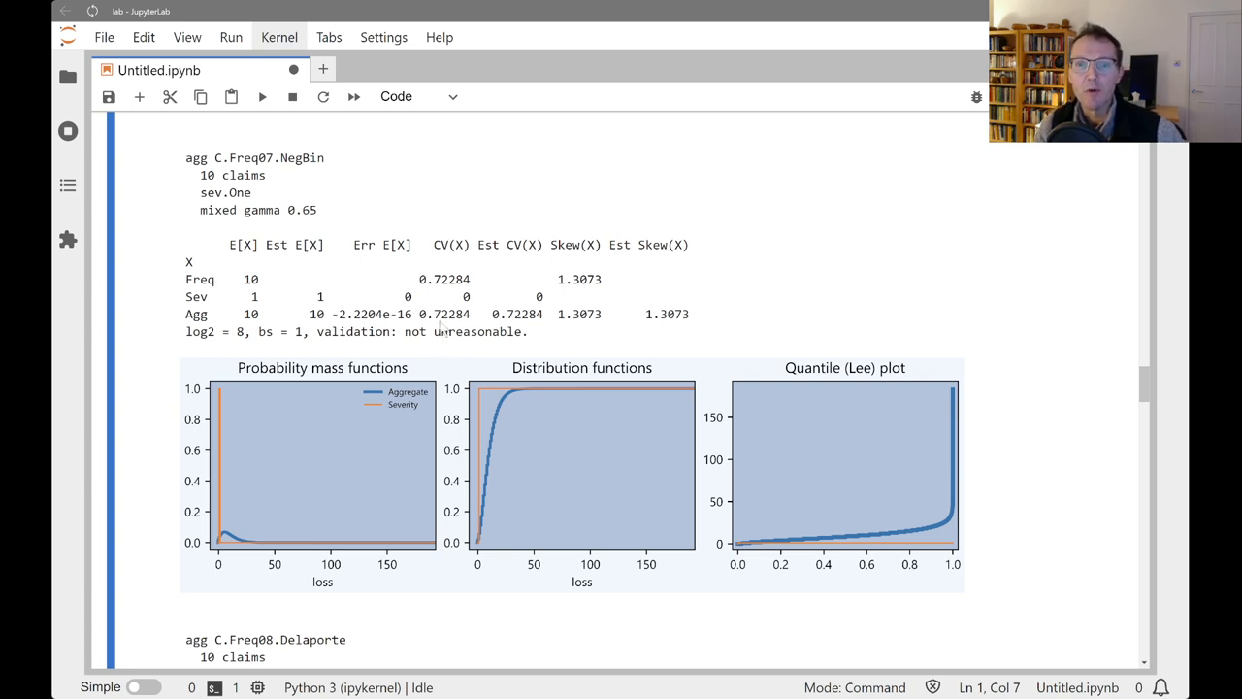
key("ctrl+s")
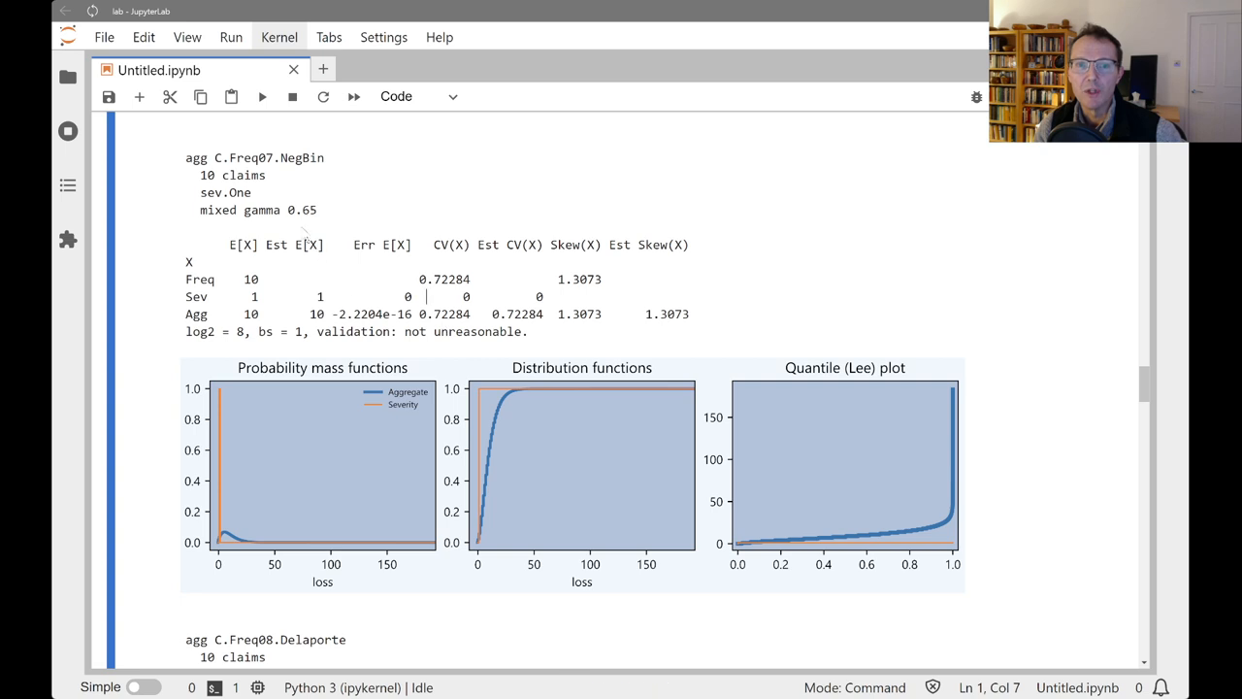
mouse_move(432, 330)
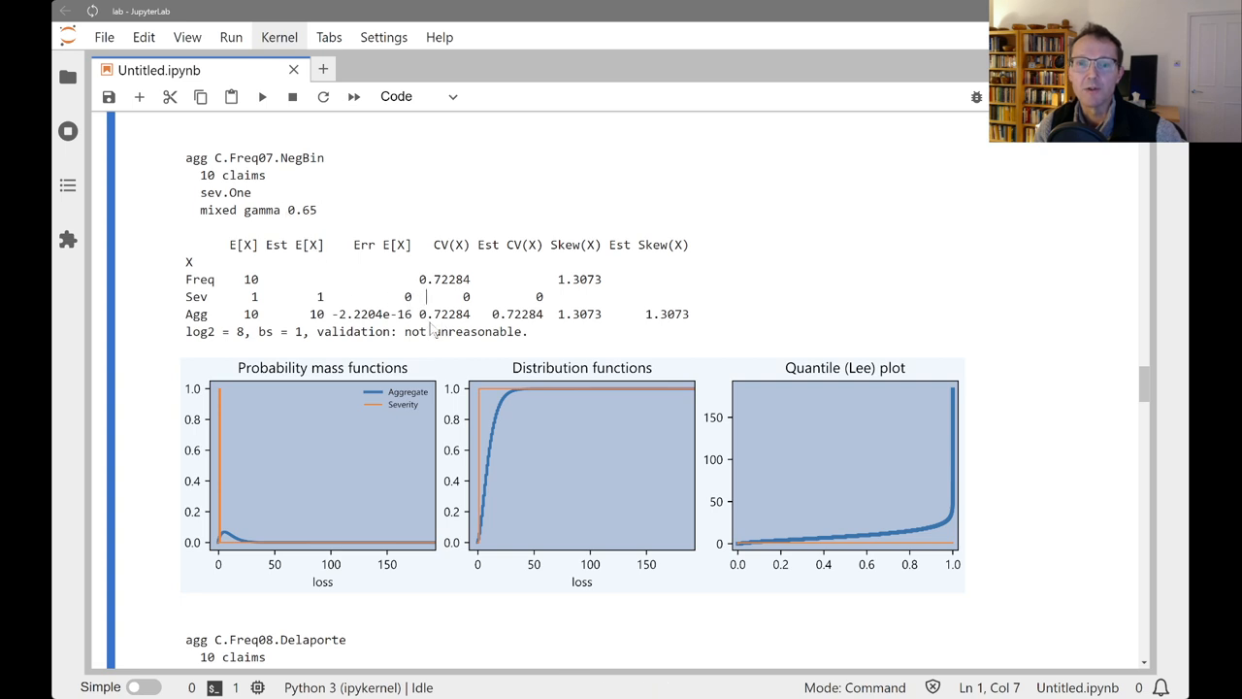
mouse_move(437, 330)
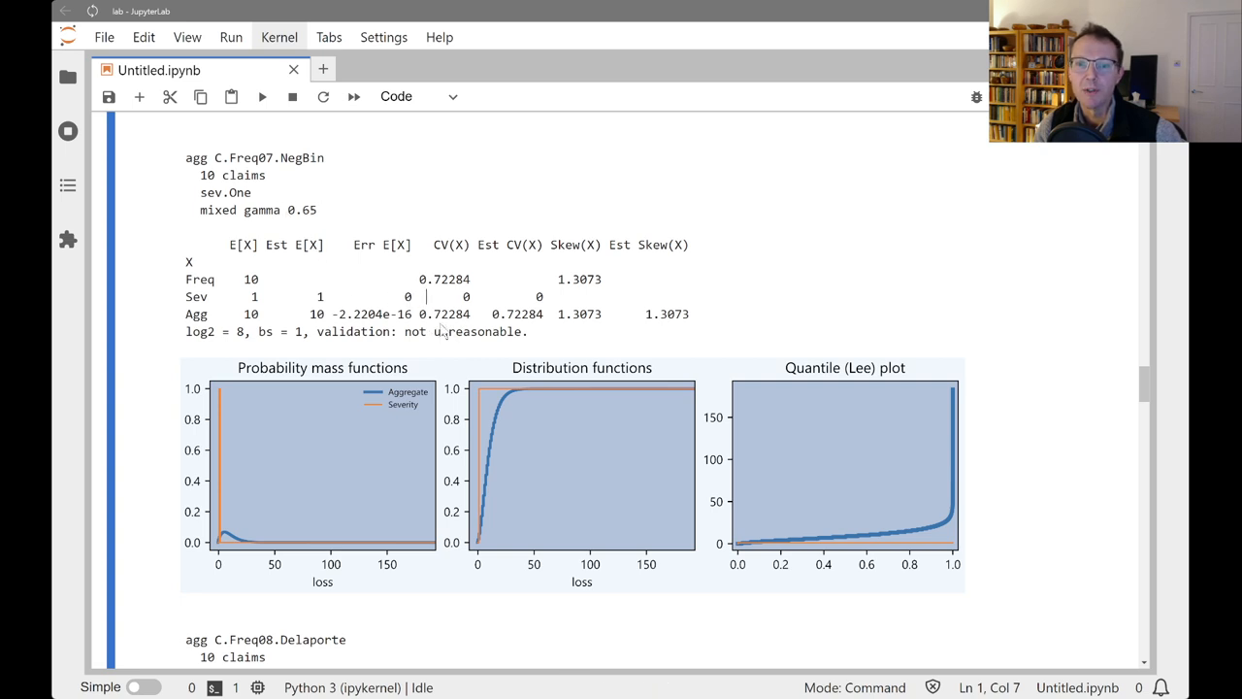
mouse_move(314, 228)
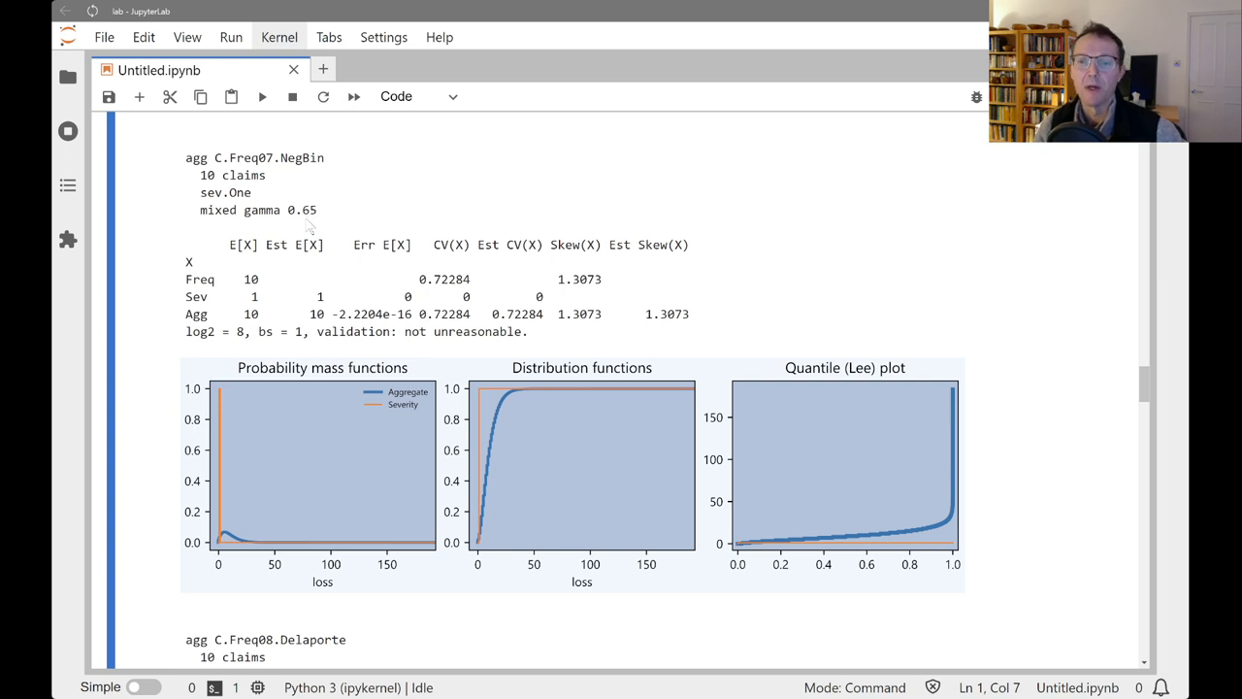
mouse_move(348, 265)
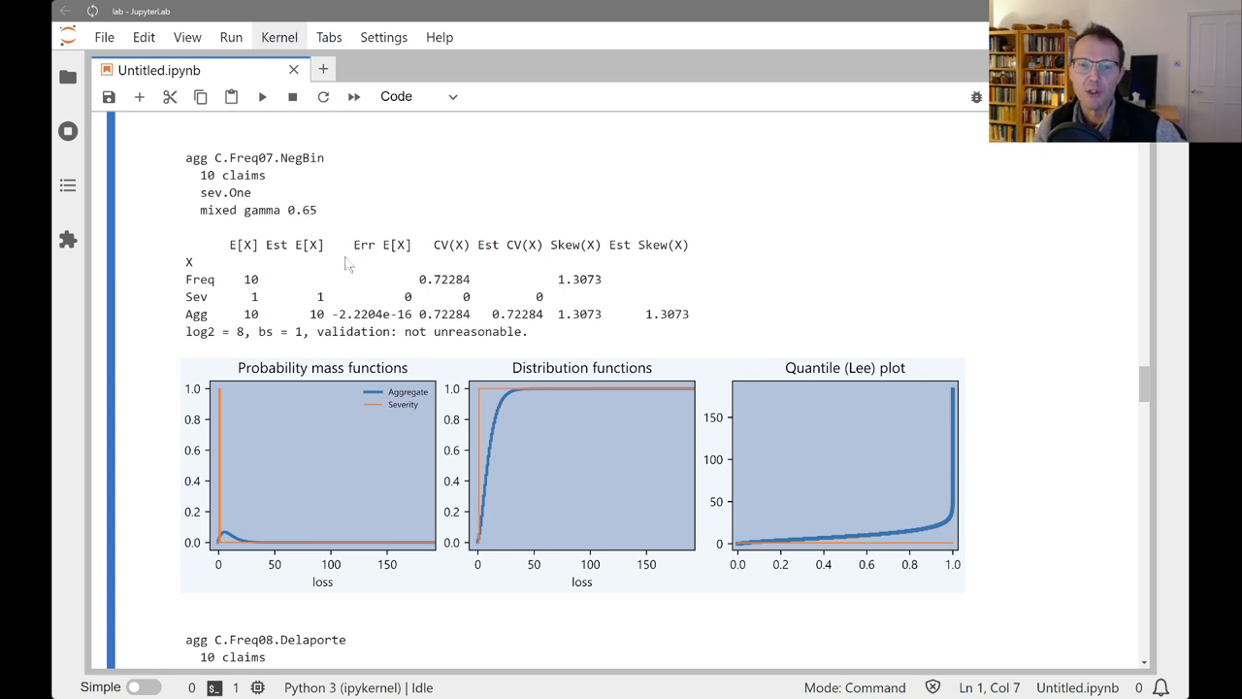
scroll("down", 3)
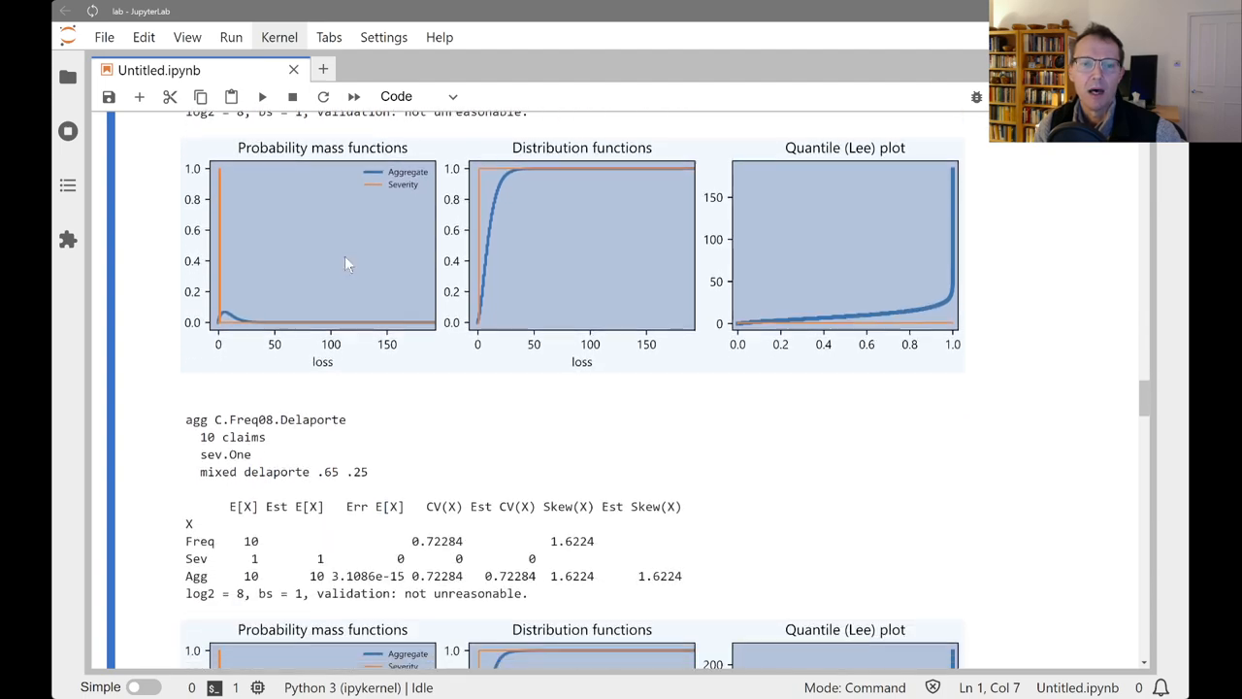
scroll("down", 3)
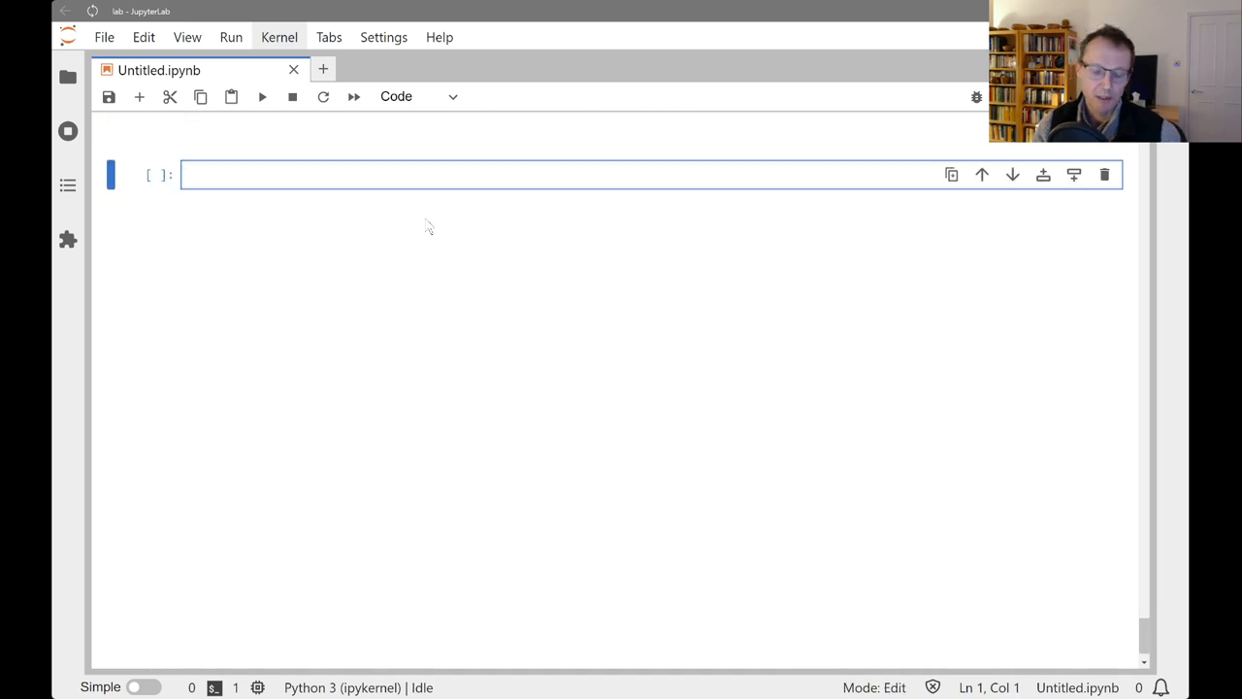
- Run build.qshow('Sev') in the bottom cell to list the D.Sev and E.TSev programs
type("build")
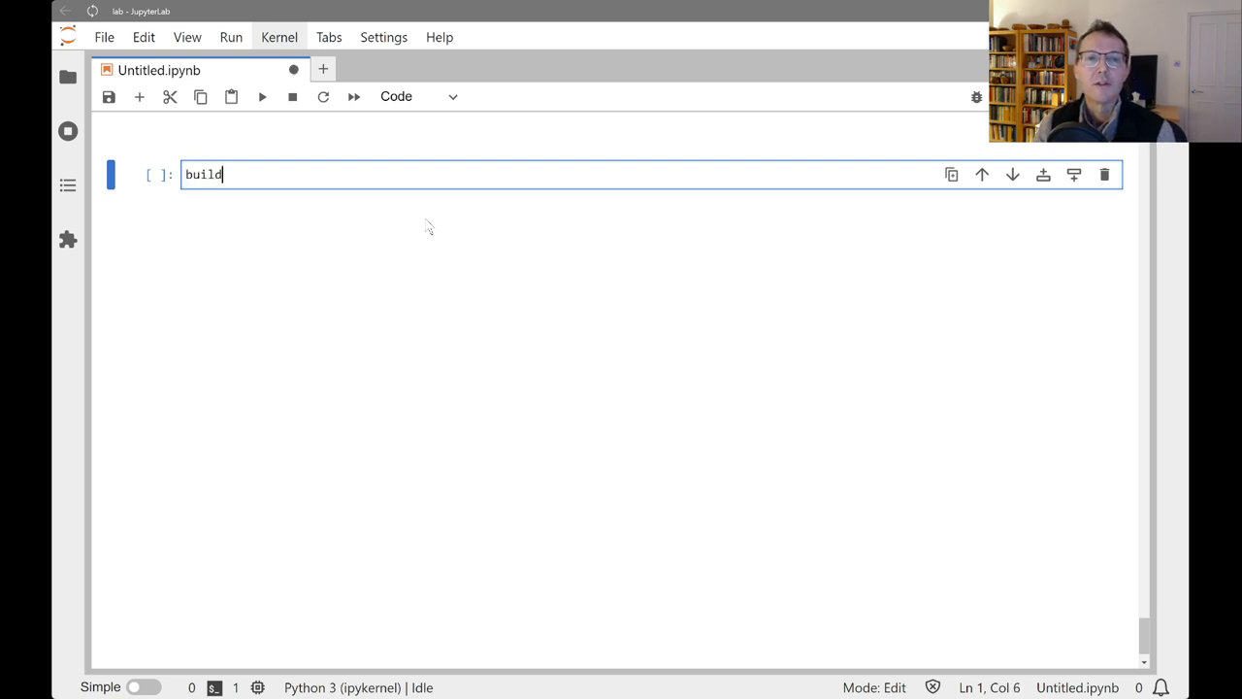
type(".qshow('Sev")
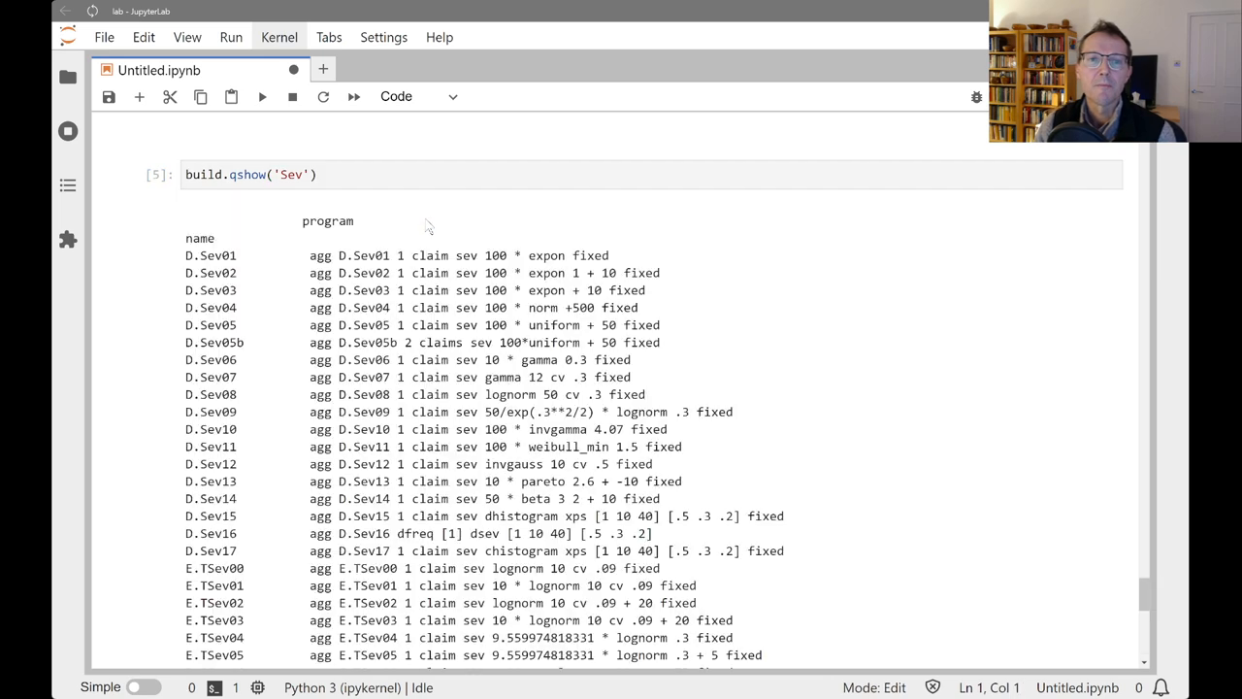
scroll("down", 3)
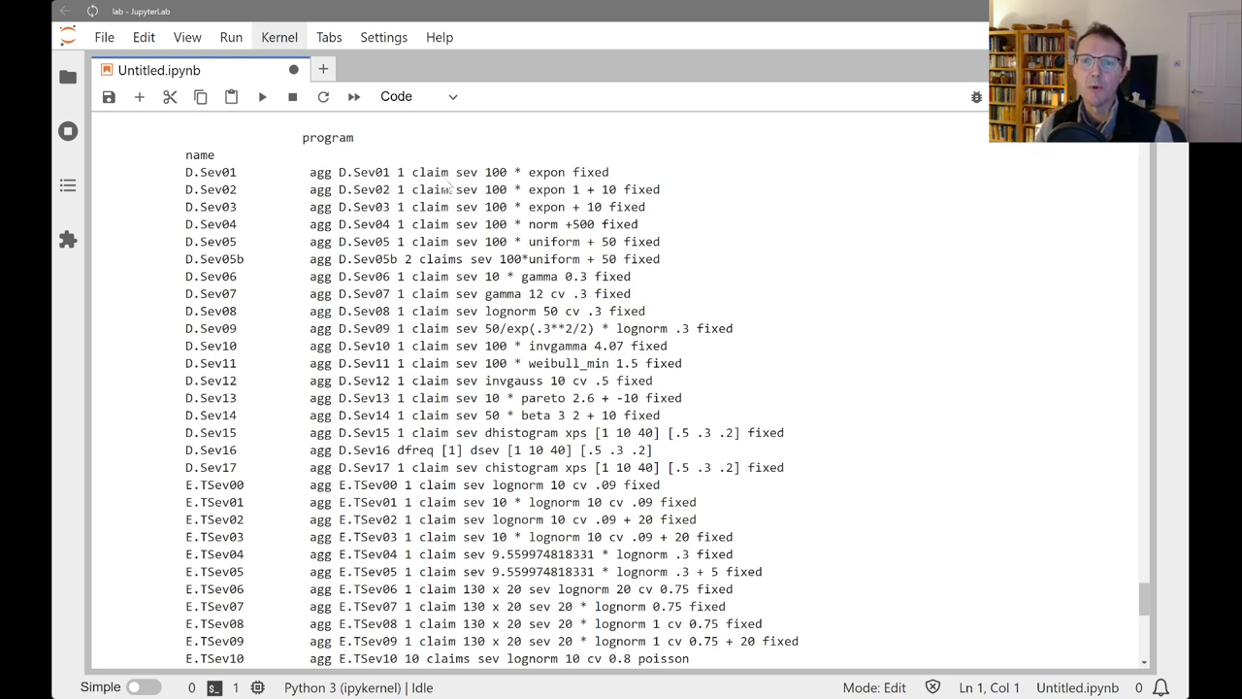
mouse_move(524, 189)
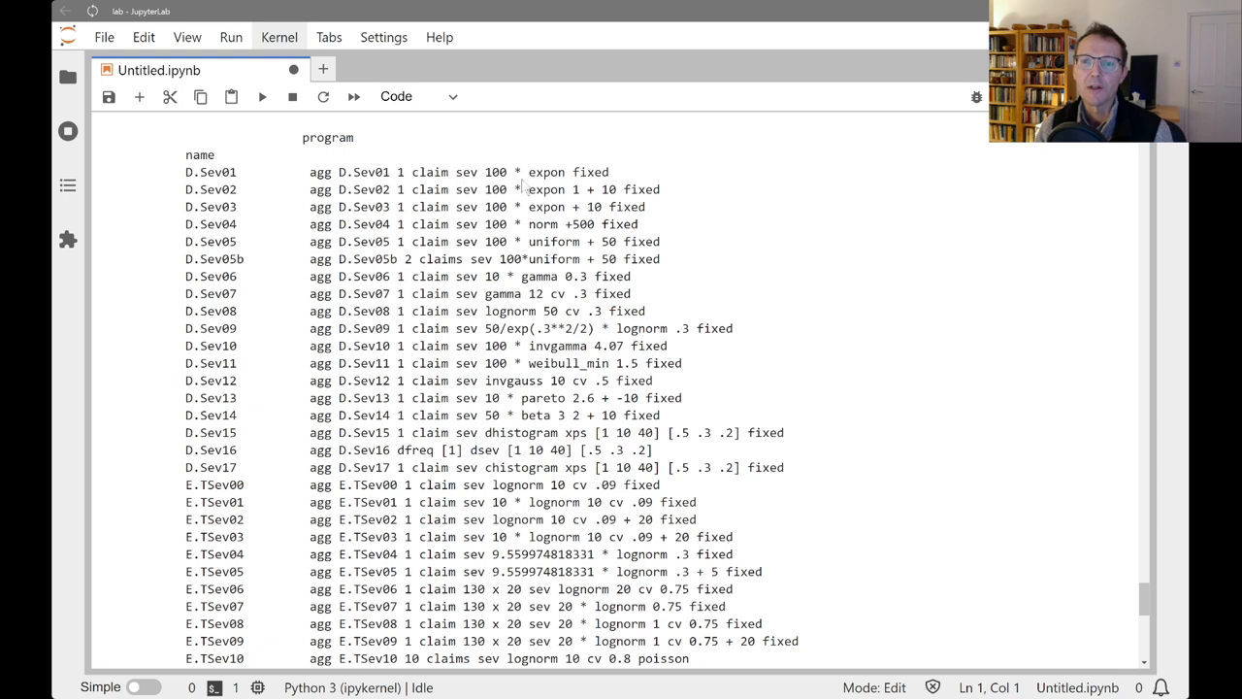
double_click(546, 171)
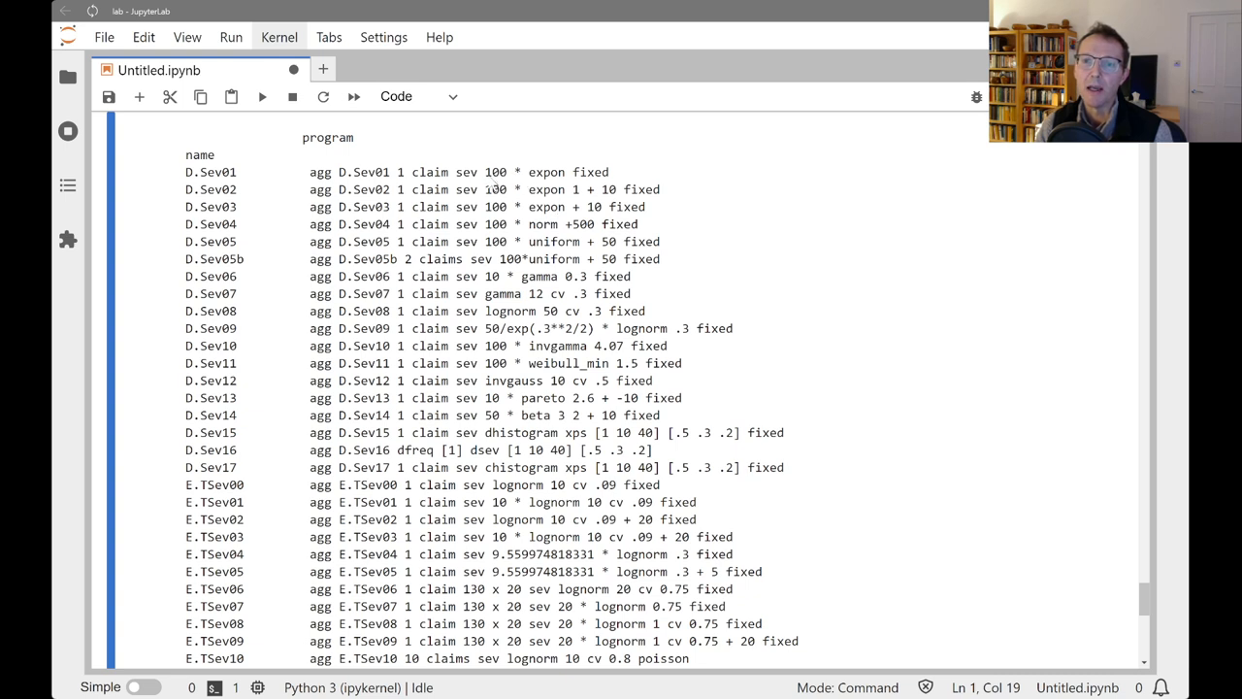
double_click(495, 172)
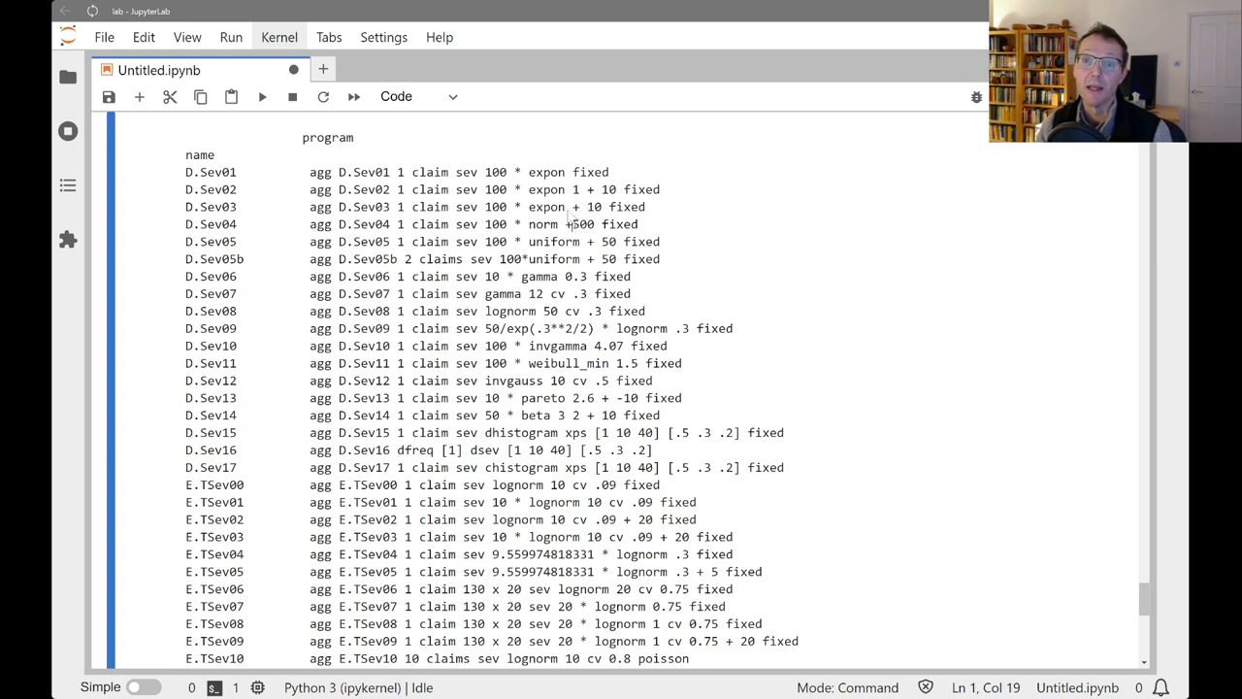
mouse_move(577, 216)
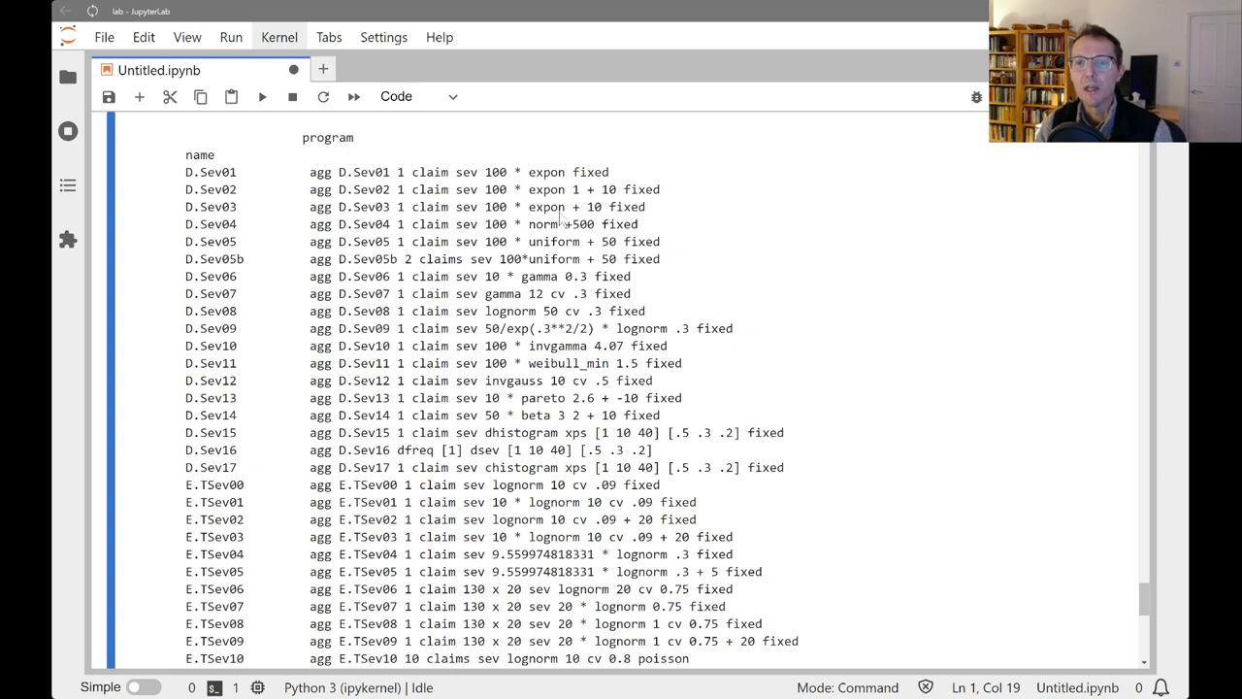
mouse_move(563, 219)
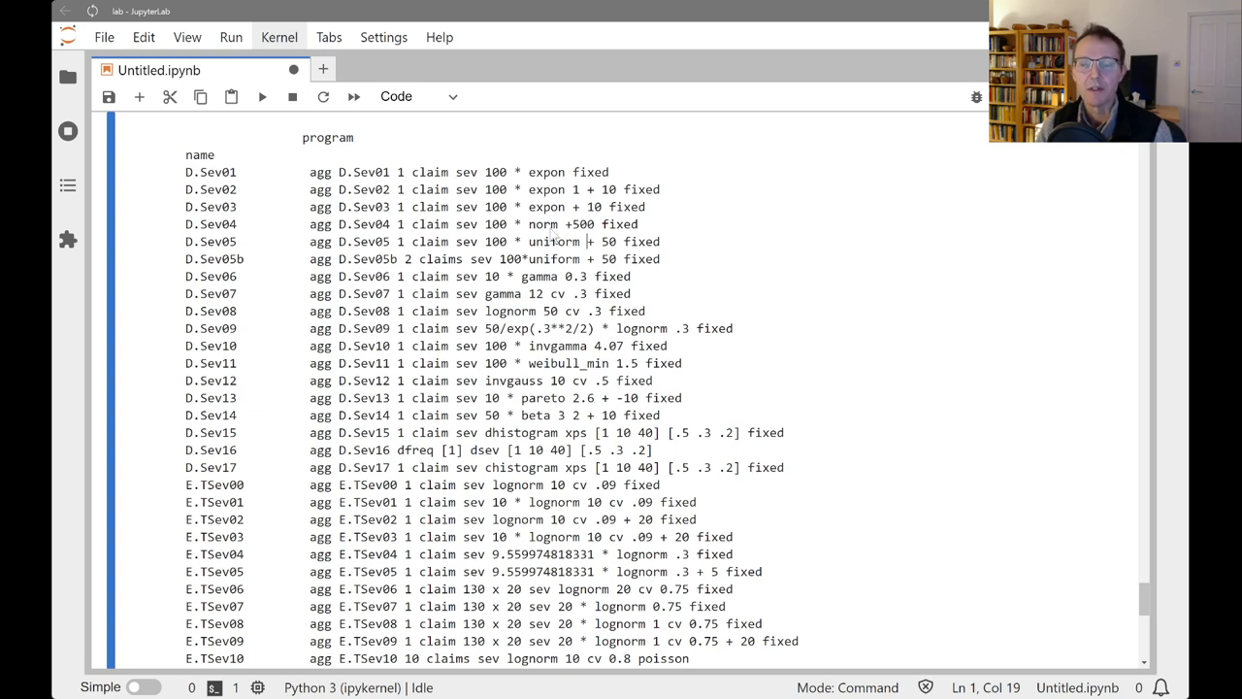
mouse_move(553, 236)
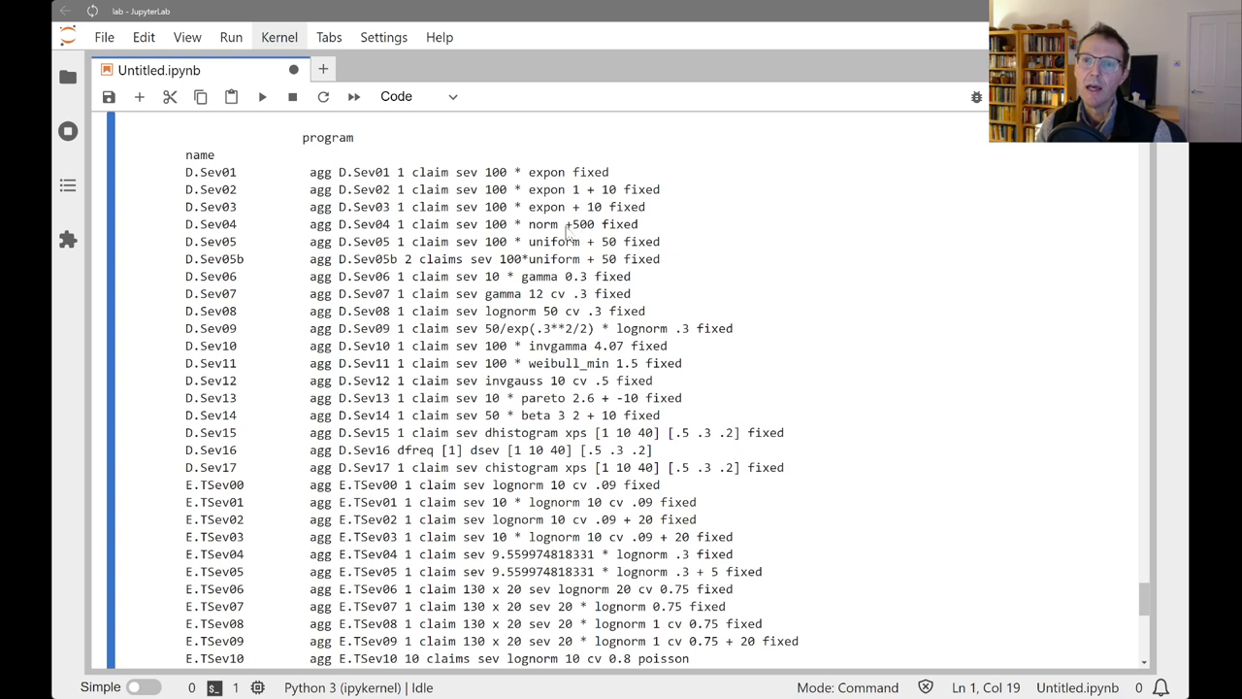
double_click(578, 225)
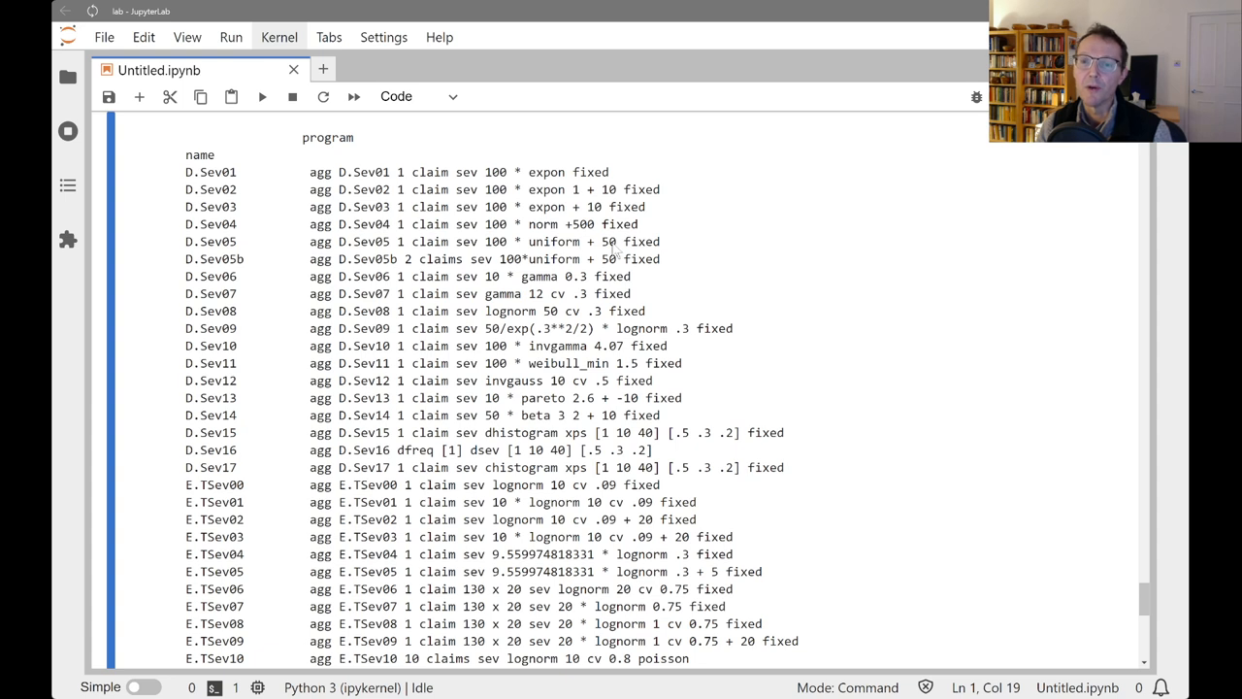
mouse_move(614, 248)
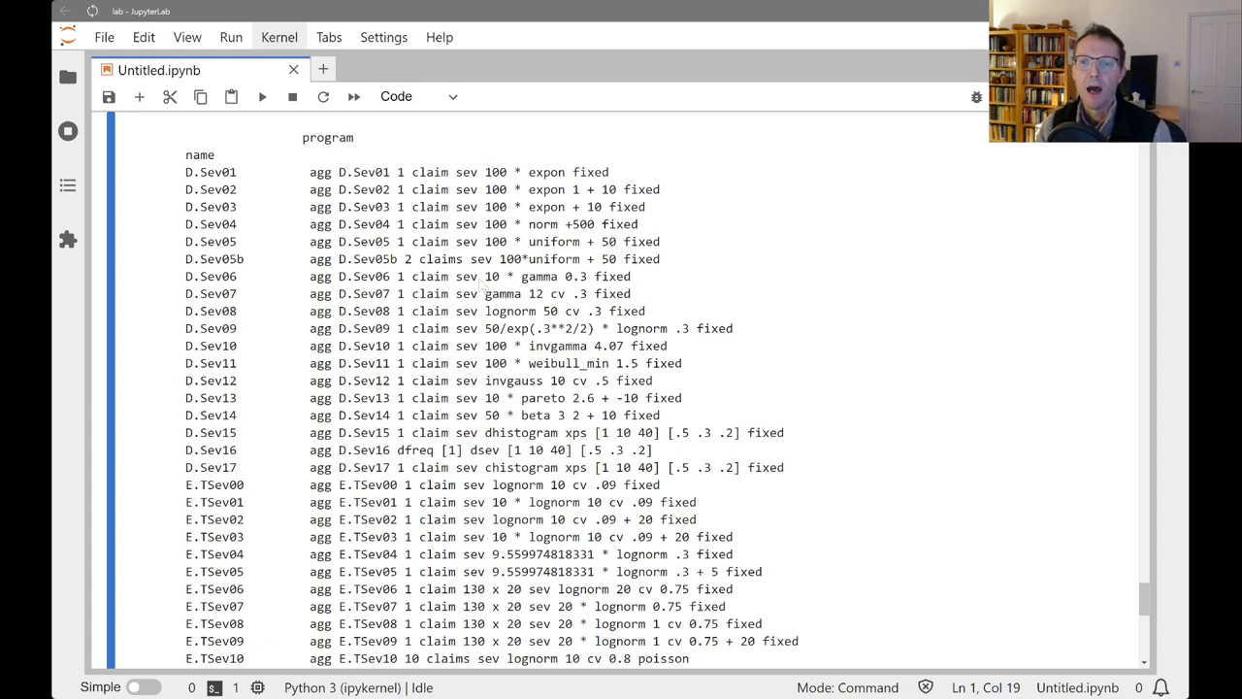
left_click_drag(486, 277, 592, 277)
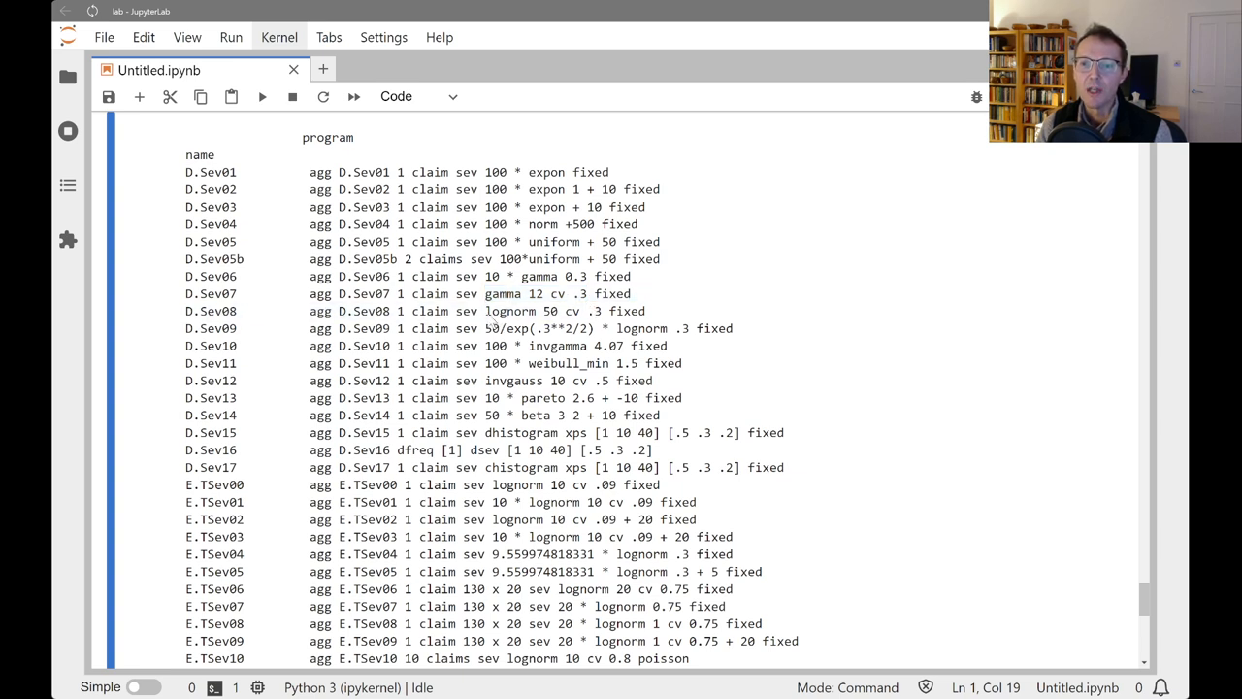
double_click(510, 311)
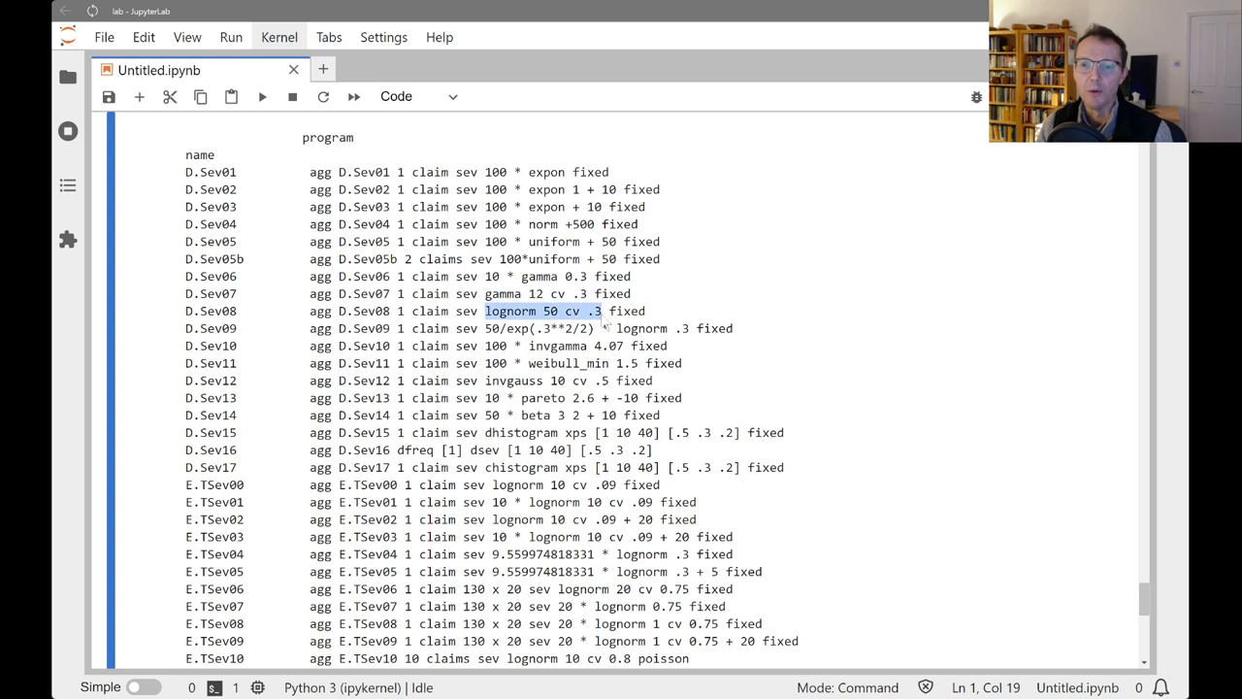
left_click(487, 310)
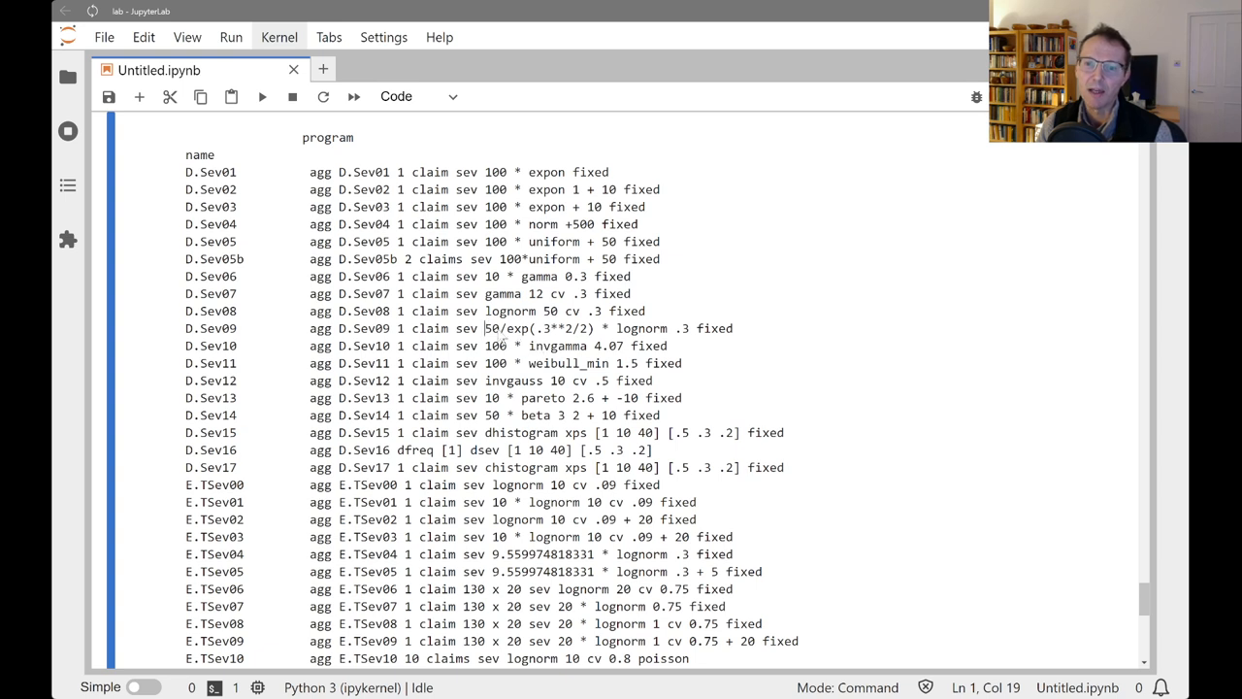
double_click(515, 328)
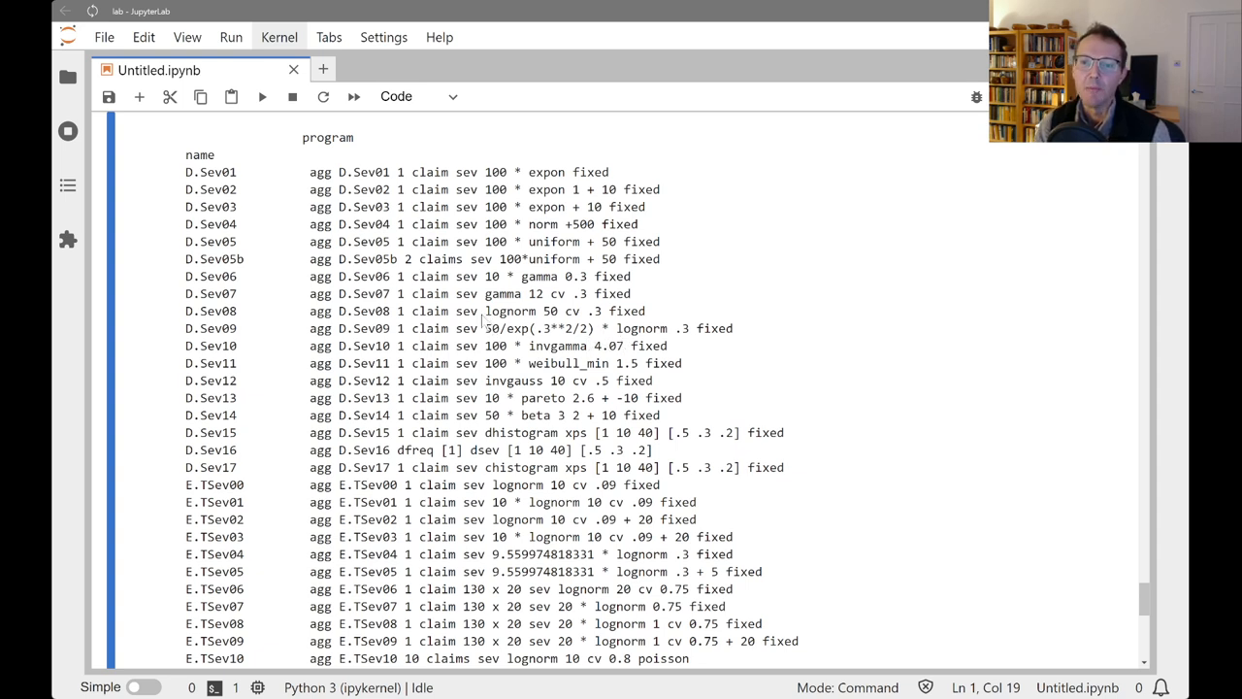
double_click(509, 311)
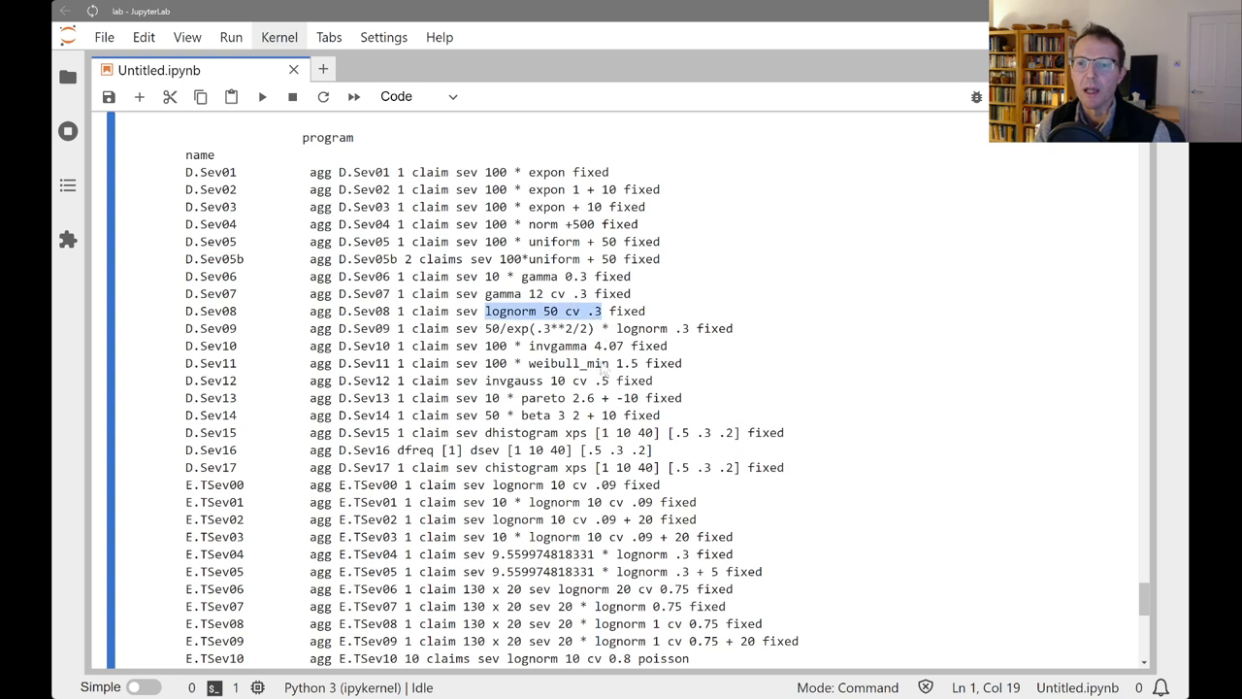
double_click(640, 328)
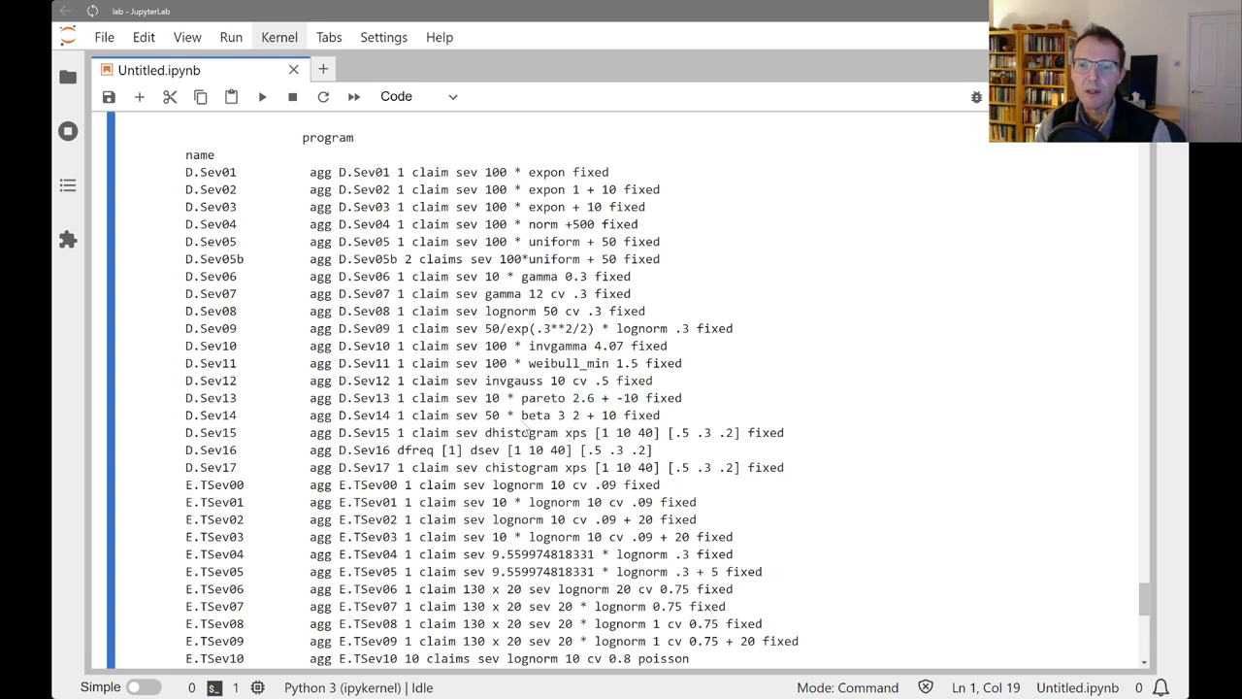
double_click(535, 415)
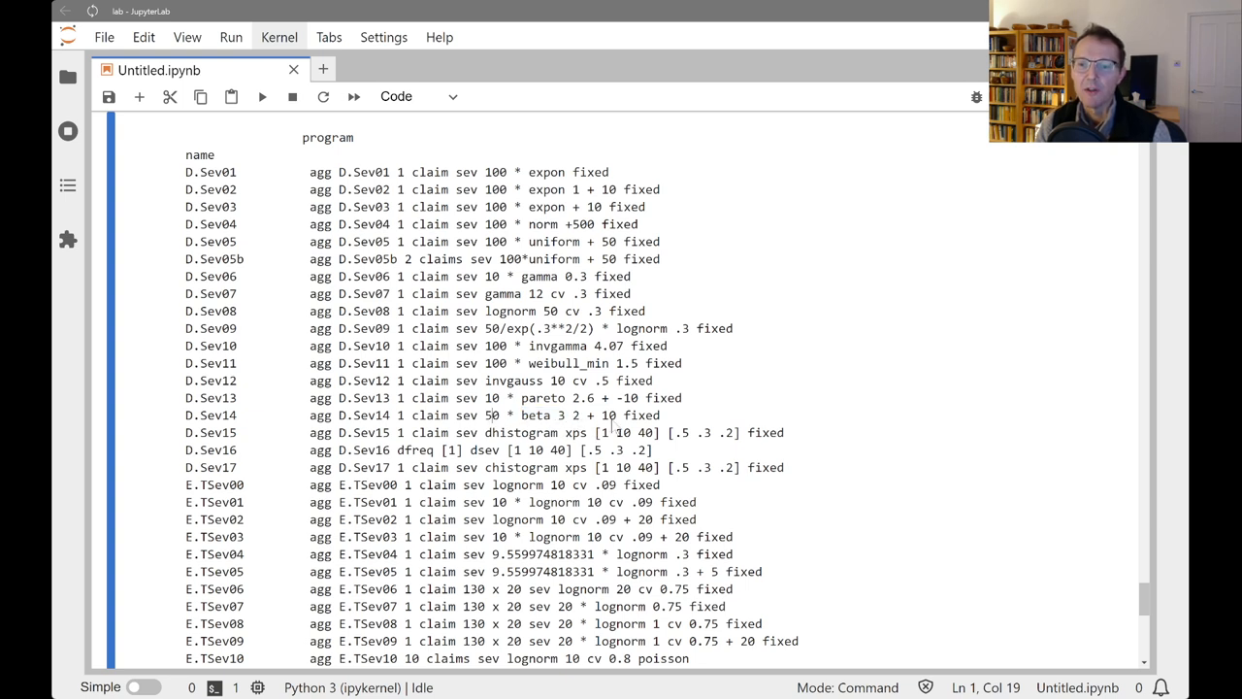
scroll("down", 3)
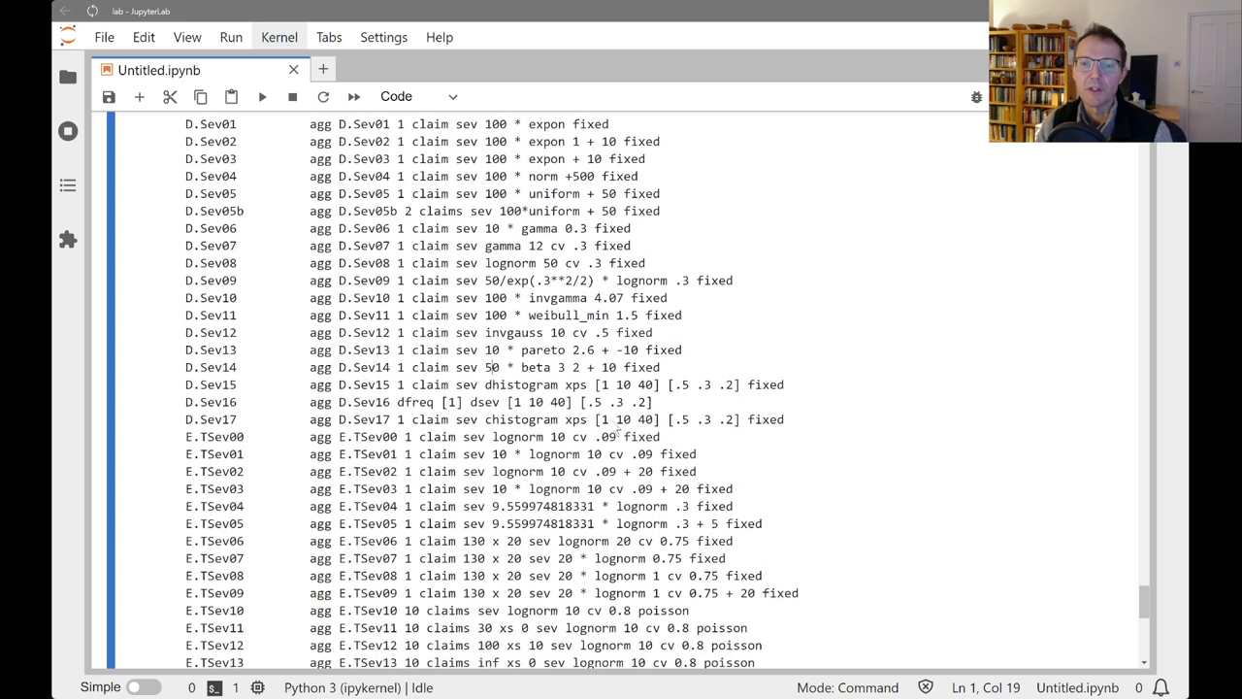
scroll("down", 3)
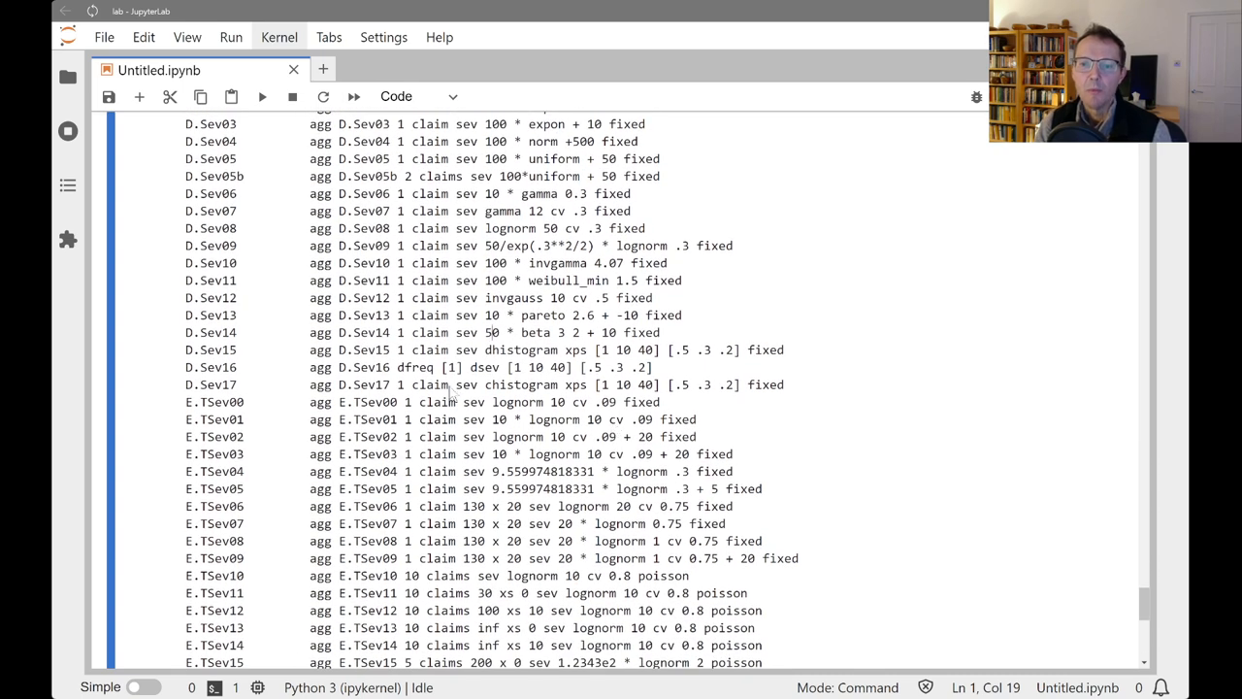
double_click(483, 367)
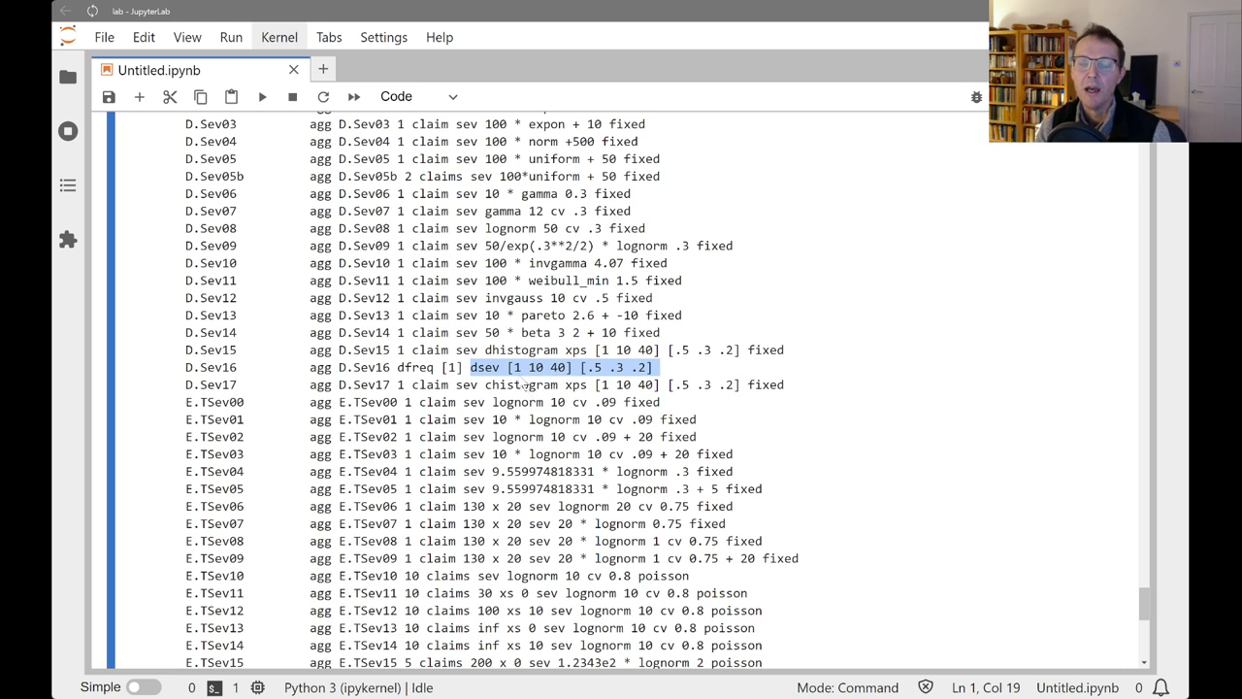
mouse_move(558, 381)
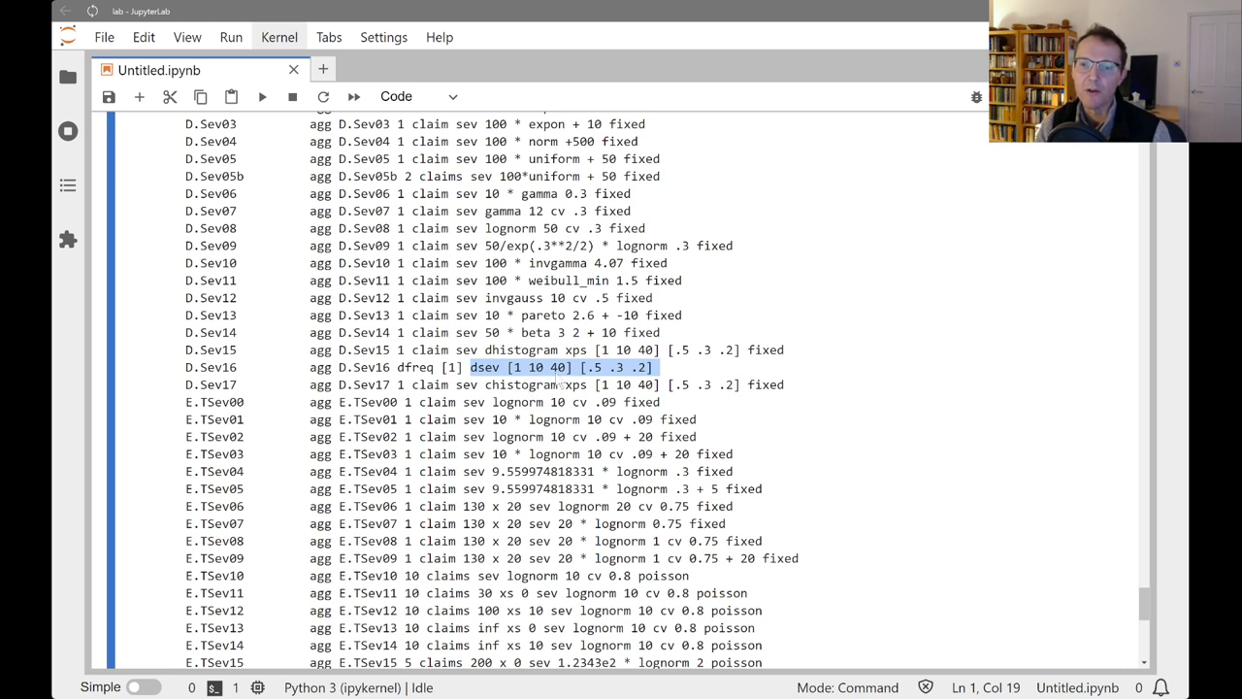
mouse_move(577, 383)
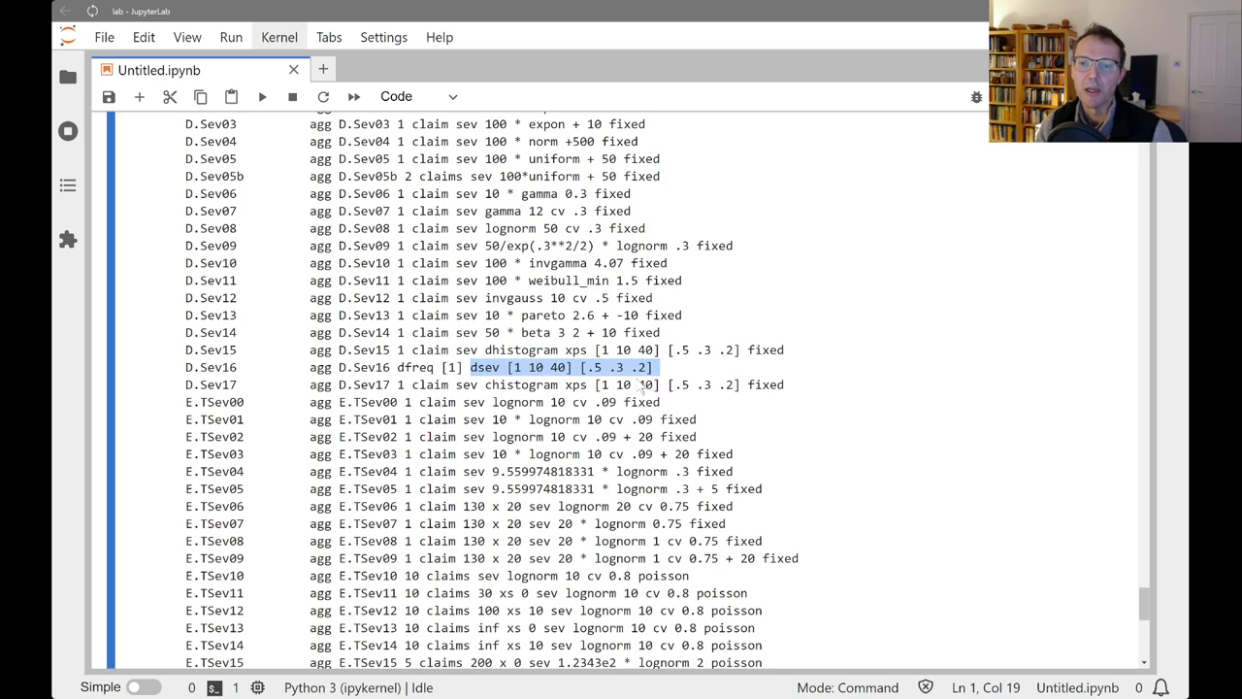
scroll("down", 3)
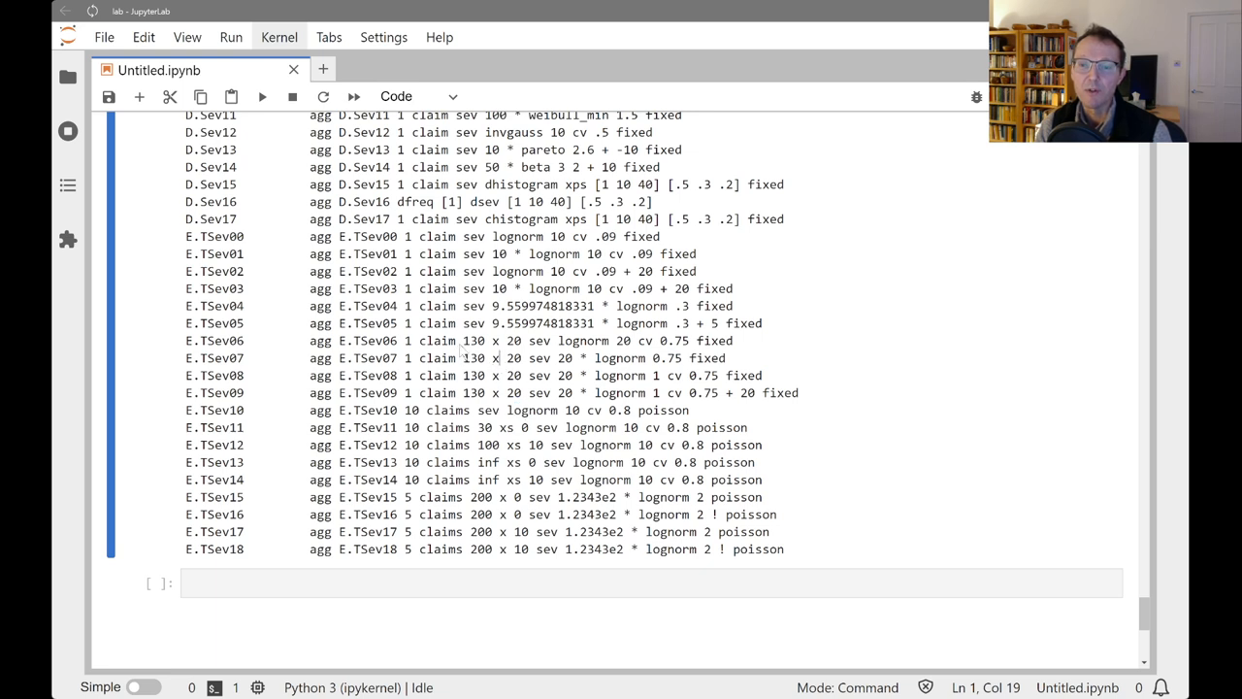
mouse_move(516, 357)
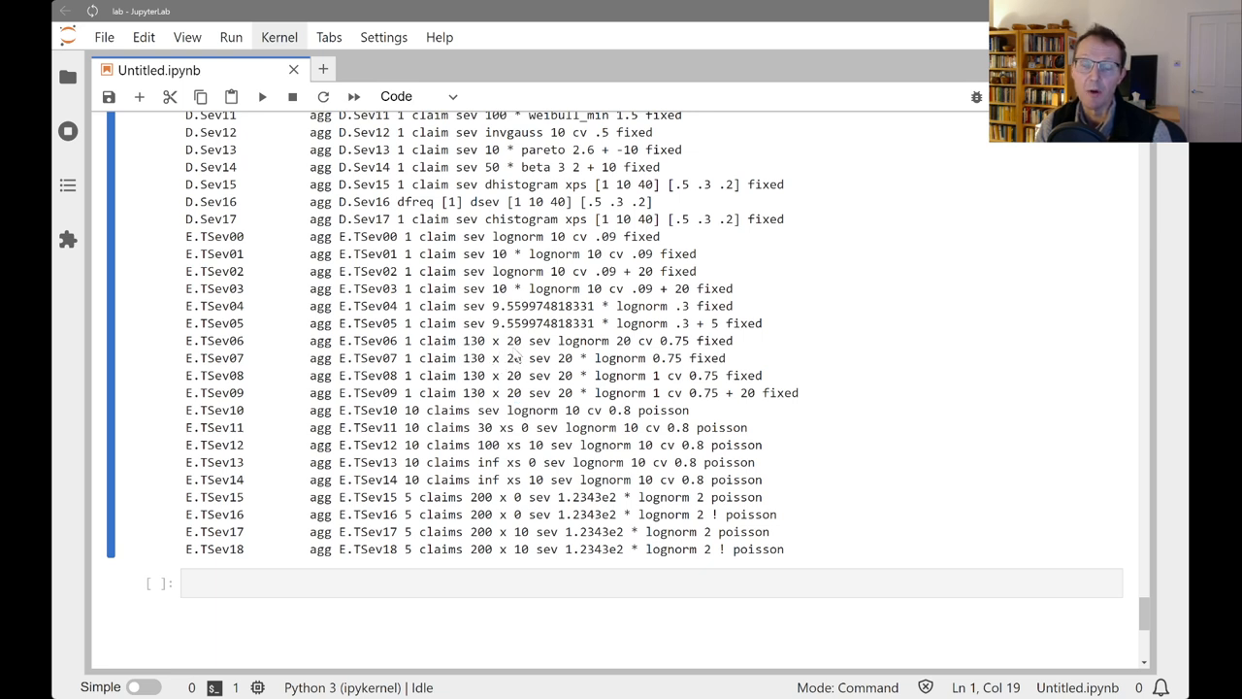
mouse_move(517, 358)
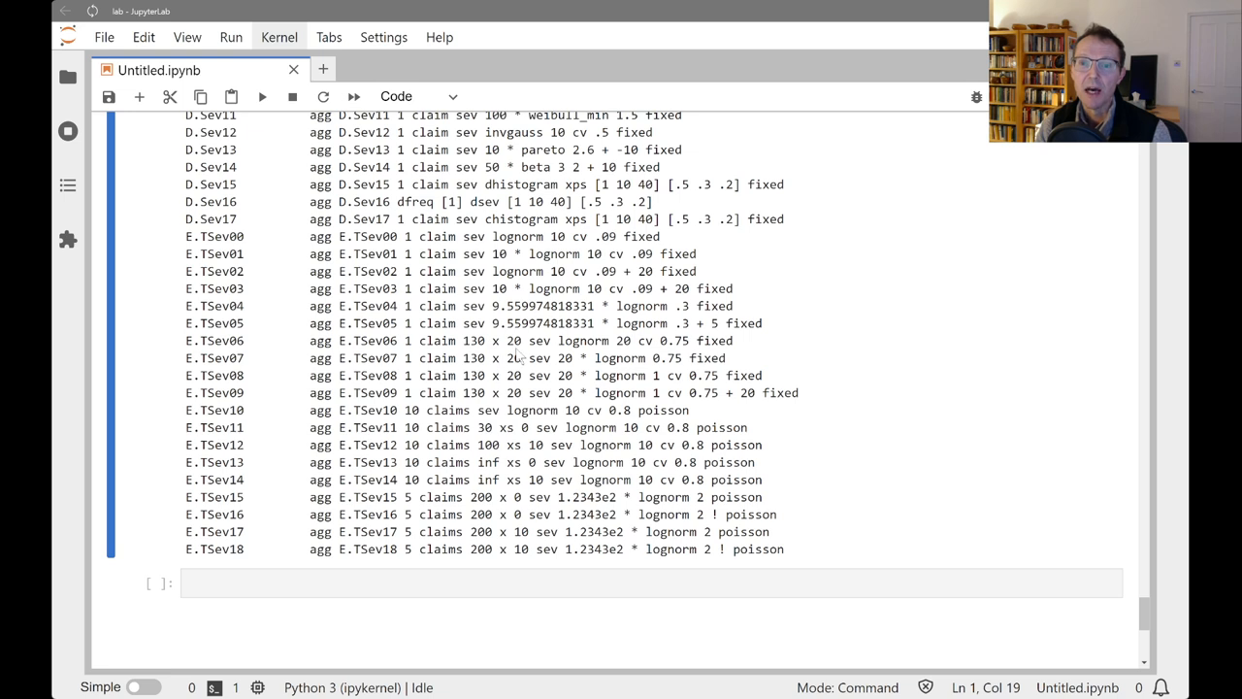
mouse_move(533, 412)
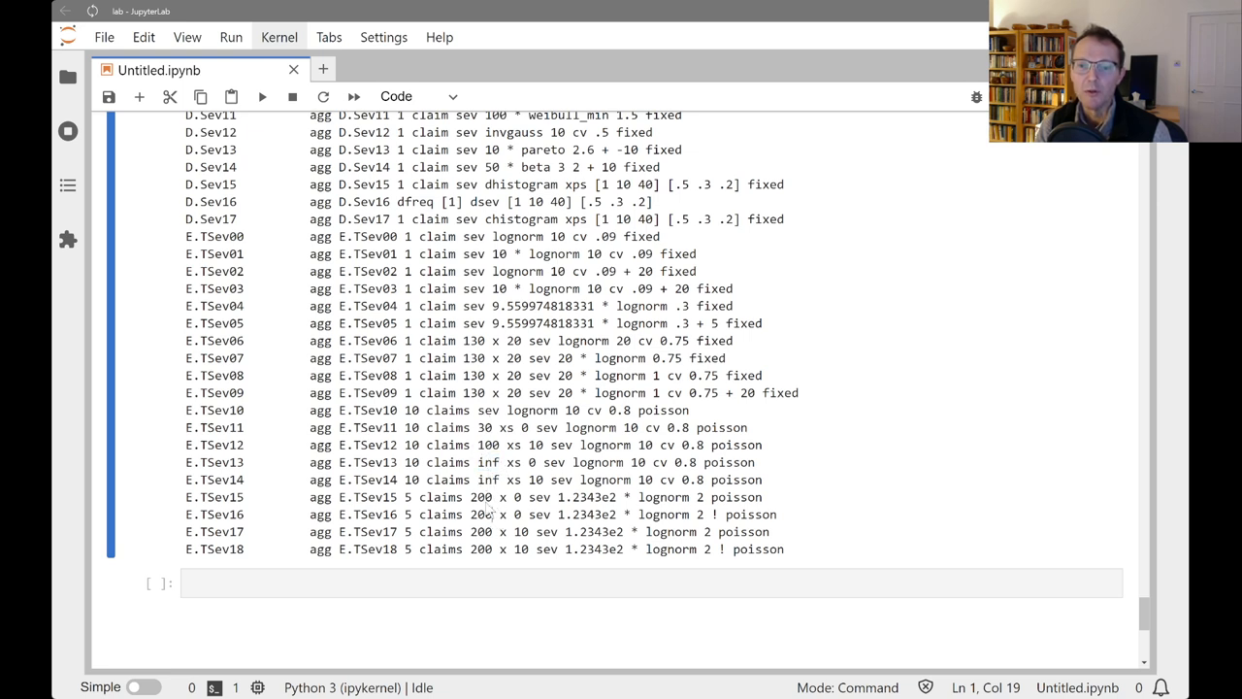
- Highlight 'inf' in E.TSev14 and '200 x 10' in E.TSev17 in the severity listing
double_click(489, 480)
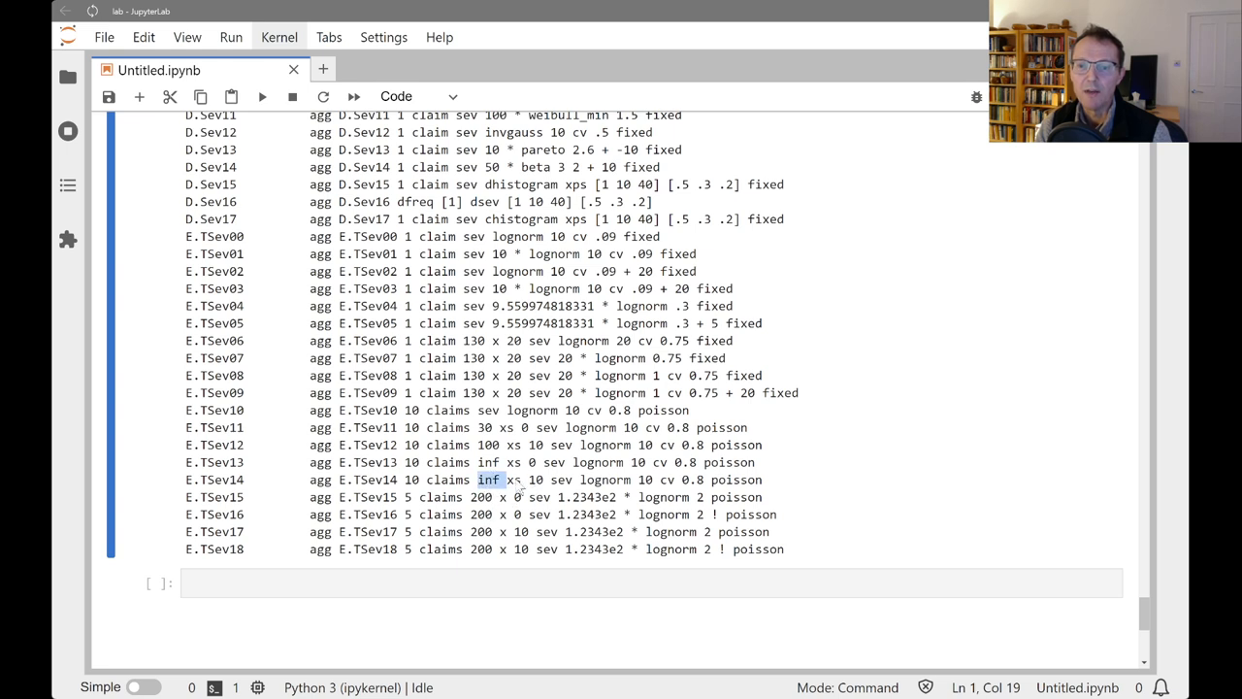
left_click_drag(493, 479, 541, 479)
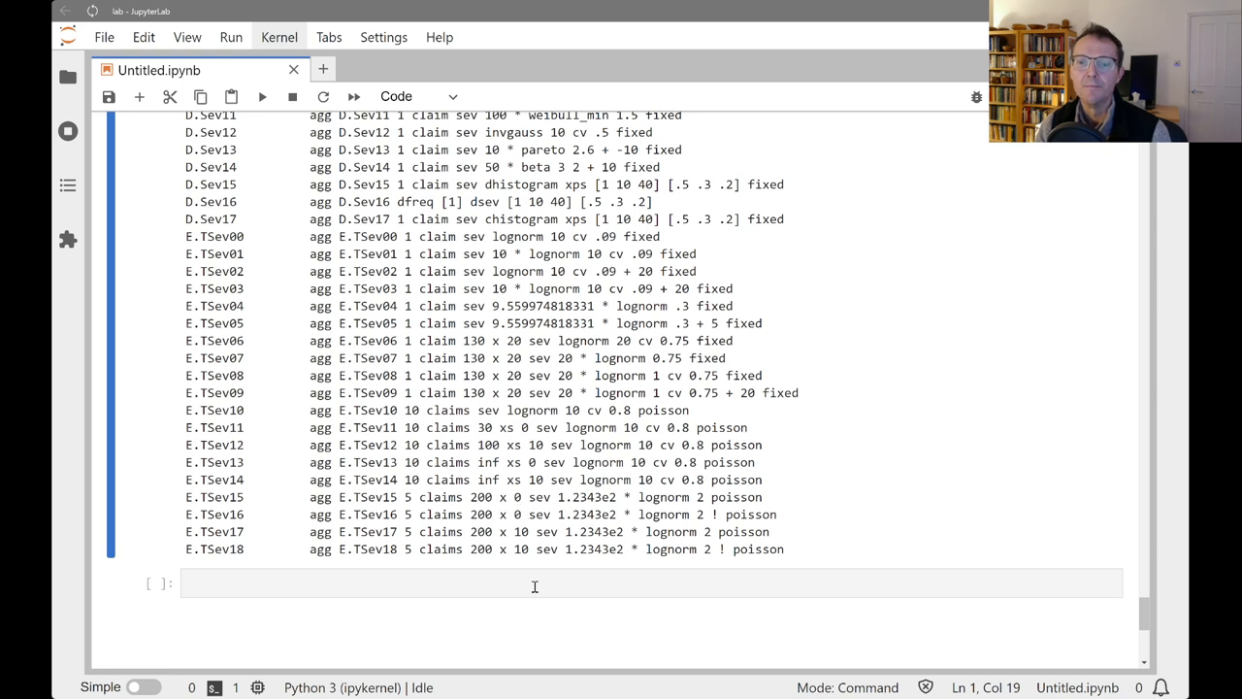
mouse_move(500, 573)
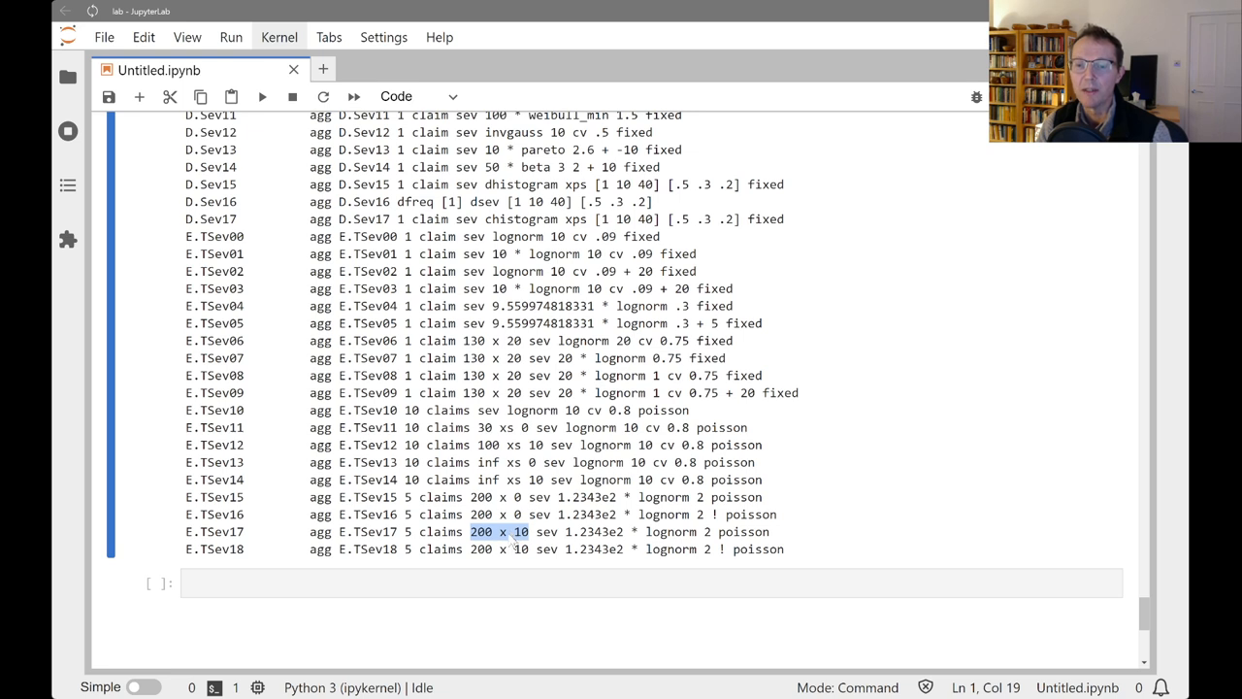
double_click(722, 549)
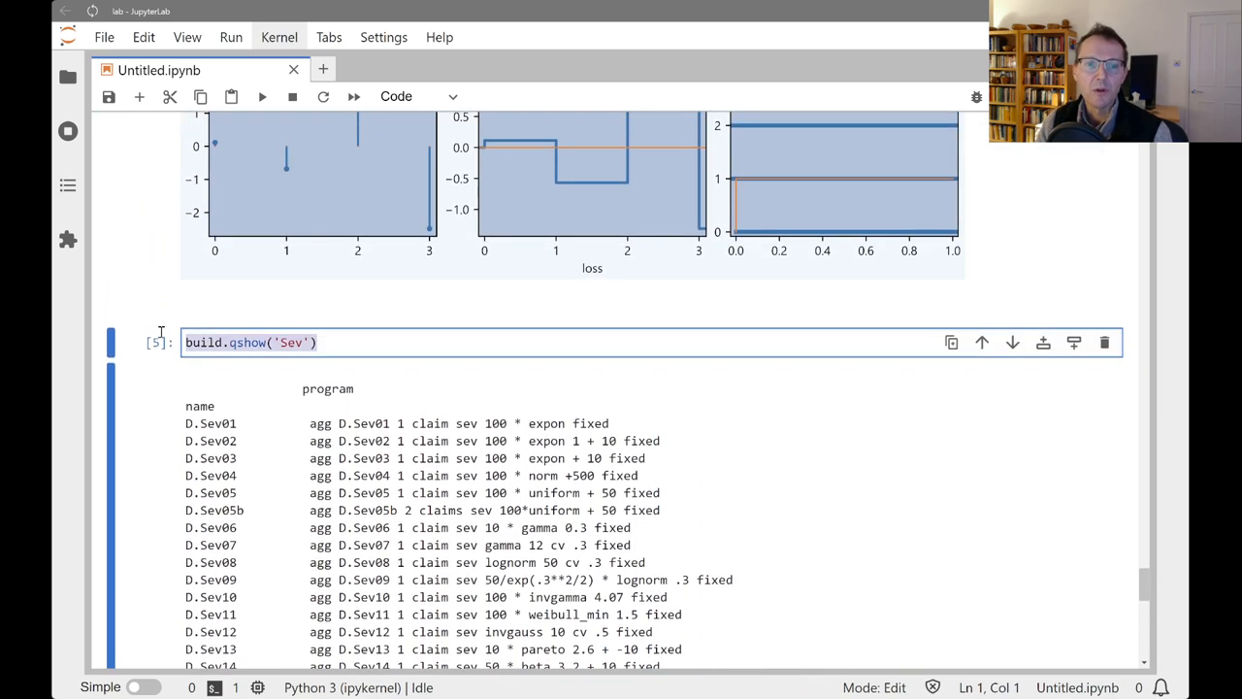
- Run build.show('Sev') and scroll through the D.Sev02 to D.Sev05 tables and plots
scroll("down", 3)
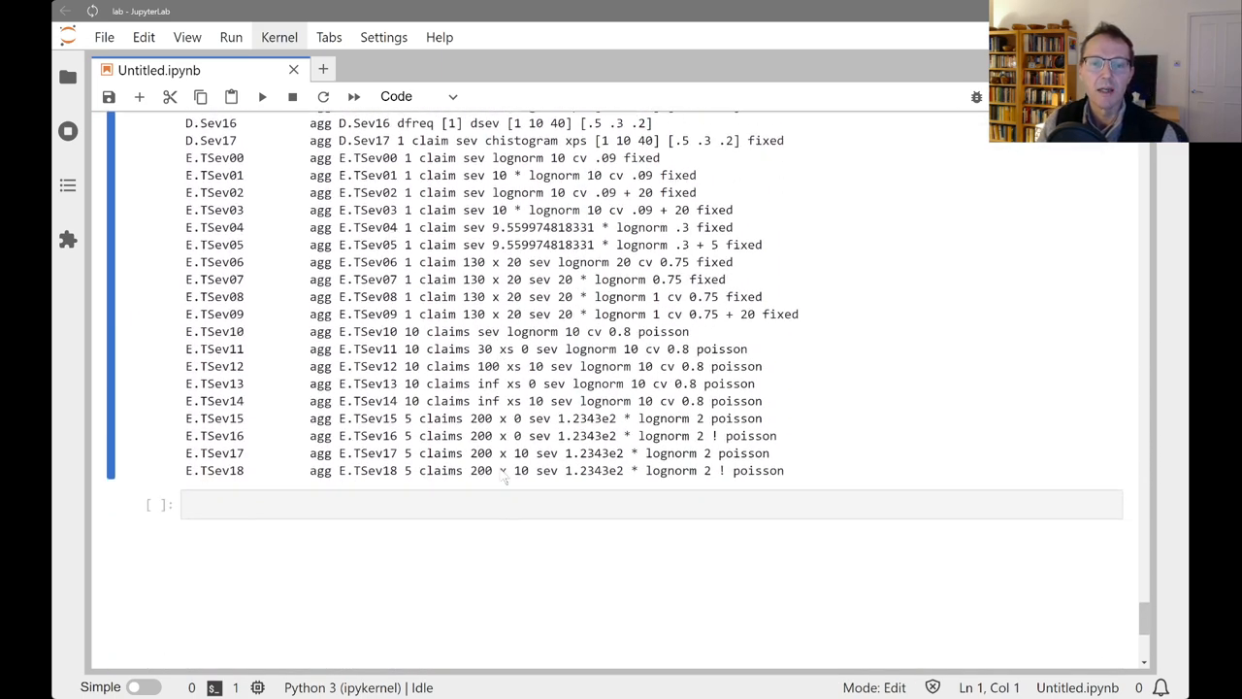
type("build.qshow('Sev')")
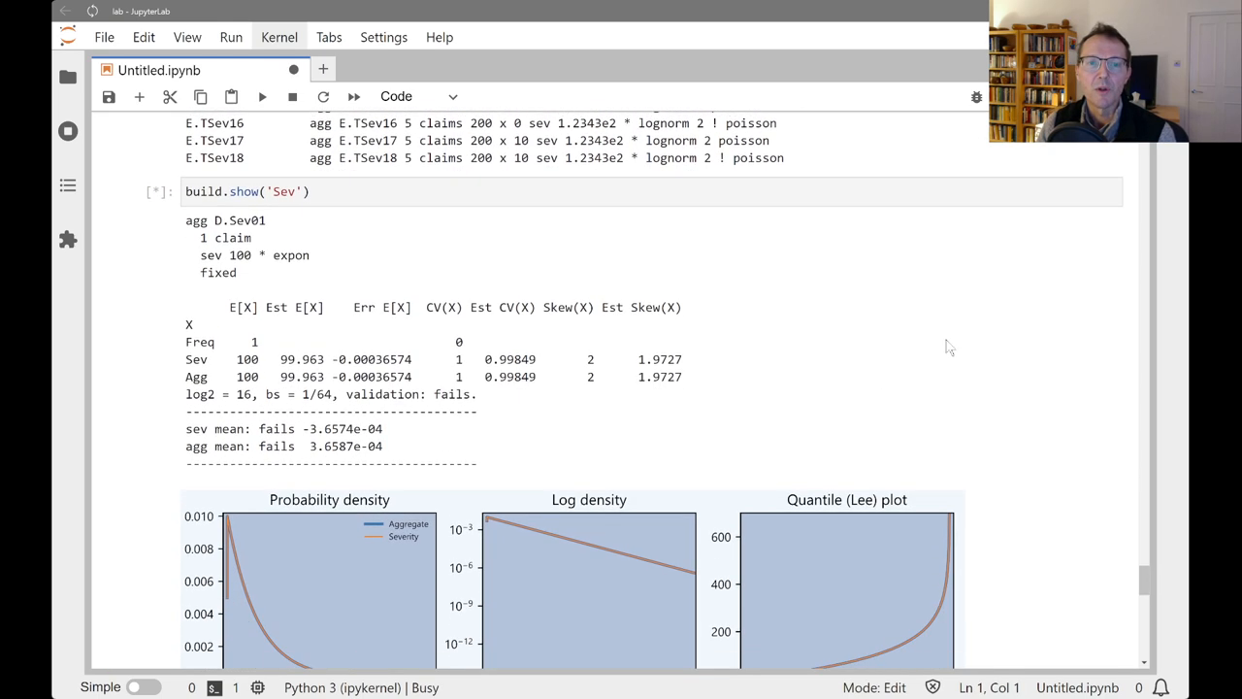
scroll("down", 3)
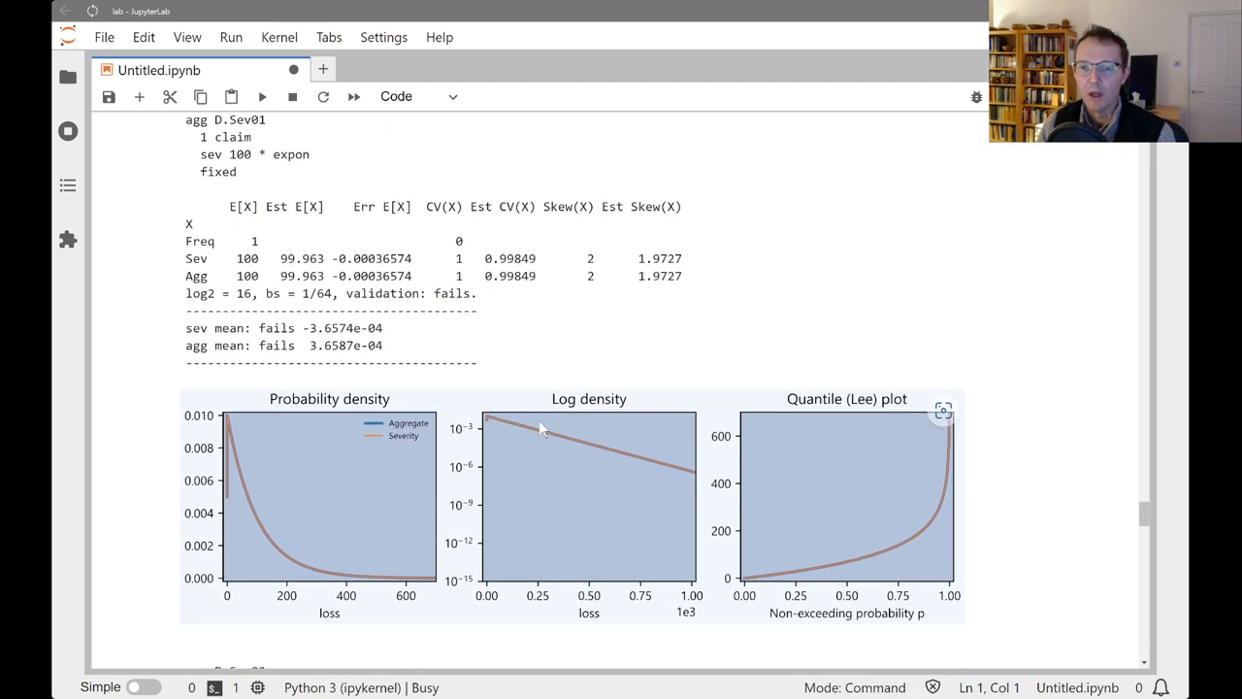
mouse_move(689, 476)
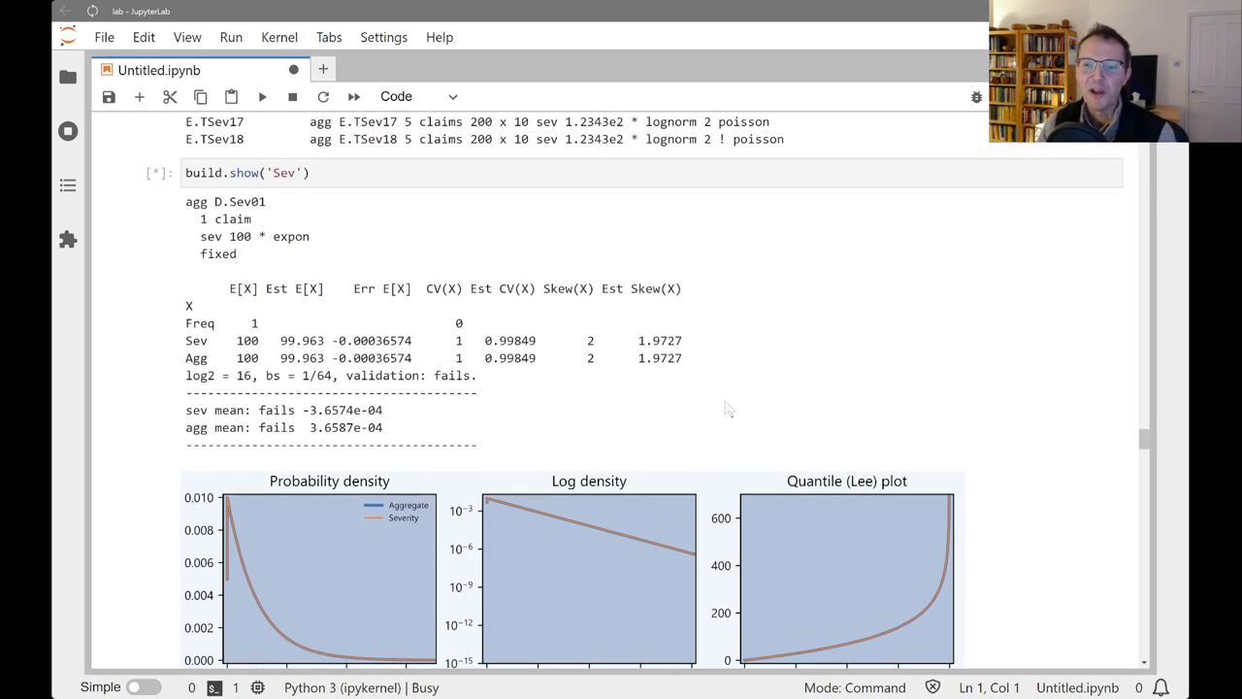
scroll("down", 3)
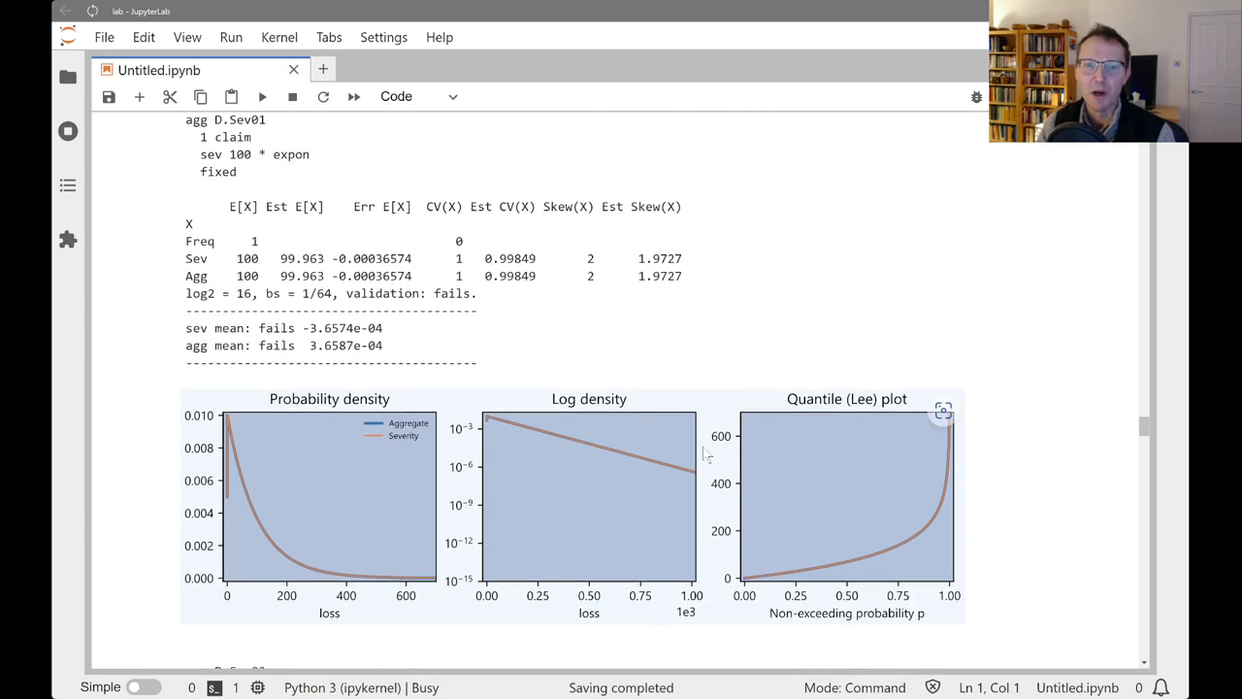
scroll("down", 3)
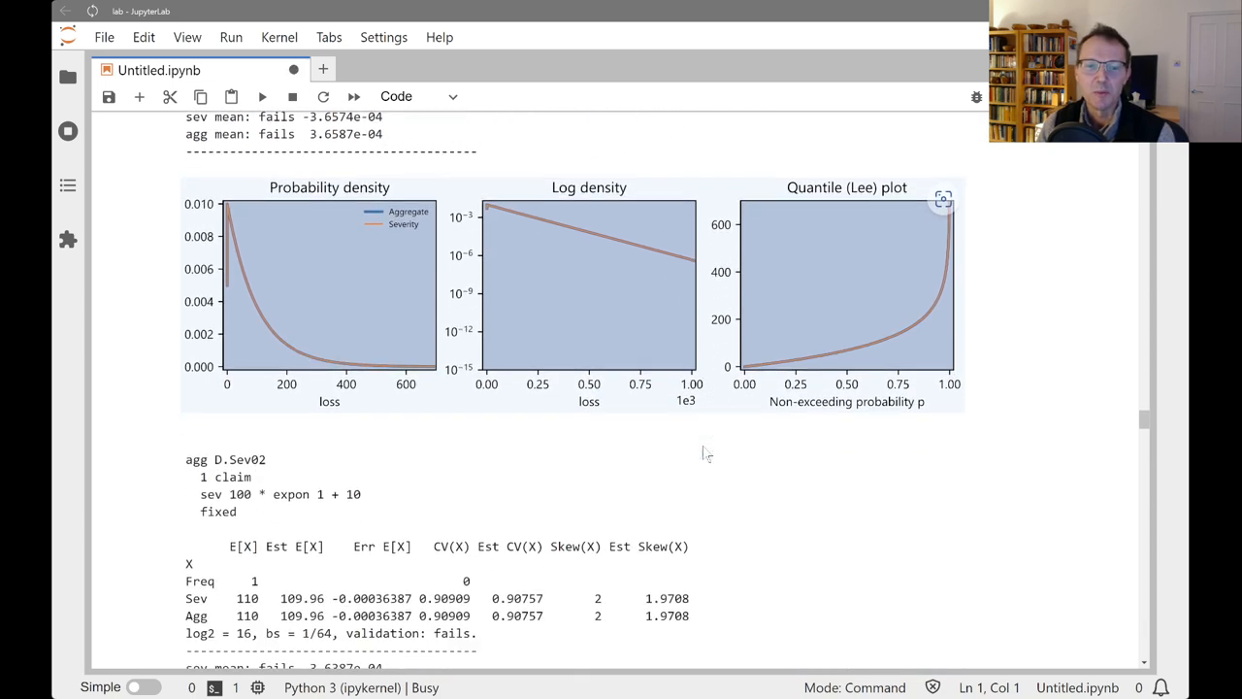
scroll("down", 3)
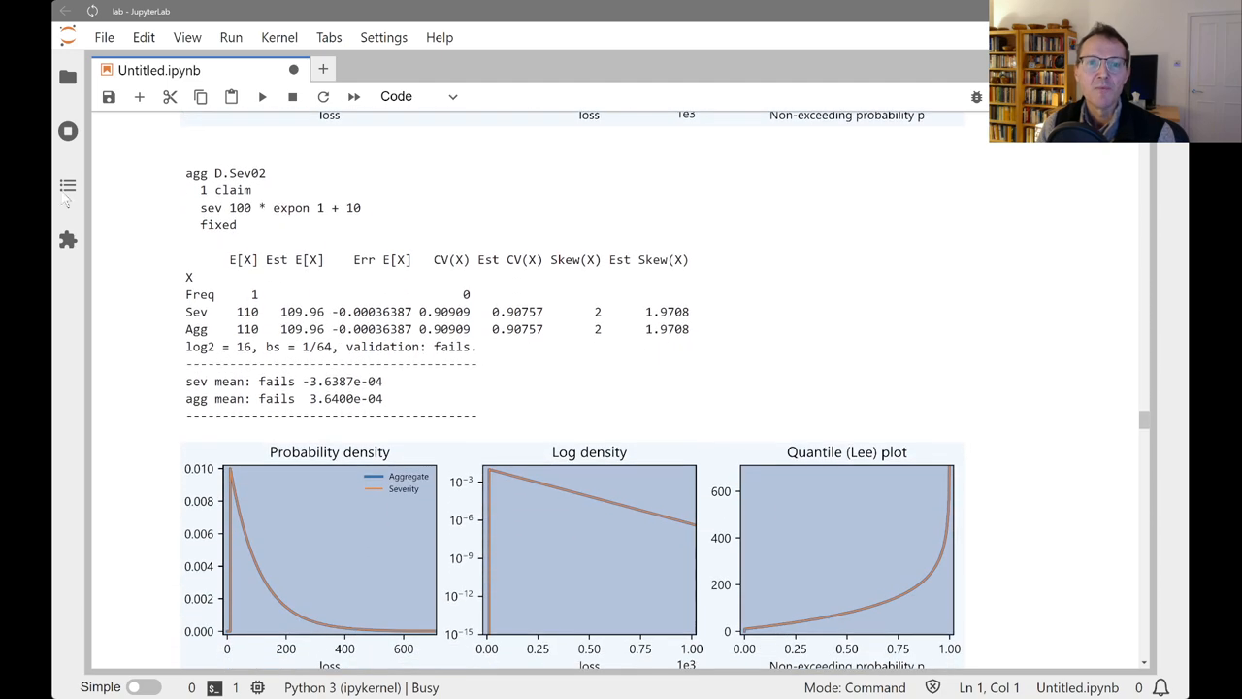
mouse_move(325, 219)
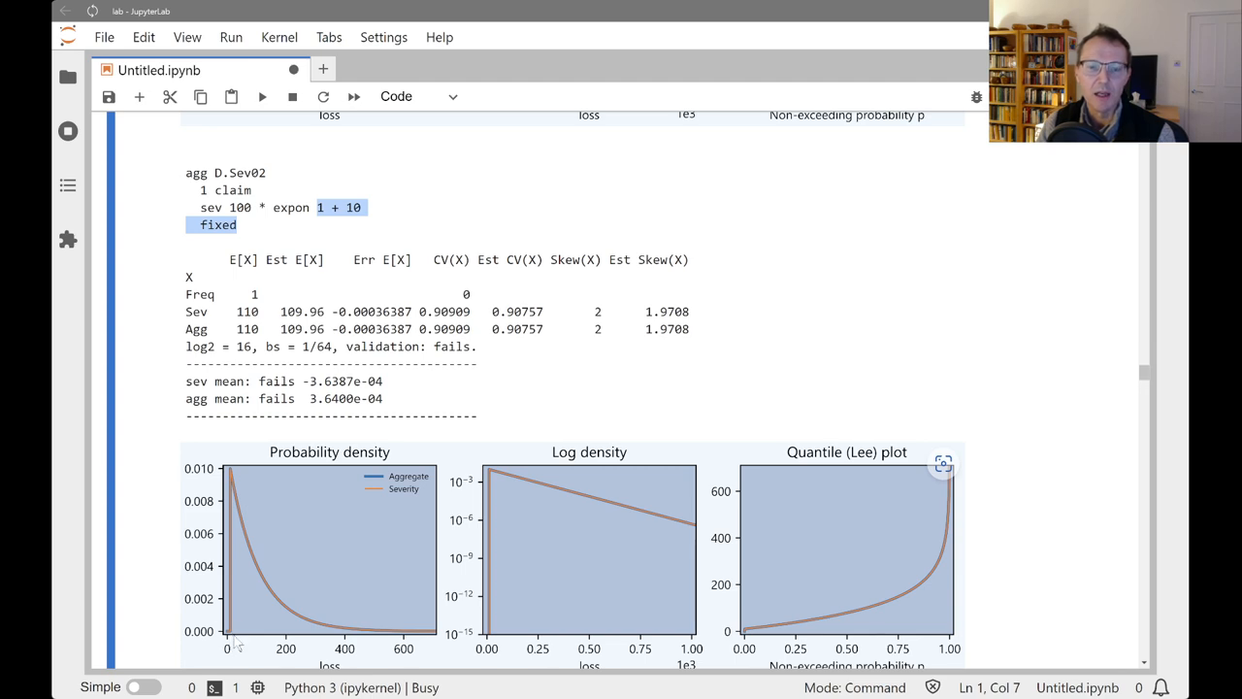
scroll("down", 3)
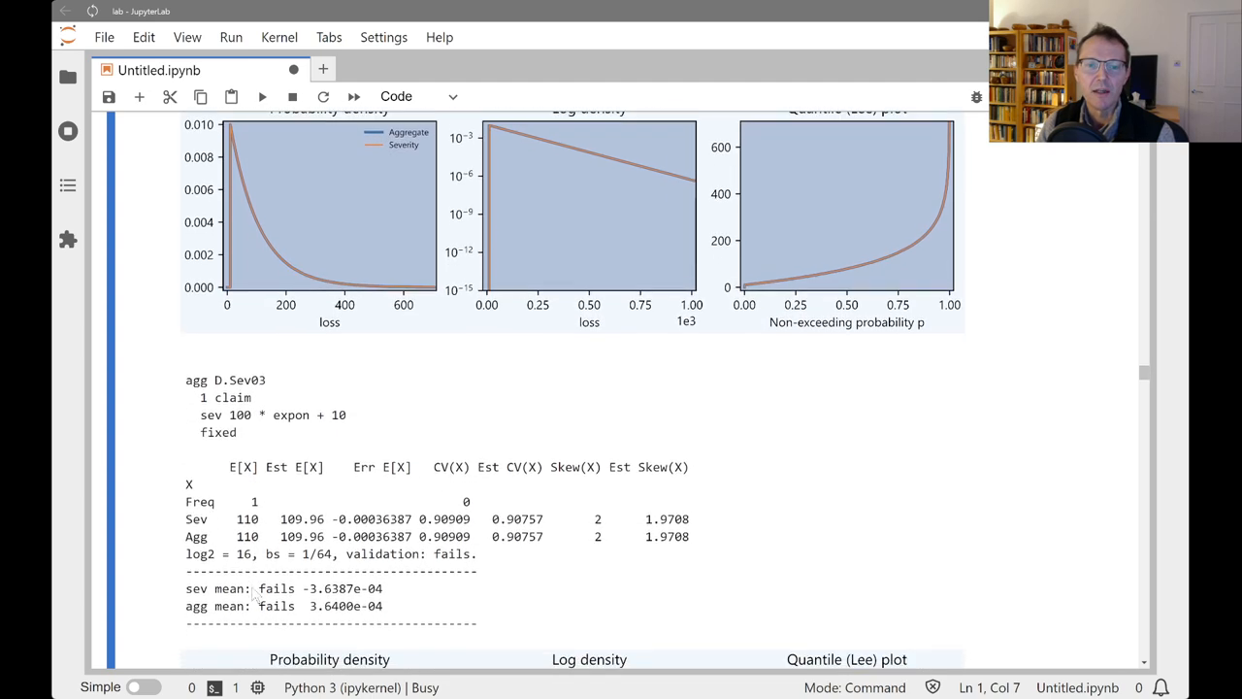
scroll("down", 3)
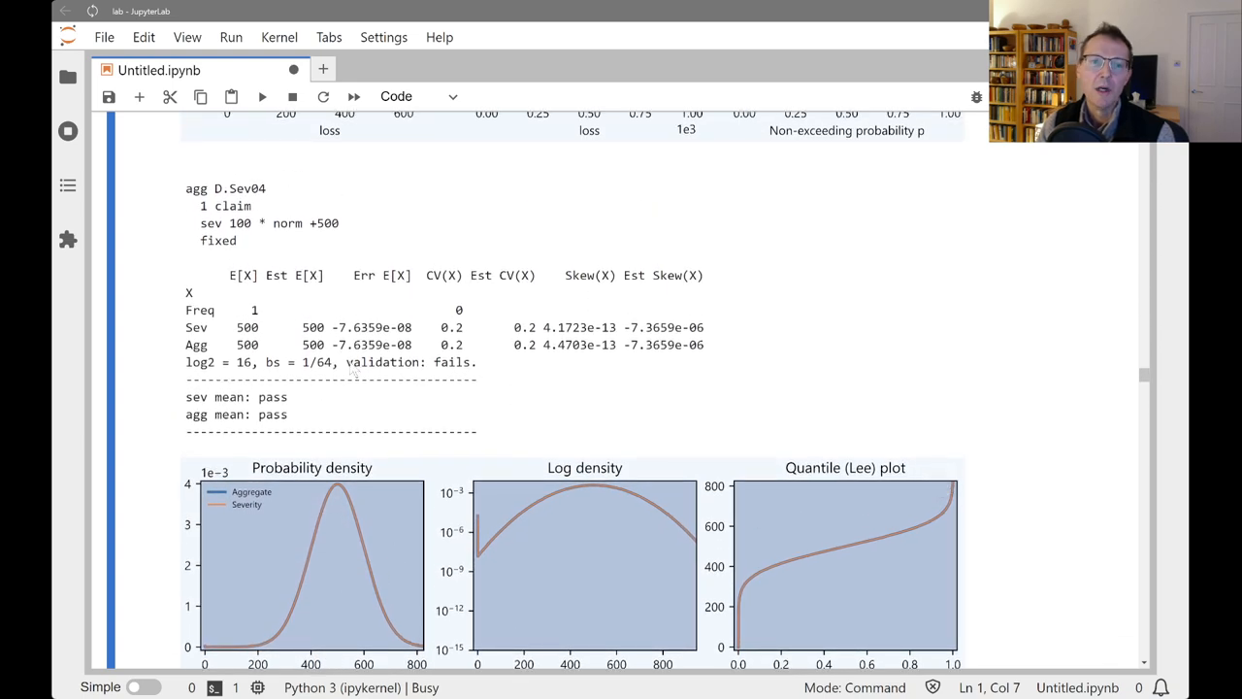
mouse_move(548, 405)
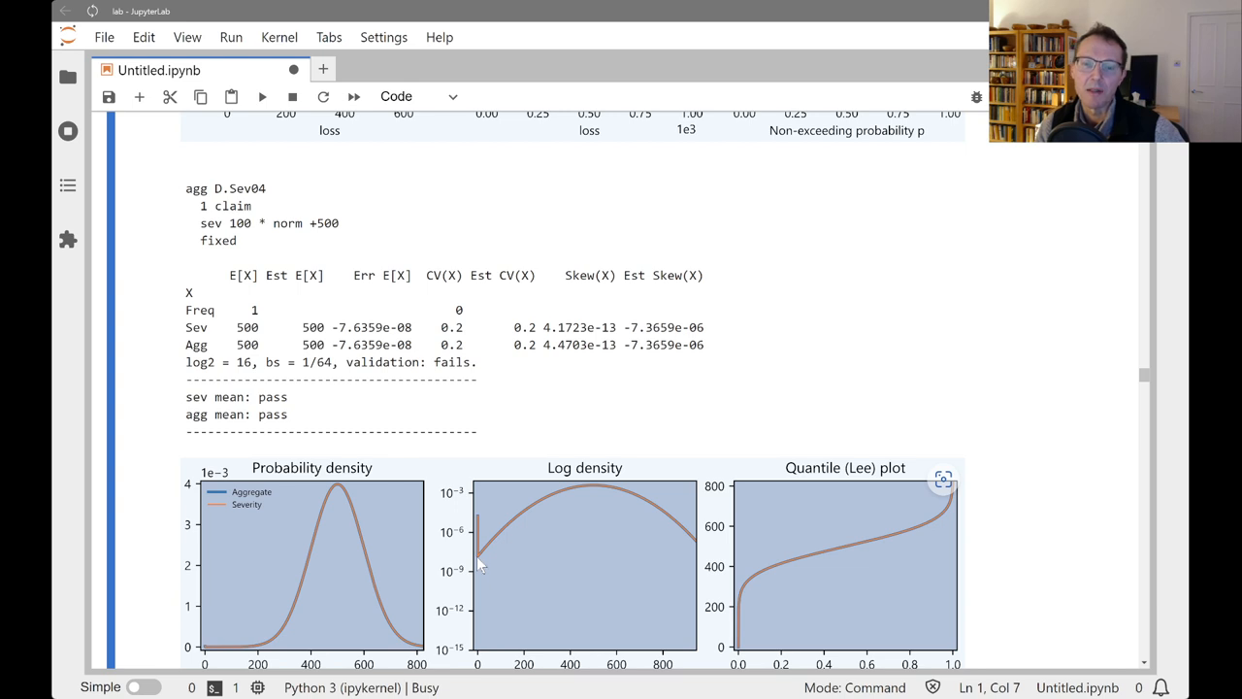
mouse_move(495, 550)
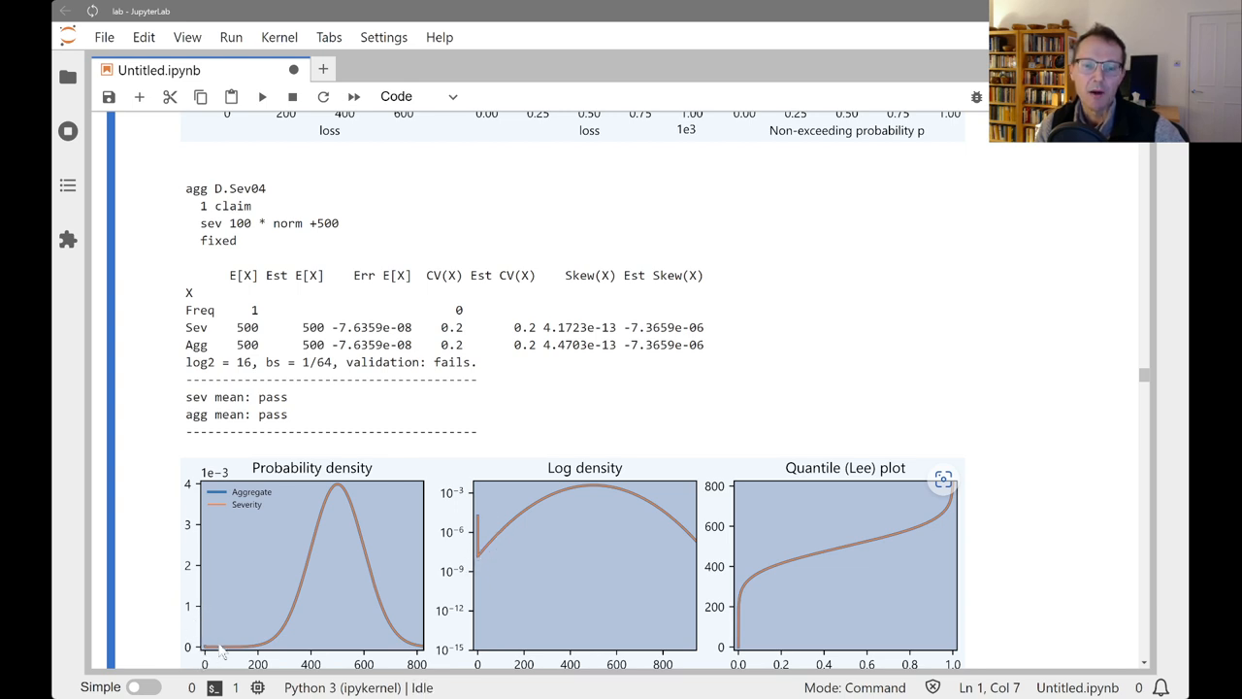
mouse_move(476, 568)
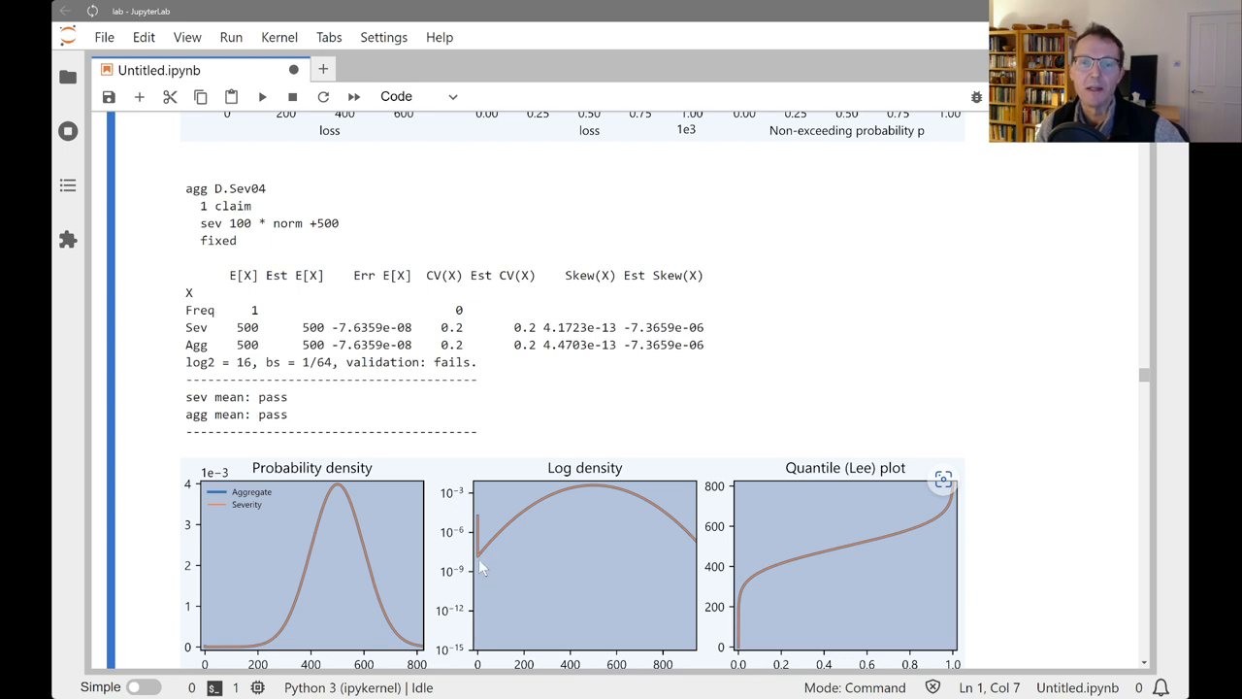
scroll("down", 3)
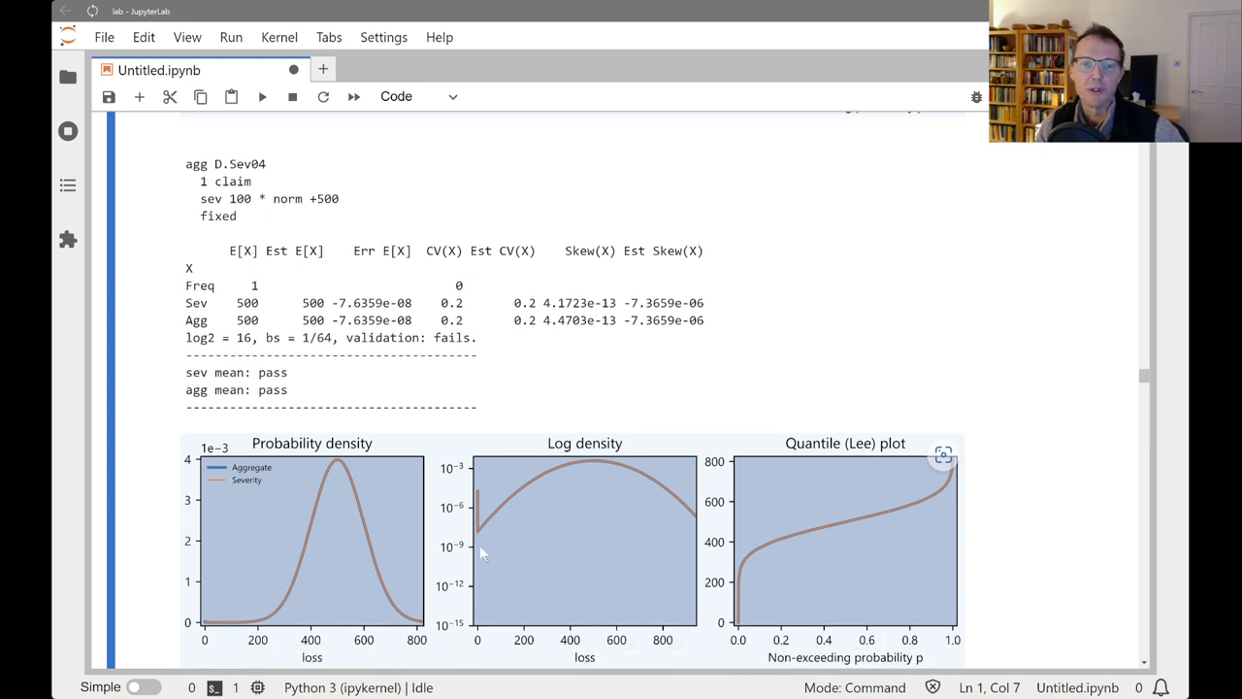
scroll("down", 3)
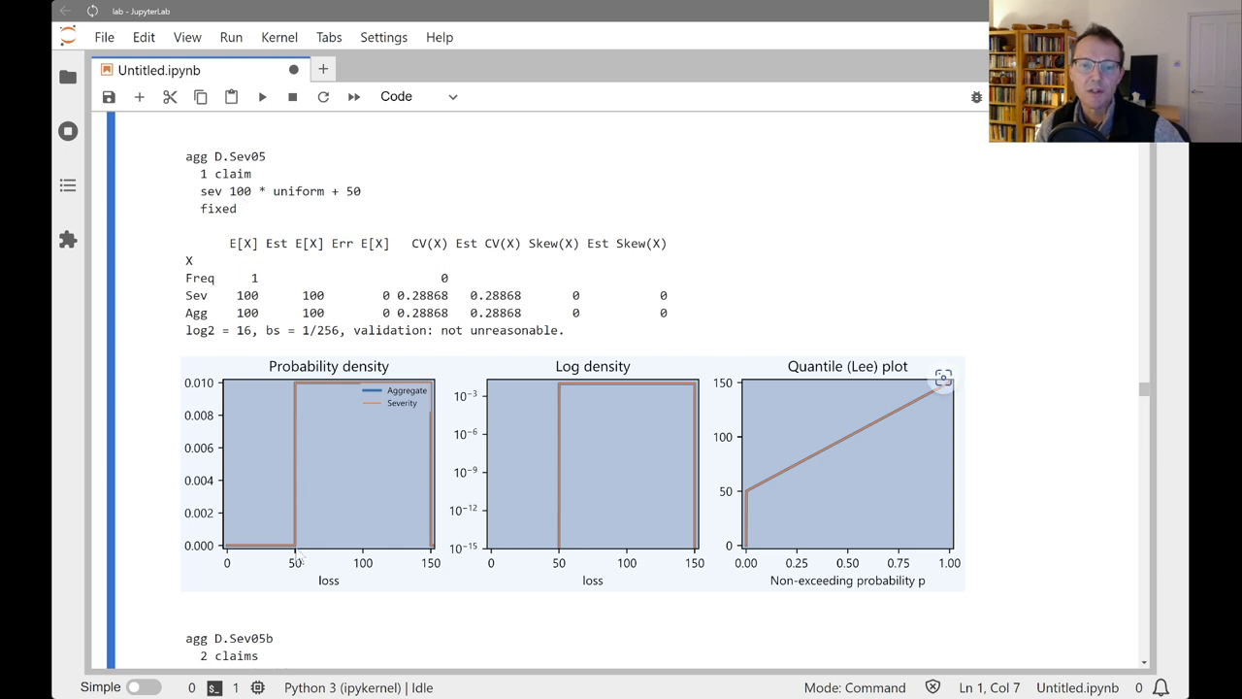
mouse_move(420, 466)
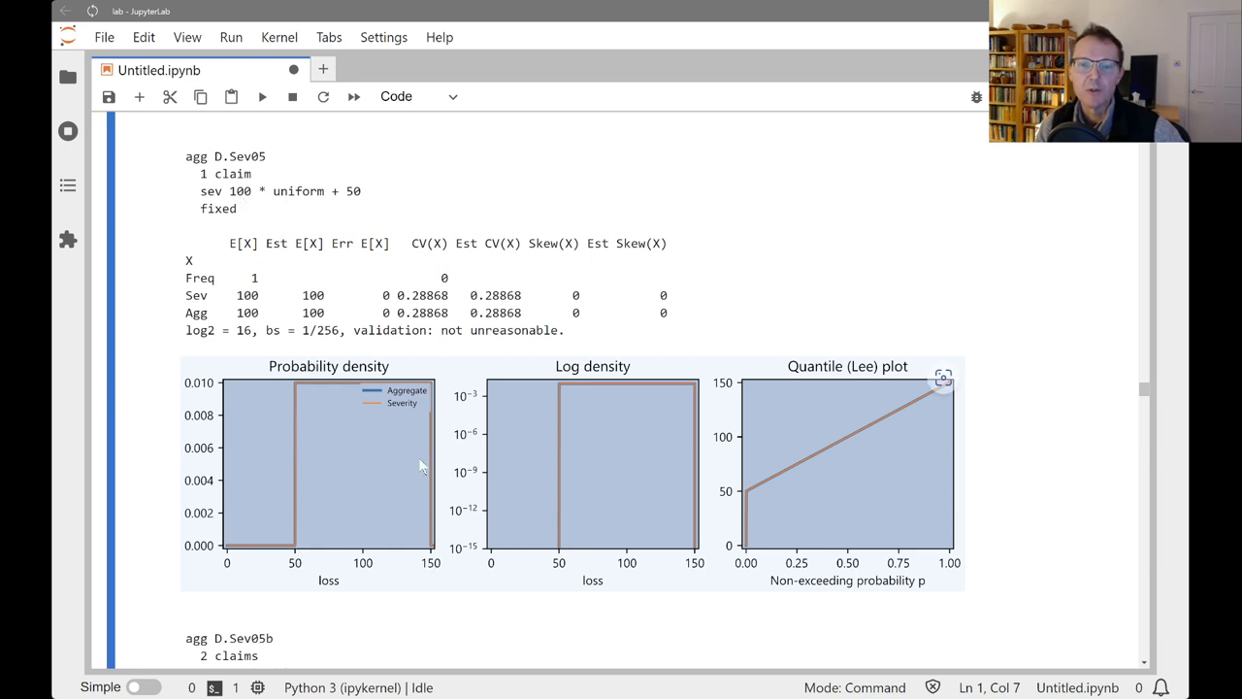
scroll("down", 3)
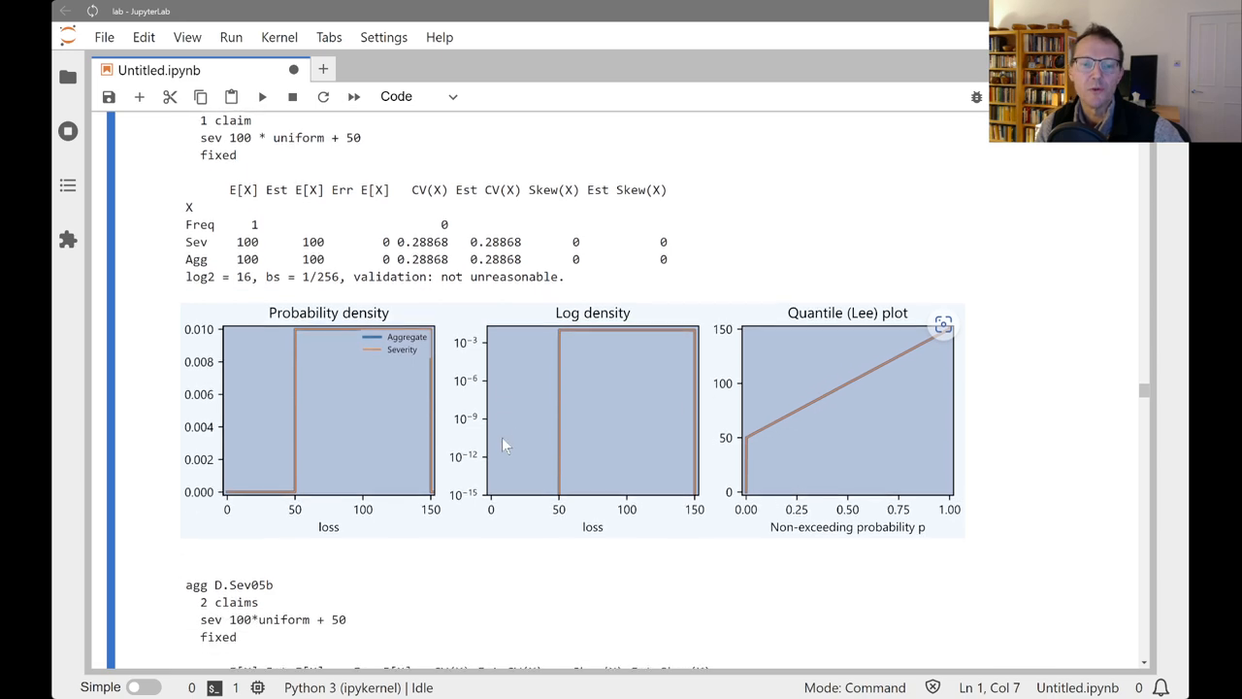
scroll("down", 3)
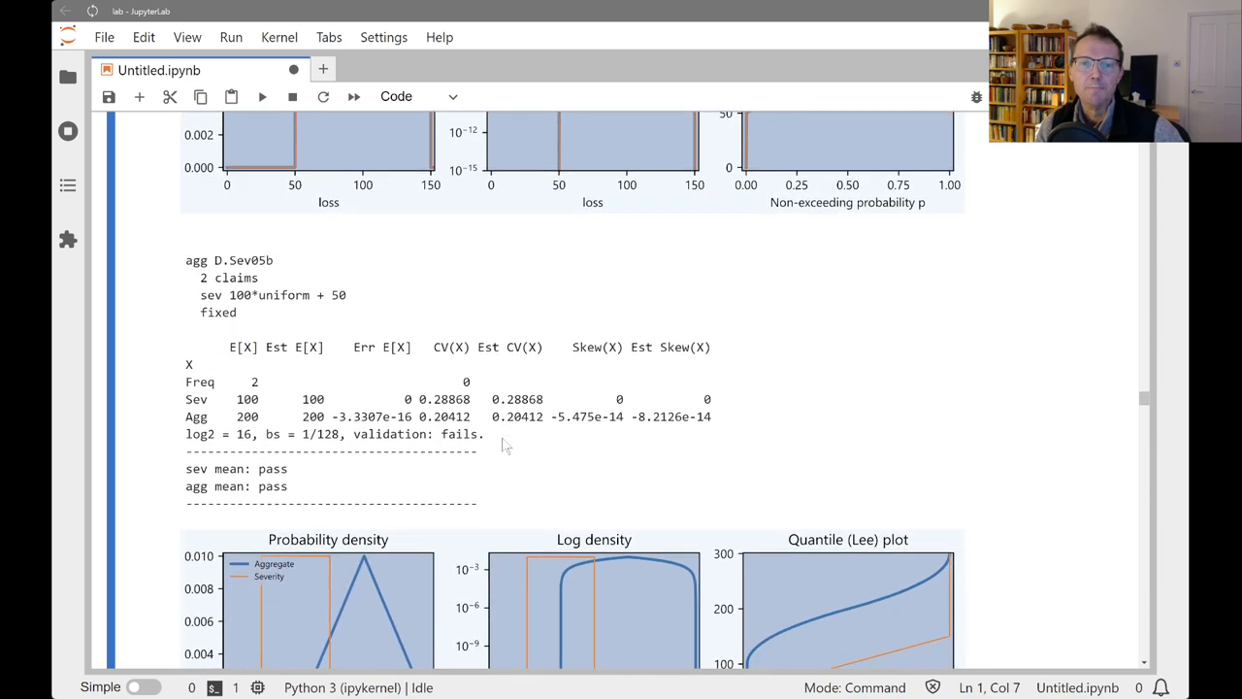
scroll("down", 3)
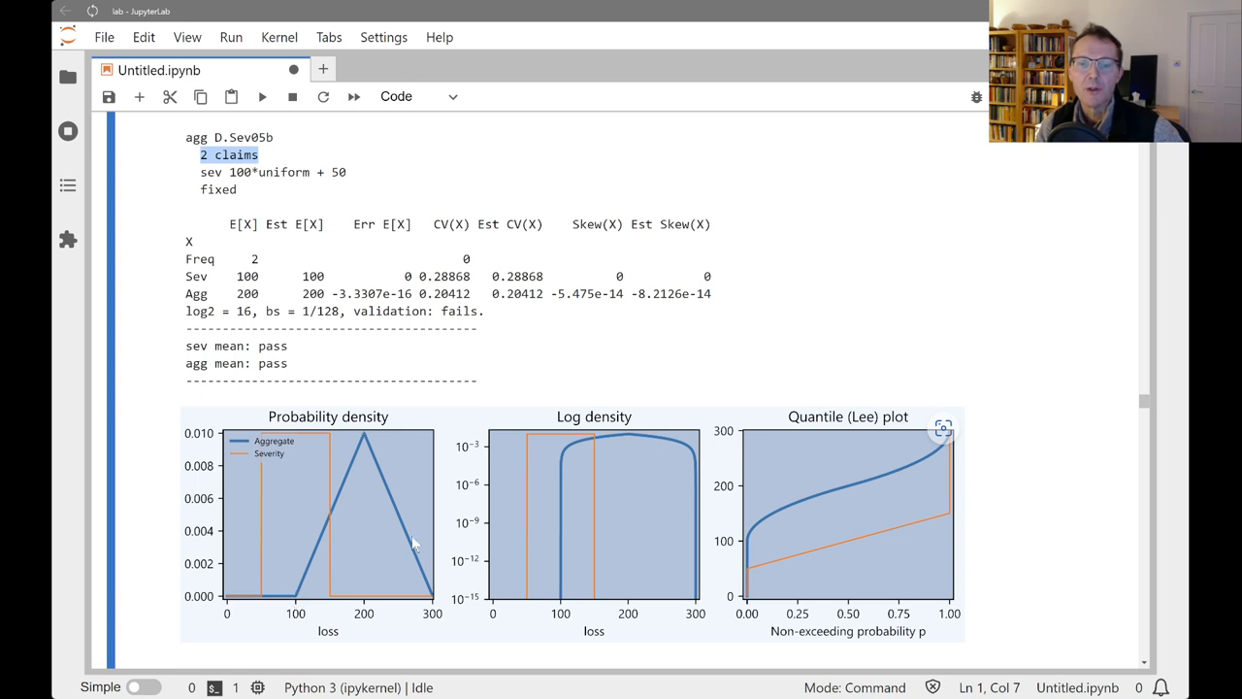
mouse_move(335, 575)
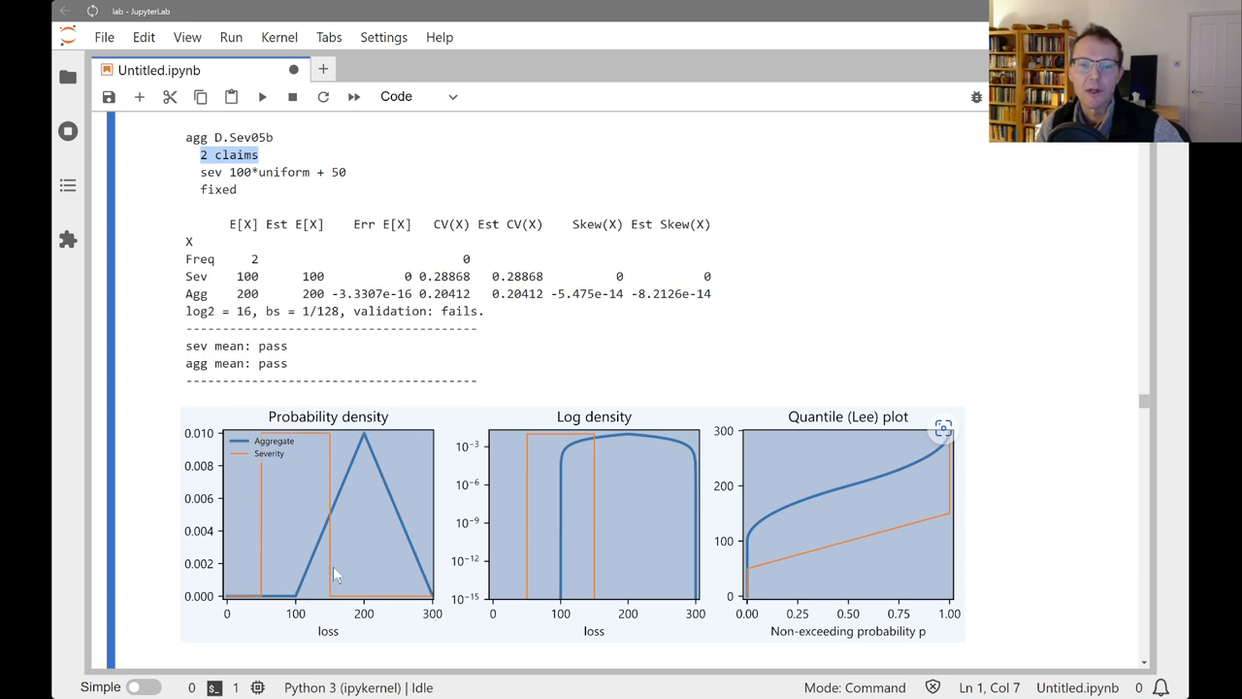
mouse_move(430, 594)
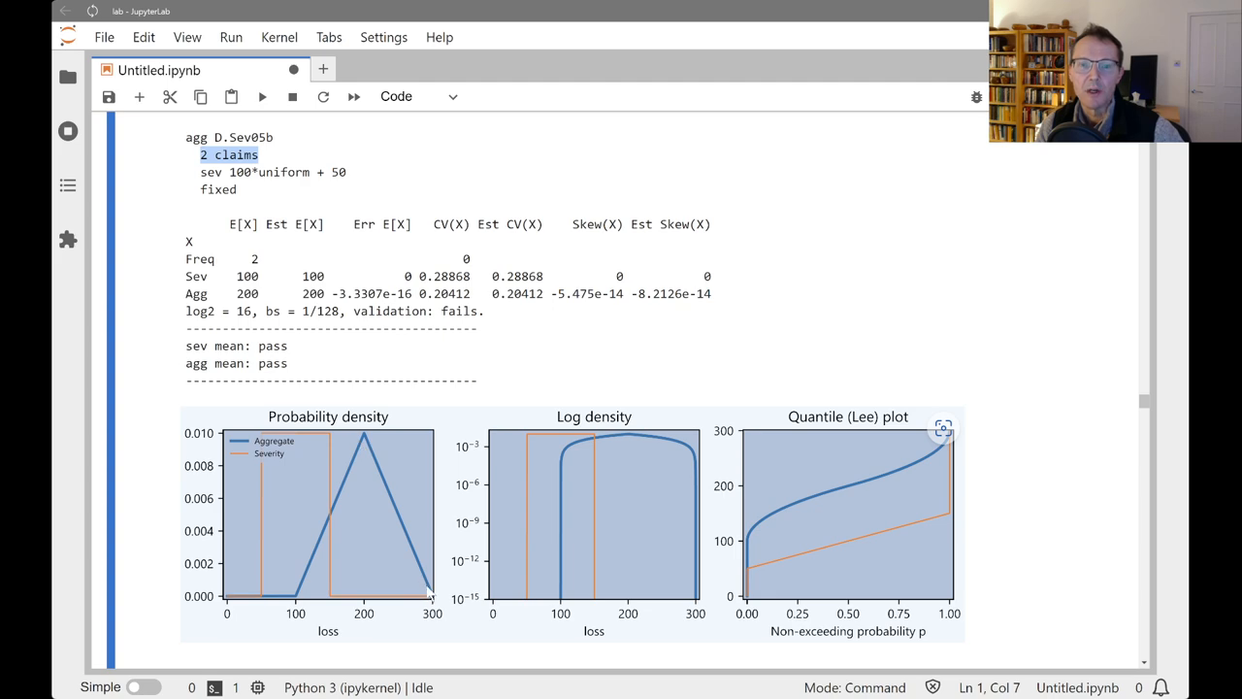
scroll("down", 3)
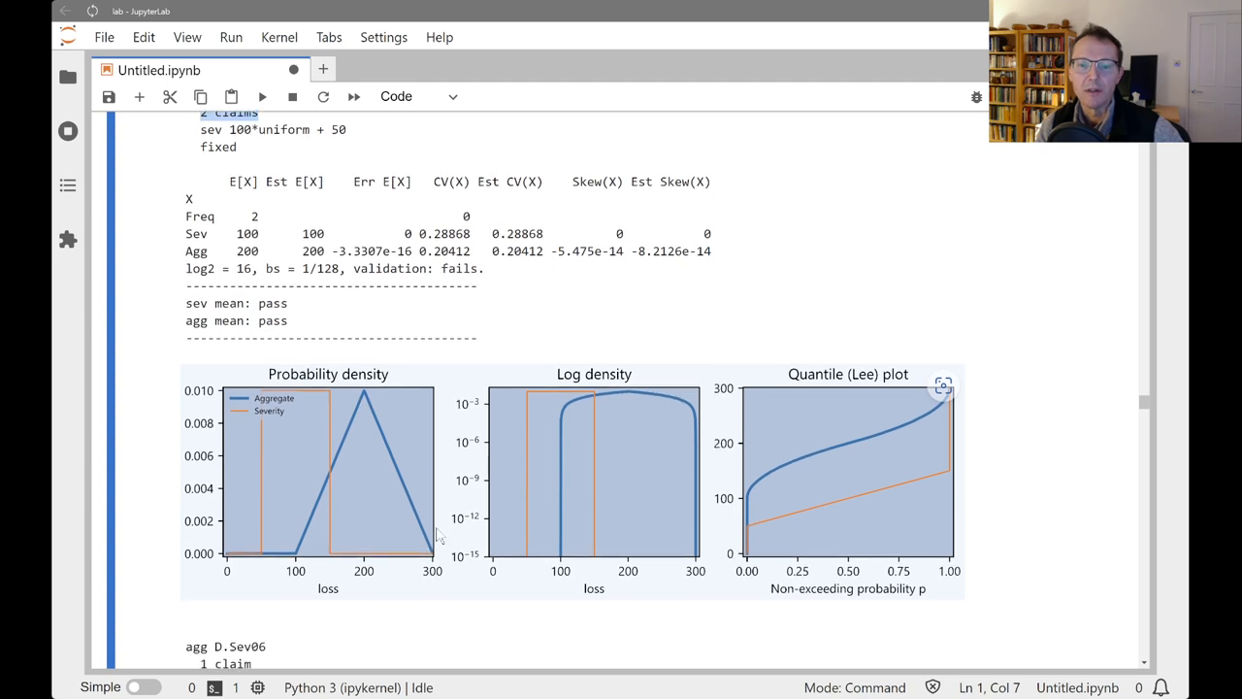
scroll("down", 3)
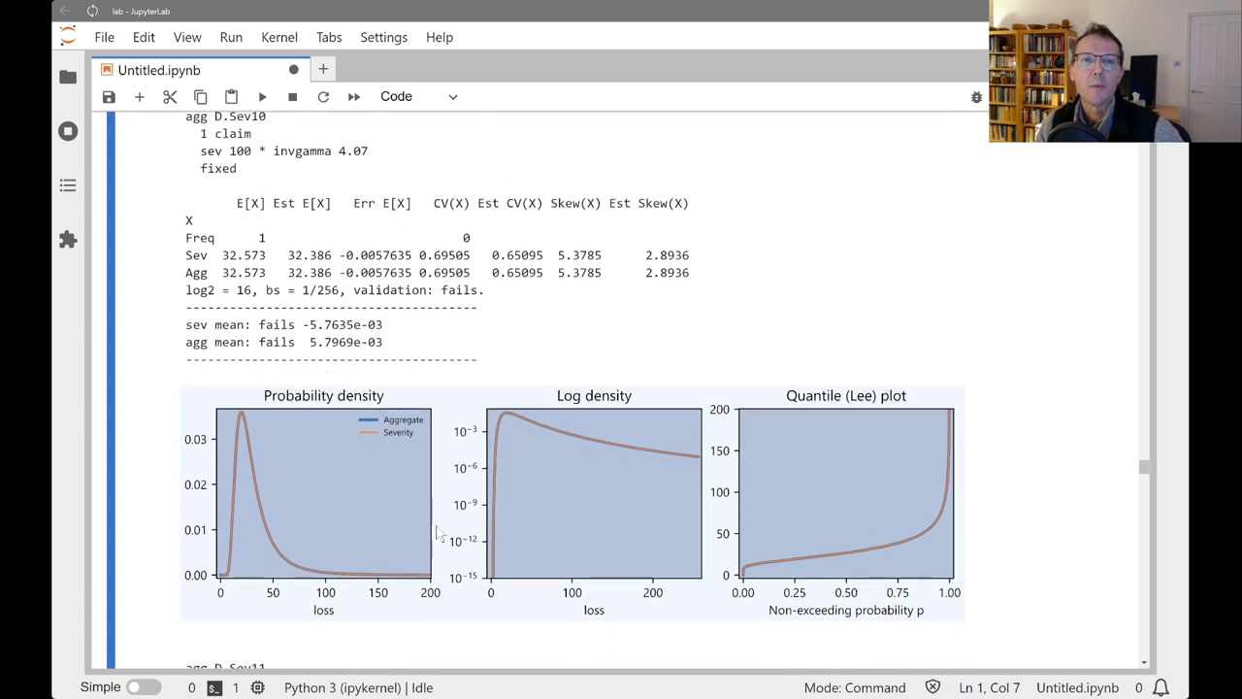
- Scroll to D.Sev12's inverse Gaussian (mean 10, cv .5) example, marking weibull_min along the way
scroll("down", 3)
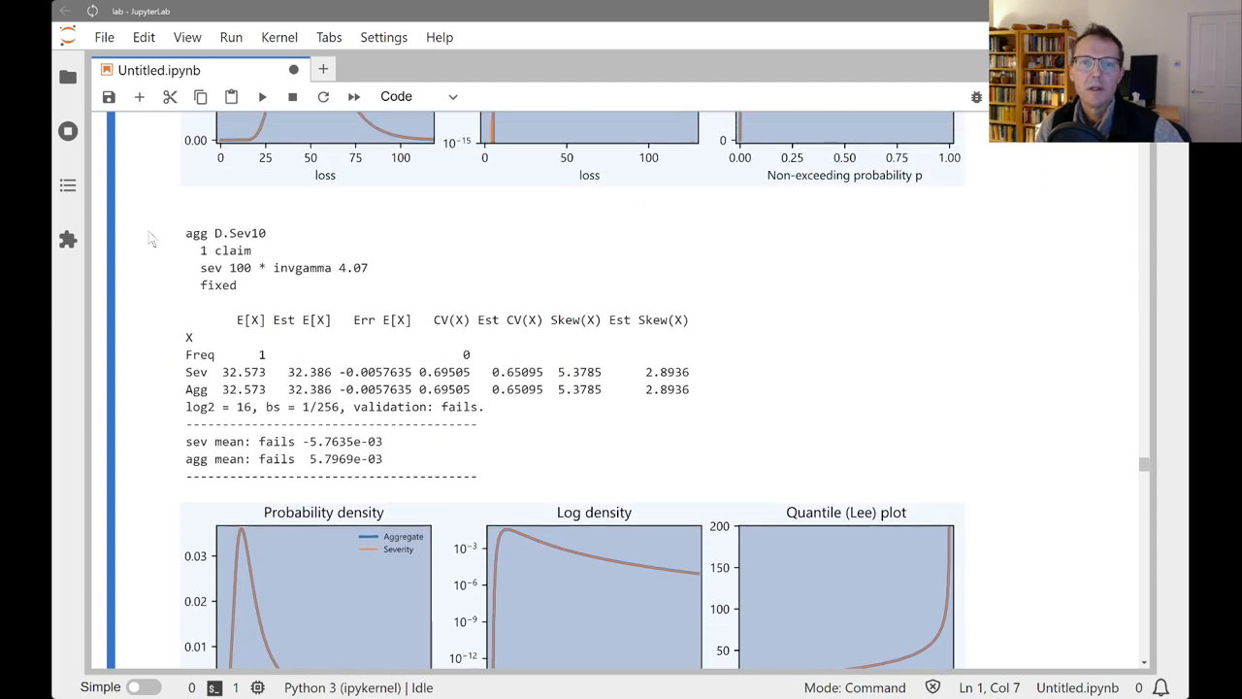
scroll("down", 3)
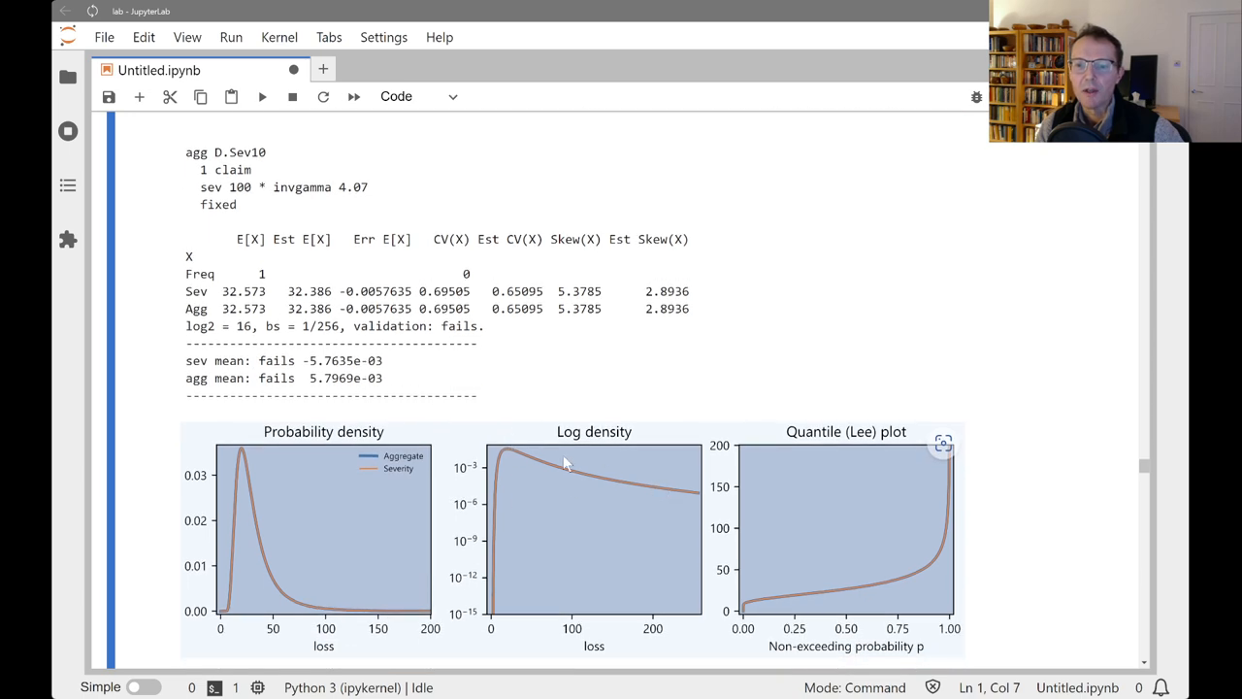
scroll("down", 3)
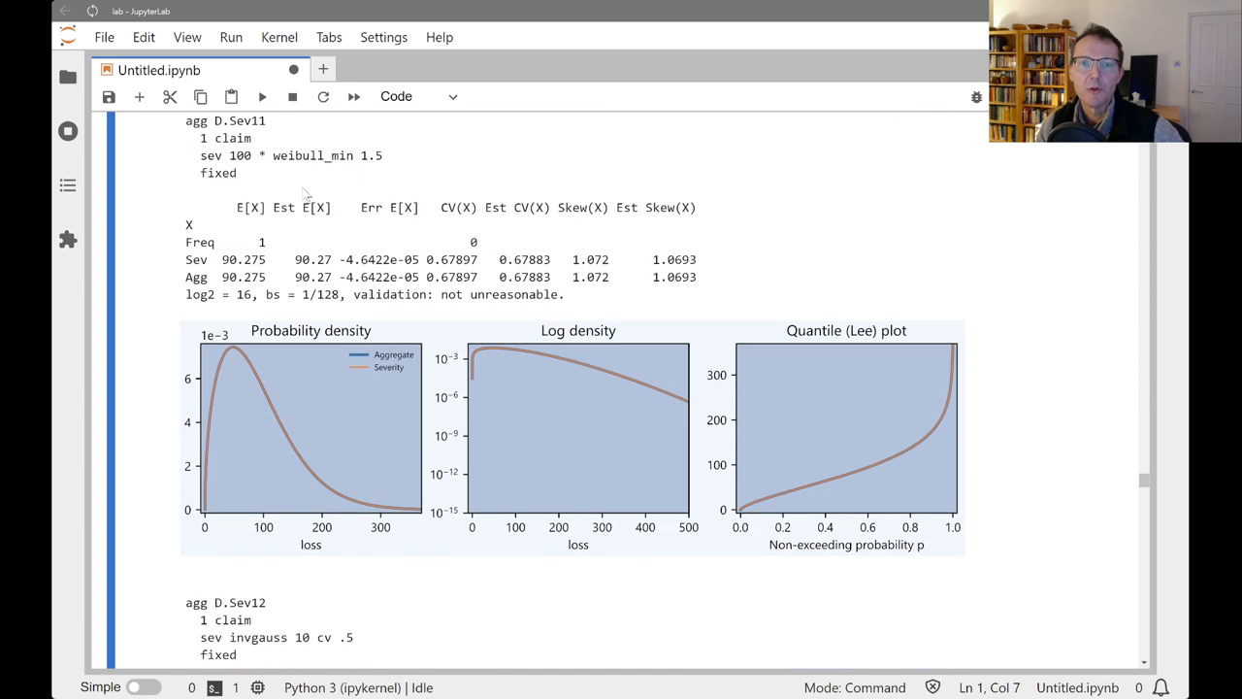
double_click(312, 155)
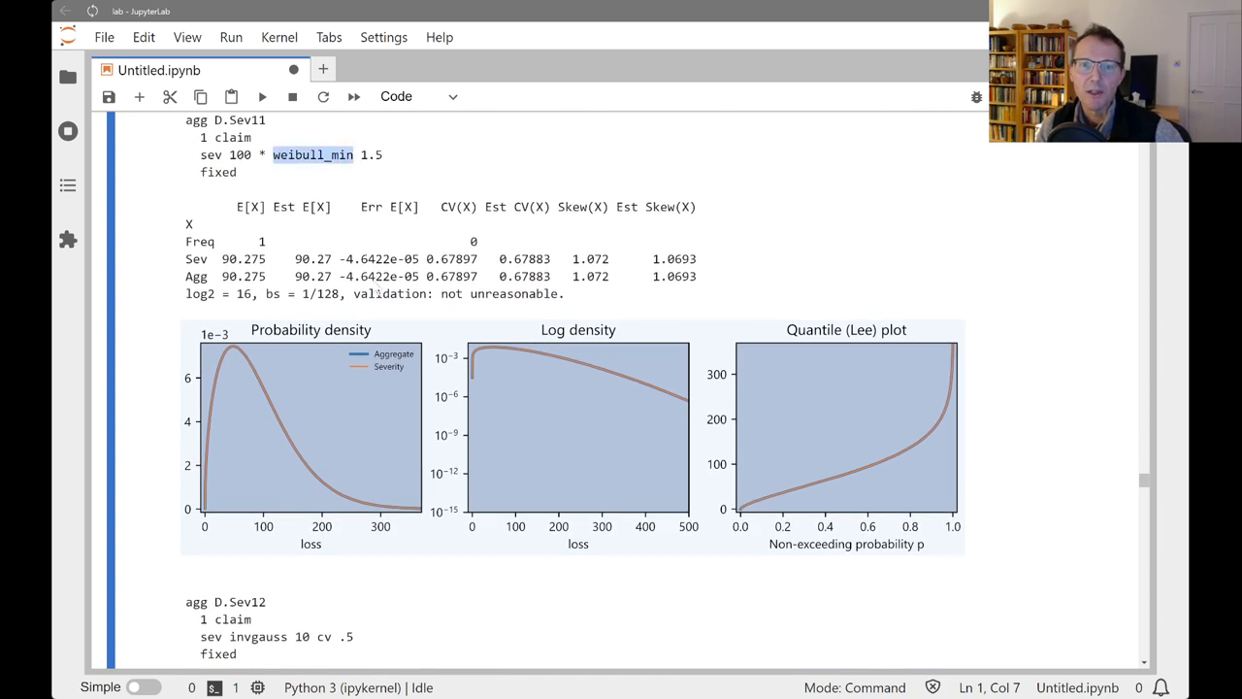
scroll("down", 3)
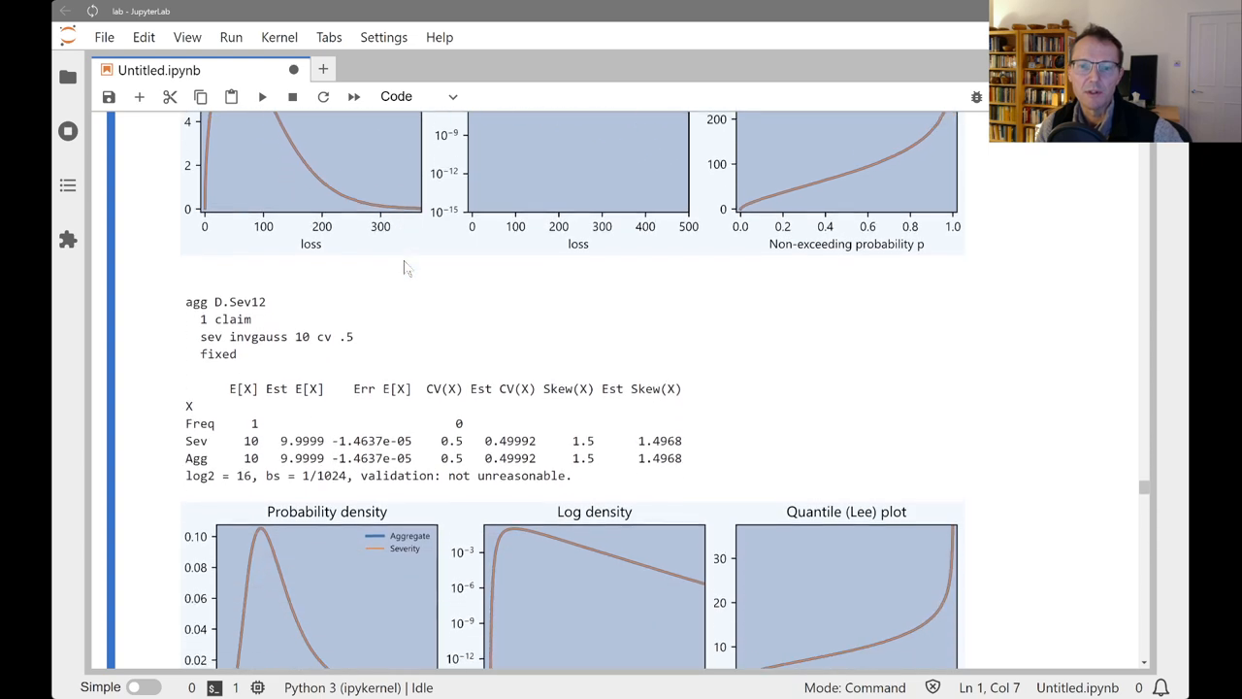
scroll("down", 3)
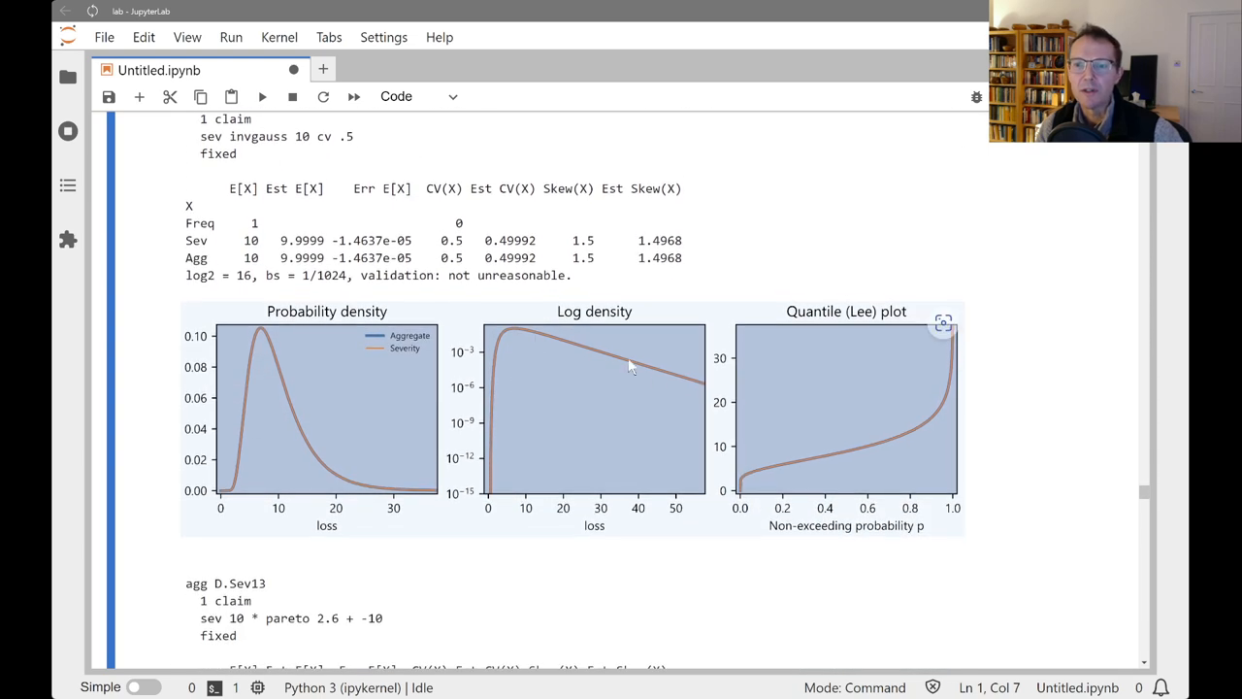
mouse_move(693, 388)
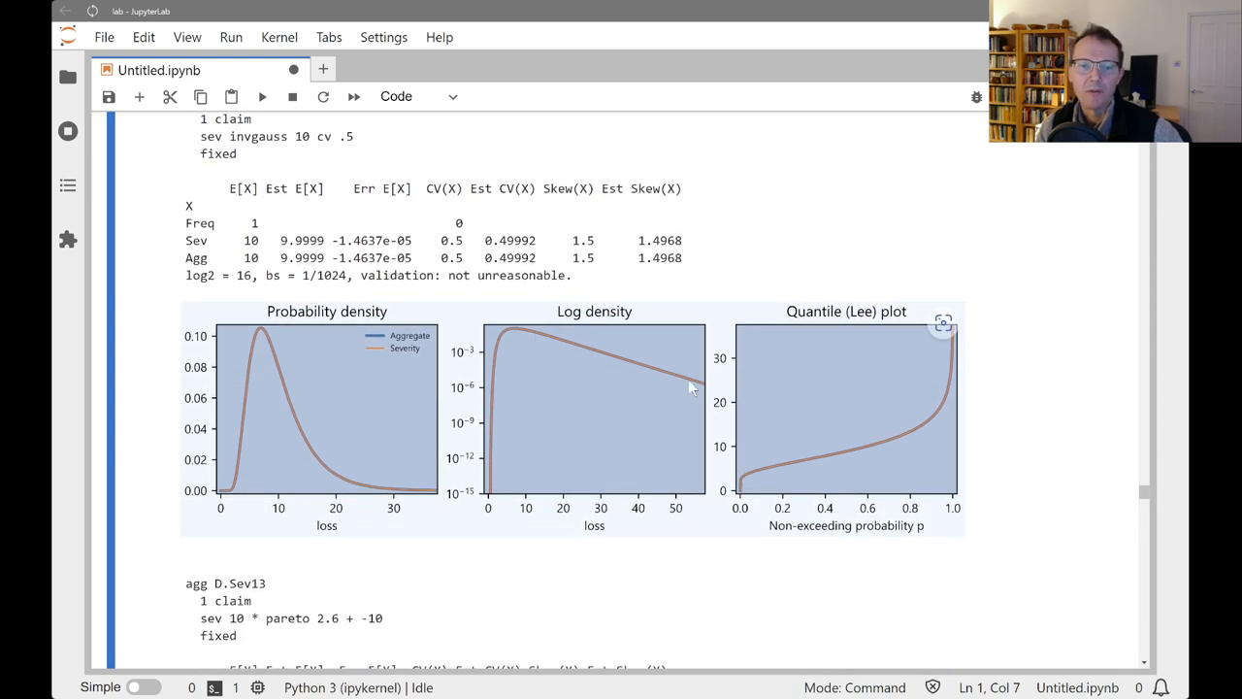
- Scroll past D.Sev13's failing Pareto validation to the D.Sev14 beta example
scroll("down", 3)
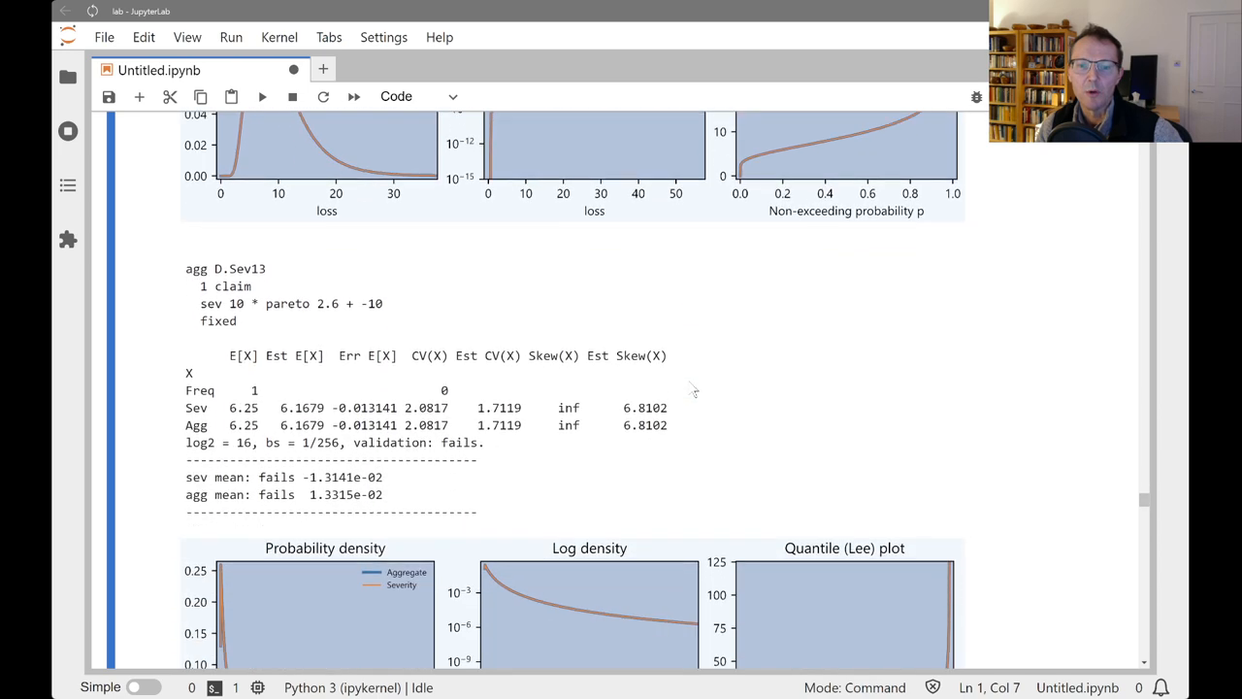
scroll("down", 3)
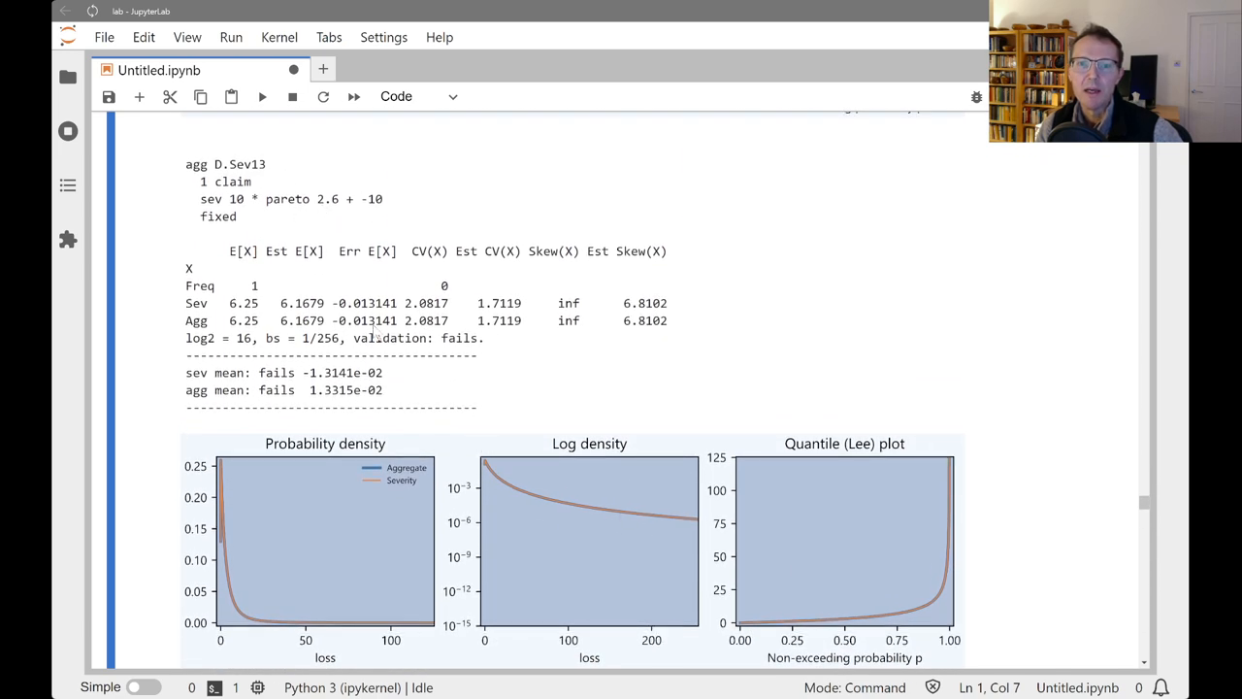
mouse_move(592, 312)
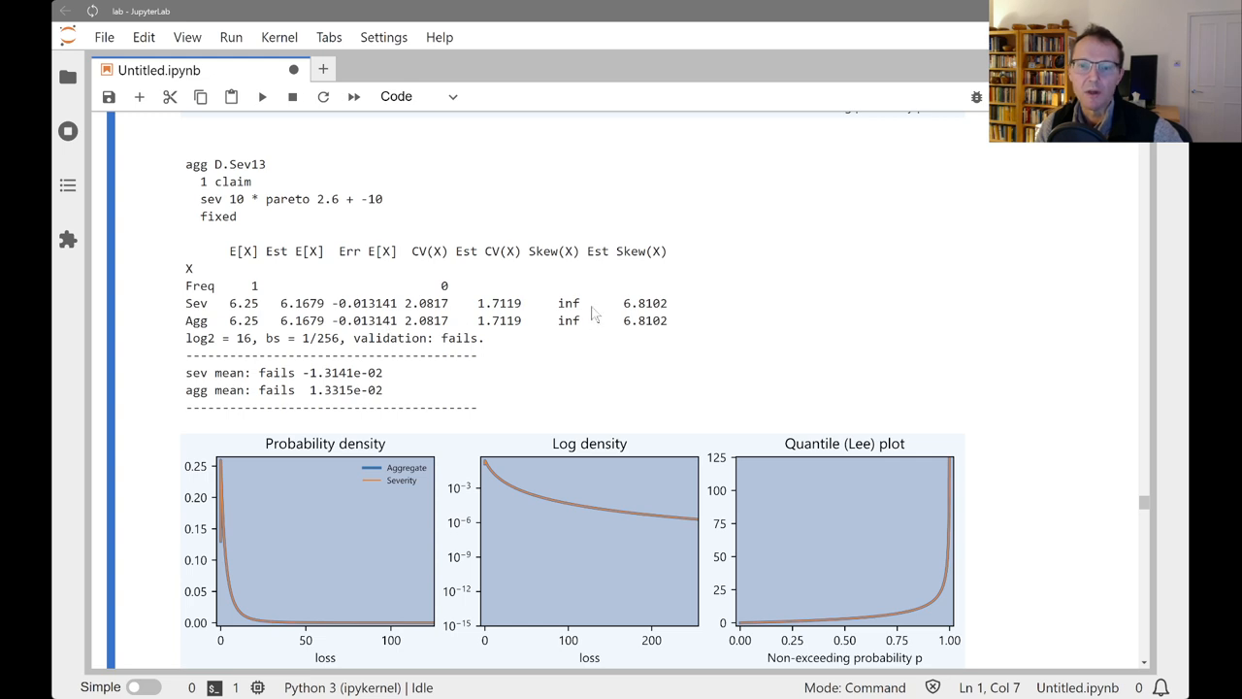
double_click(568, 320)
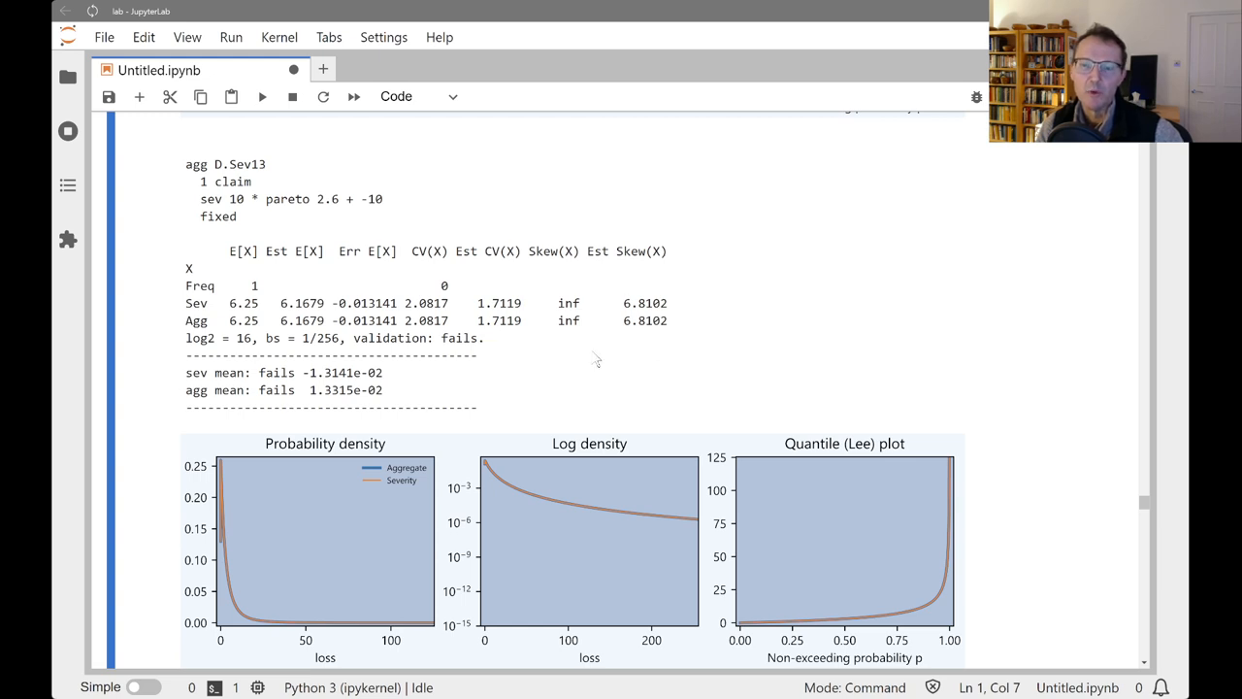
scroll("down", 3)
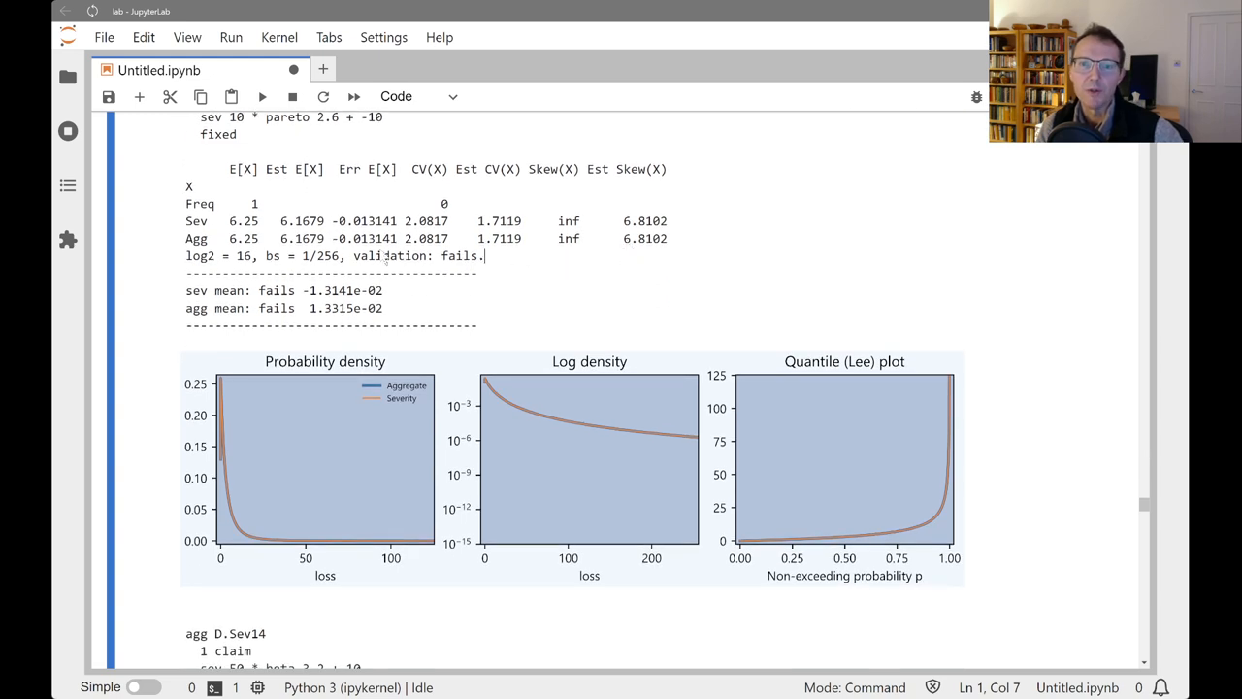
scroll("down", 3)
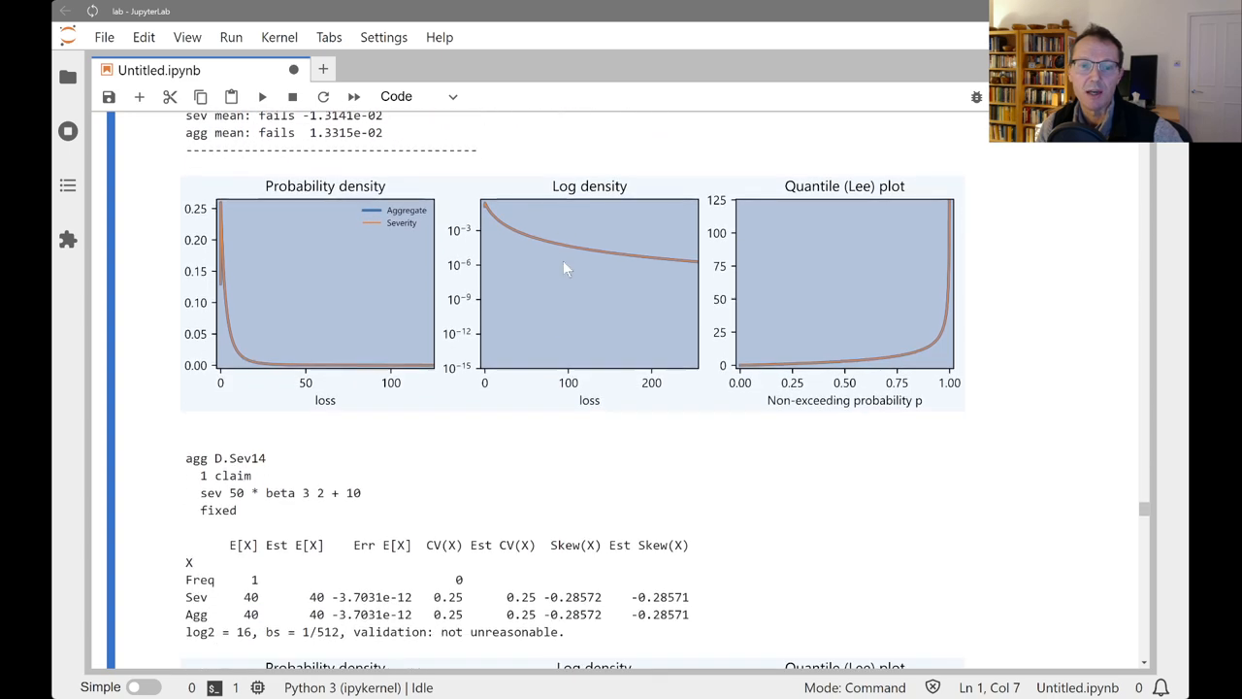
scroll("down", 3)
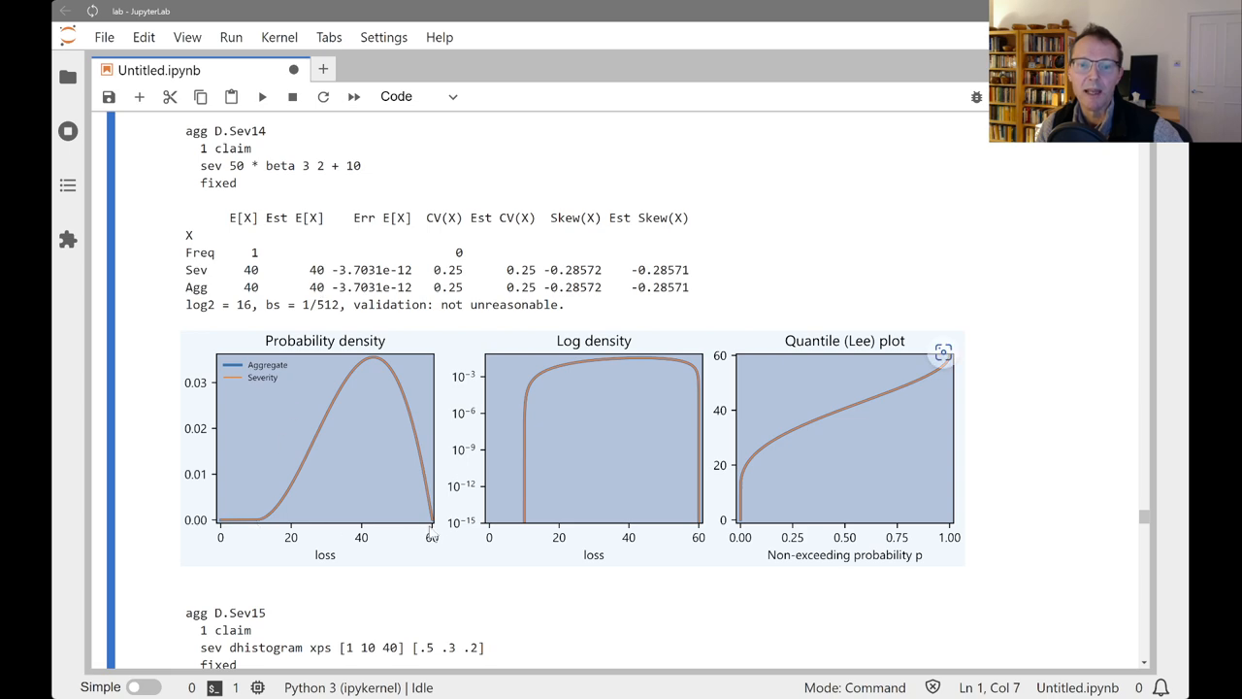
mouse_move(524, 449)
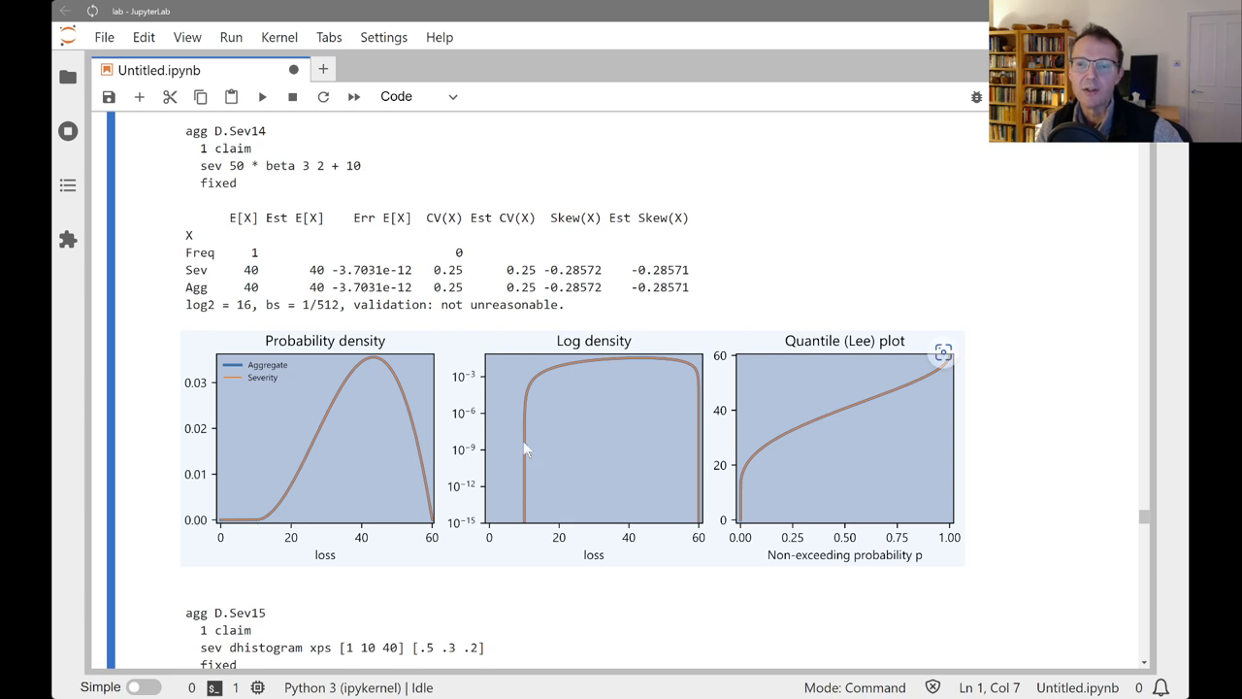
- Scroll past the D.Sev15 and D.Sev16 discrete histogram examples
scroll("down", 3)
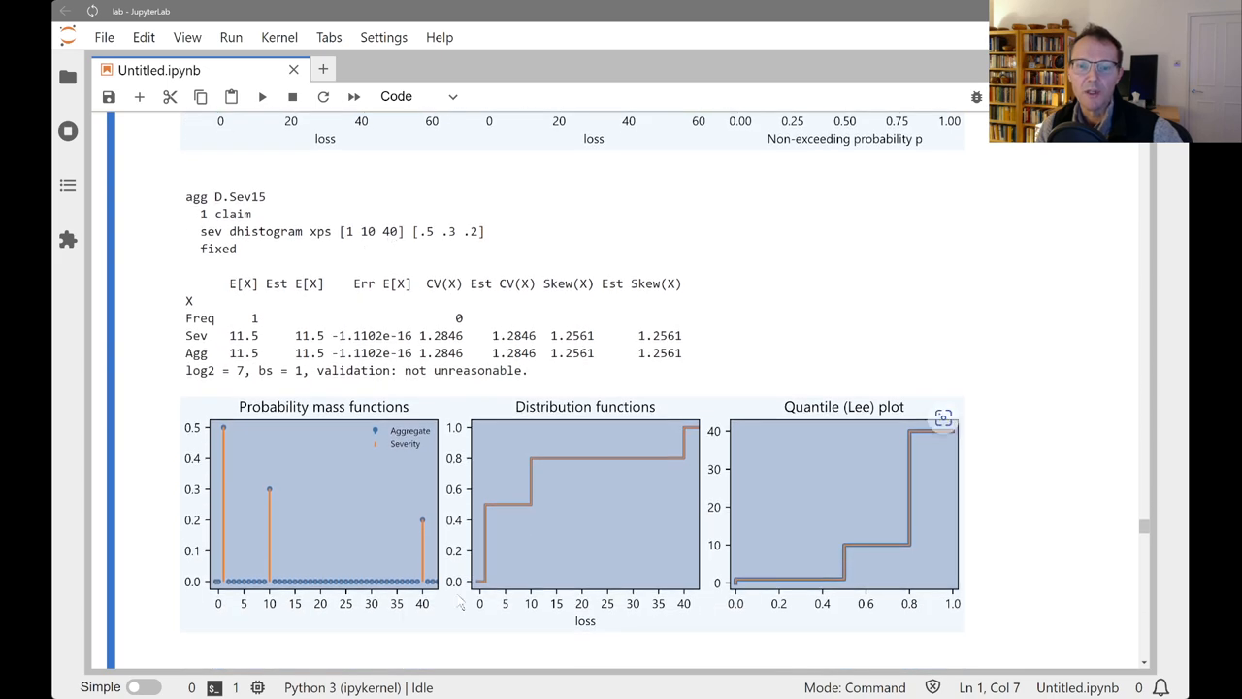
mouse_move(530, 587)
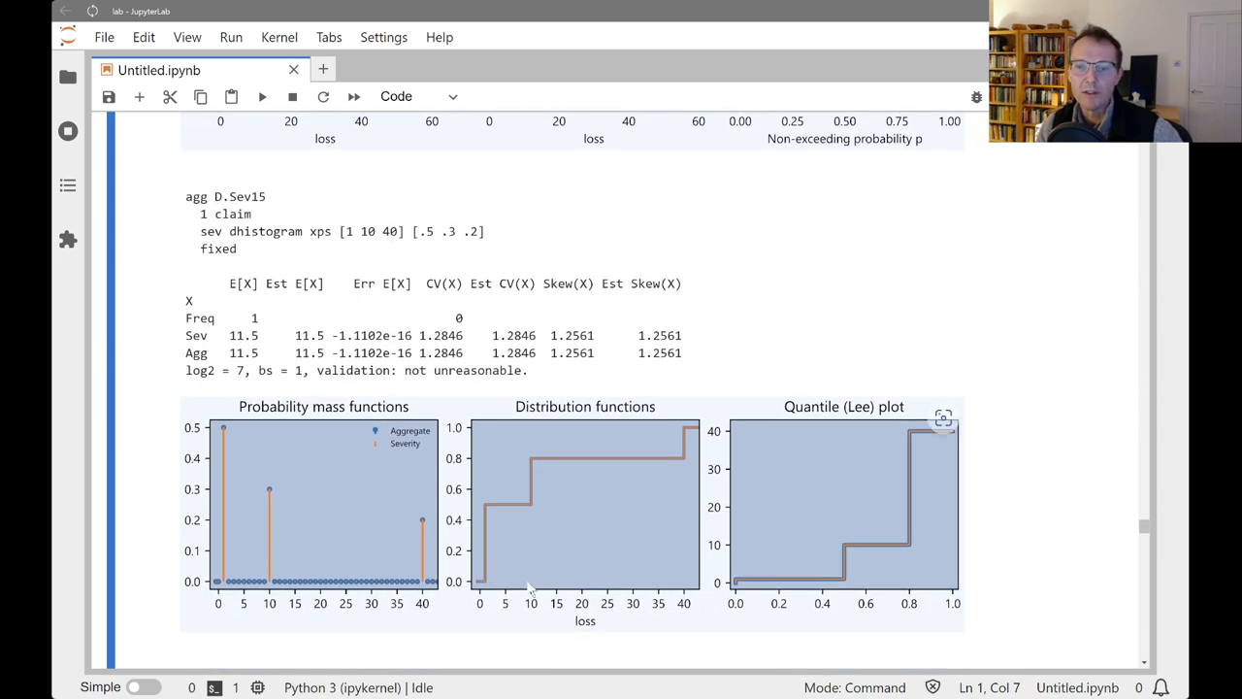
mouse_move(485, 527)
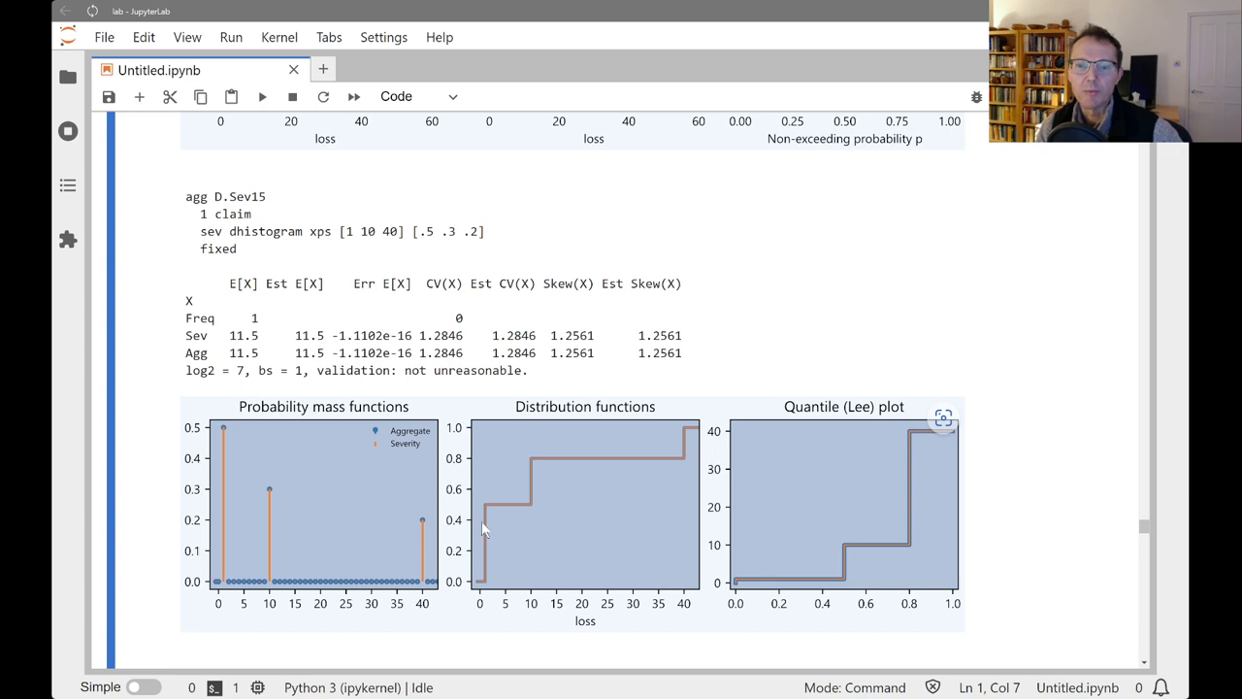
mouse_move(645, 466)
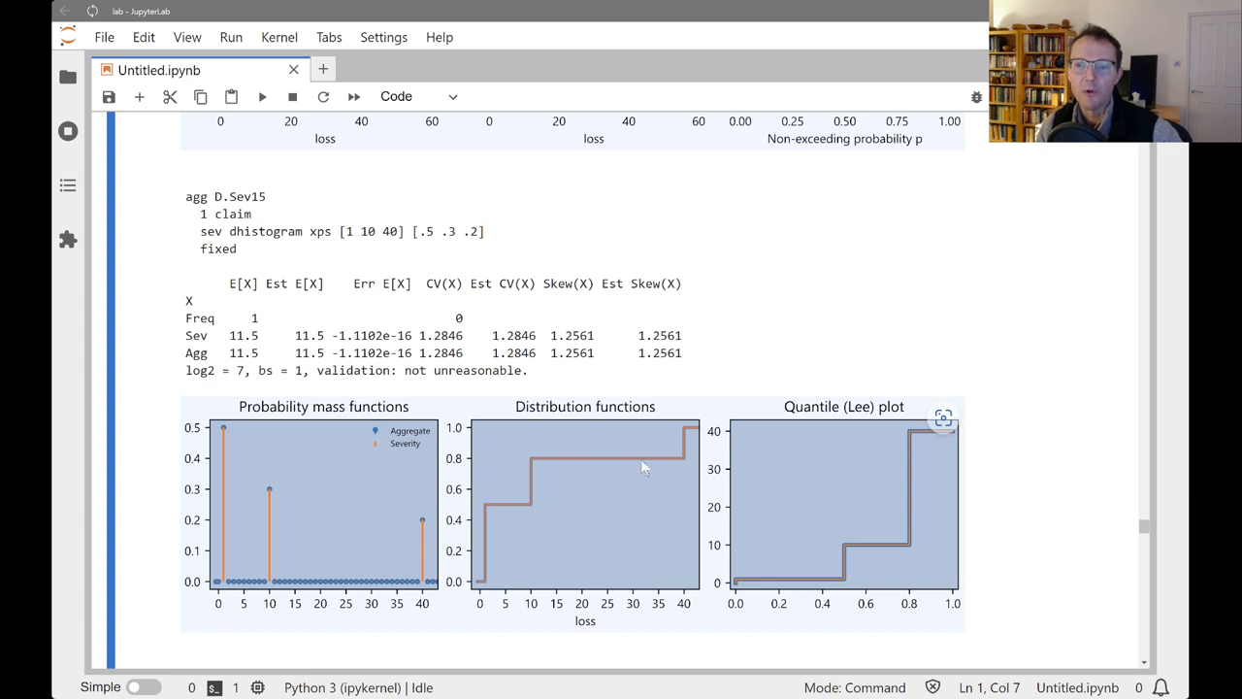
scroll("down", 3)
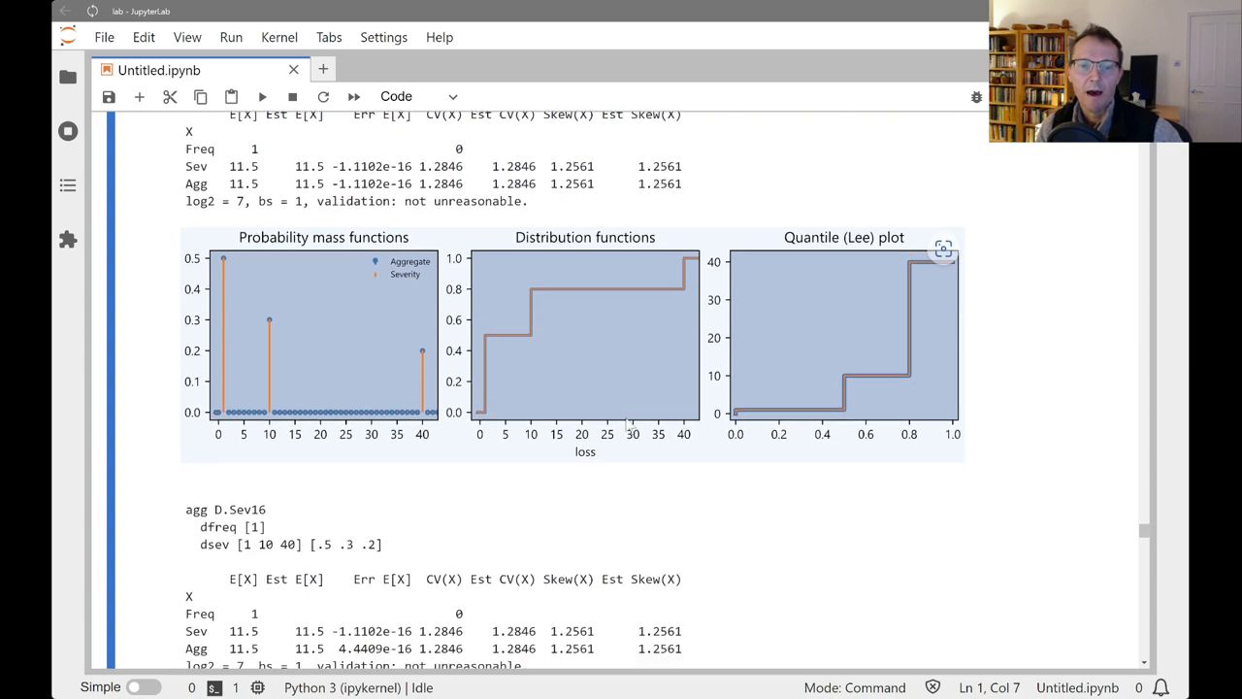
scroll("down", 3)
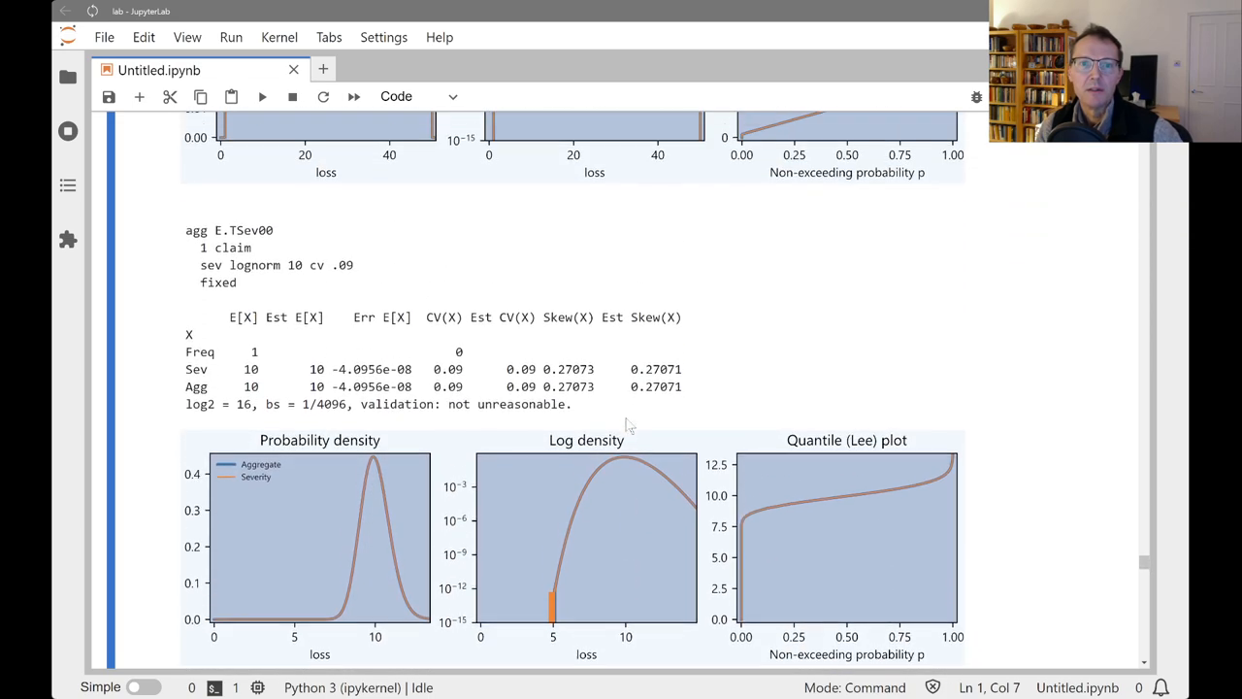
- Scroll through the E.TSev examples to the trimmed-output notice after E.TSev06
scroll("down", 3)
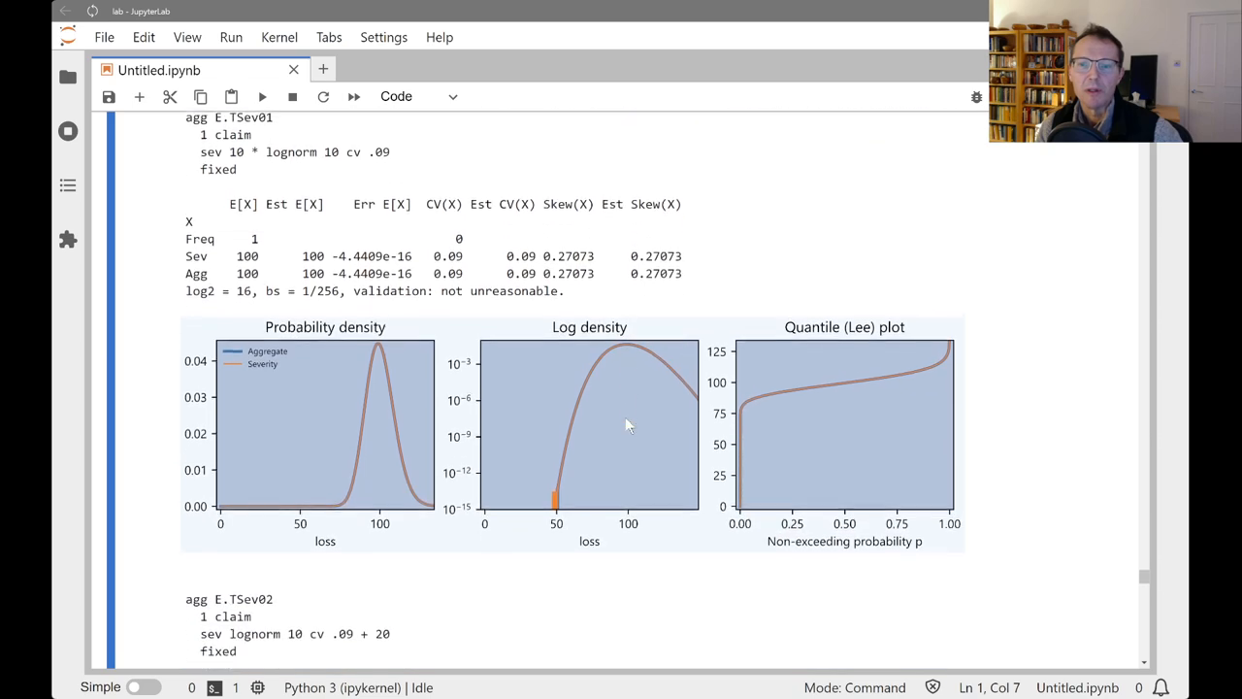
scroll("down", 3)
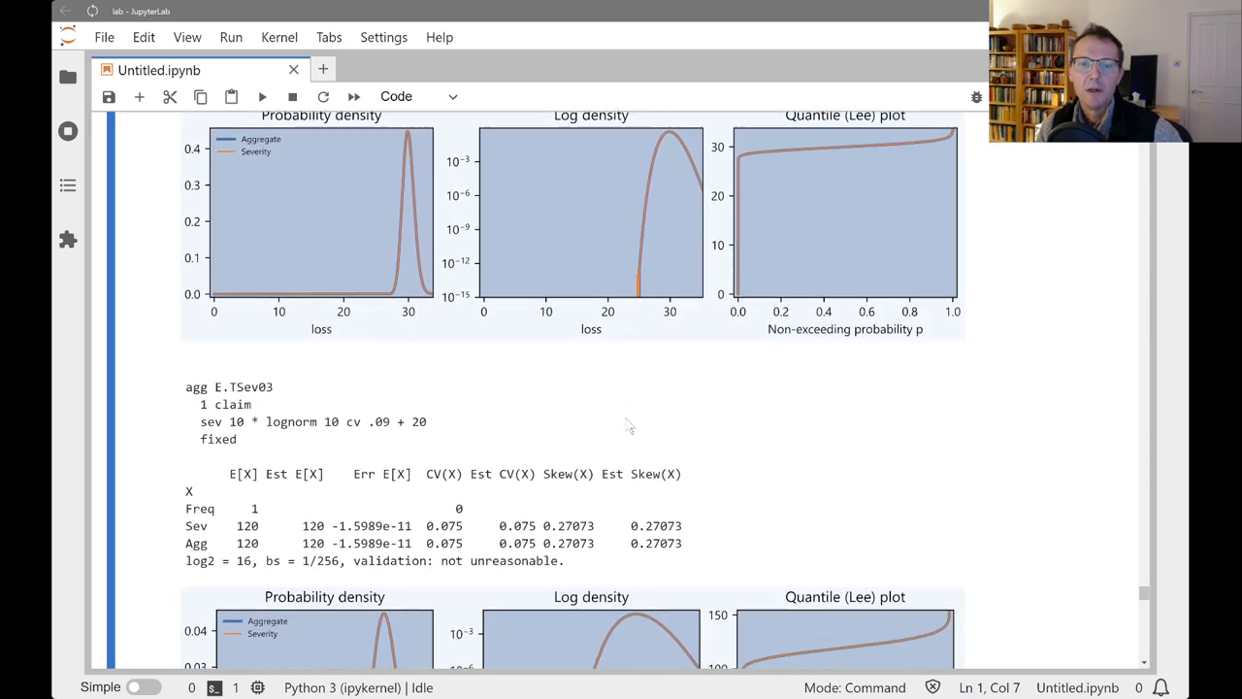
scroll("down", 3)
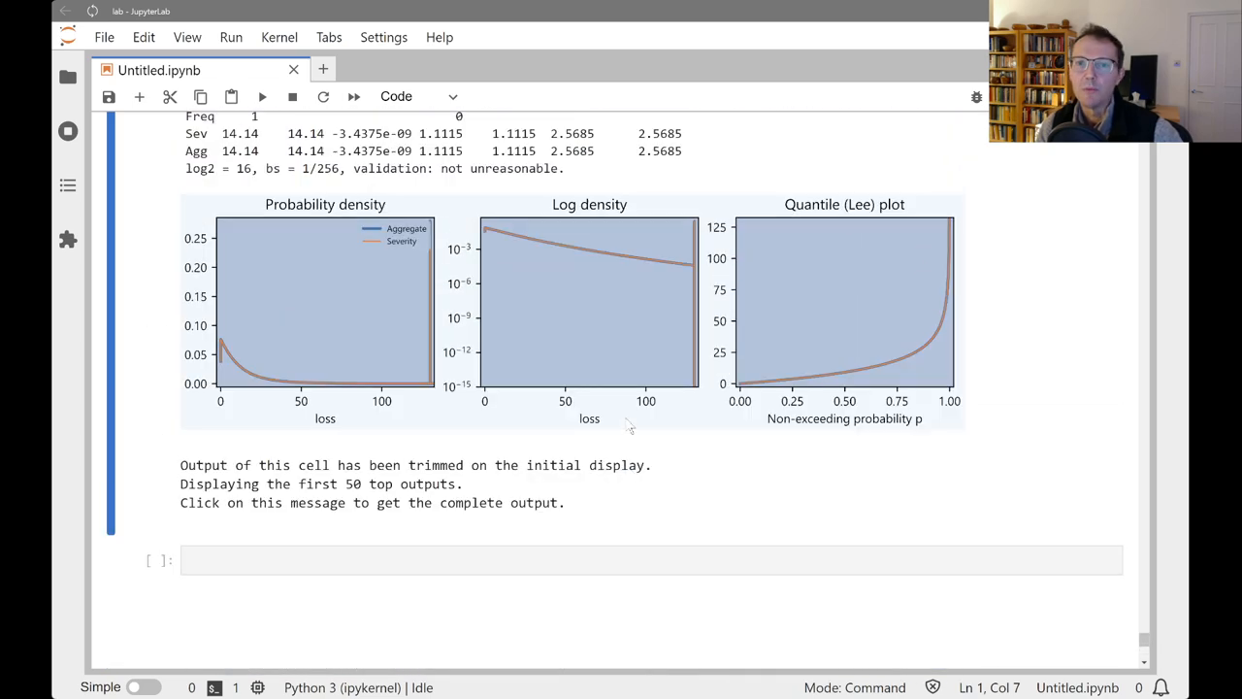
scroll("down", 3)
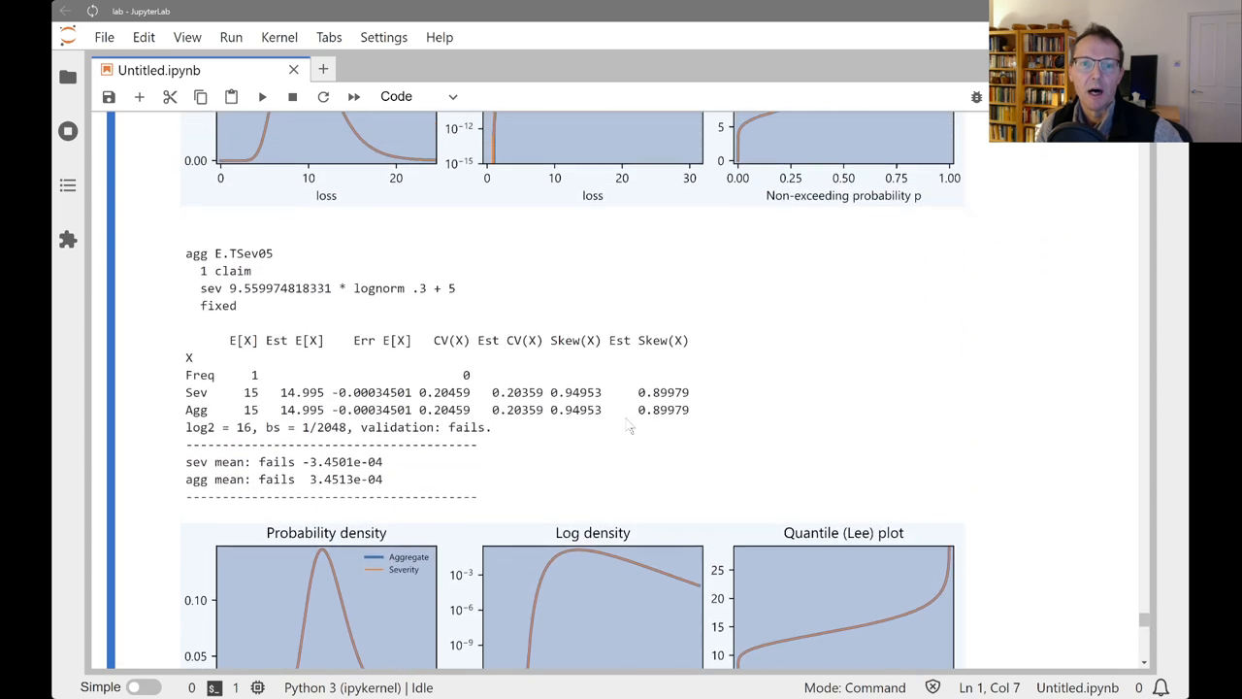
scroll("down", 3)
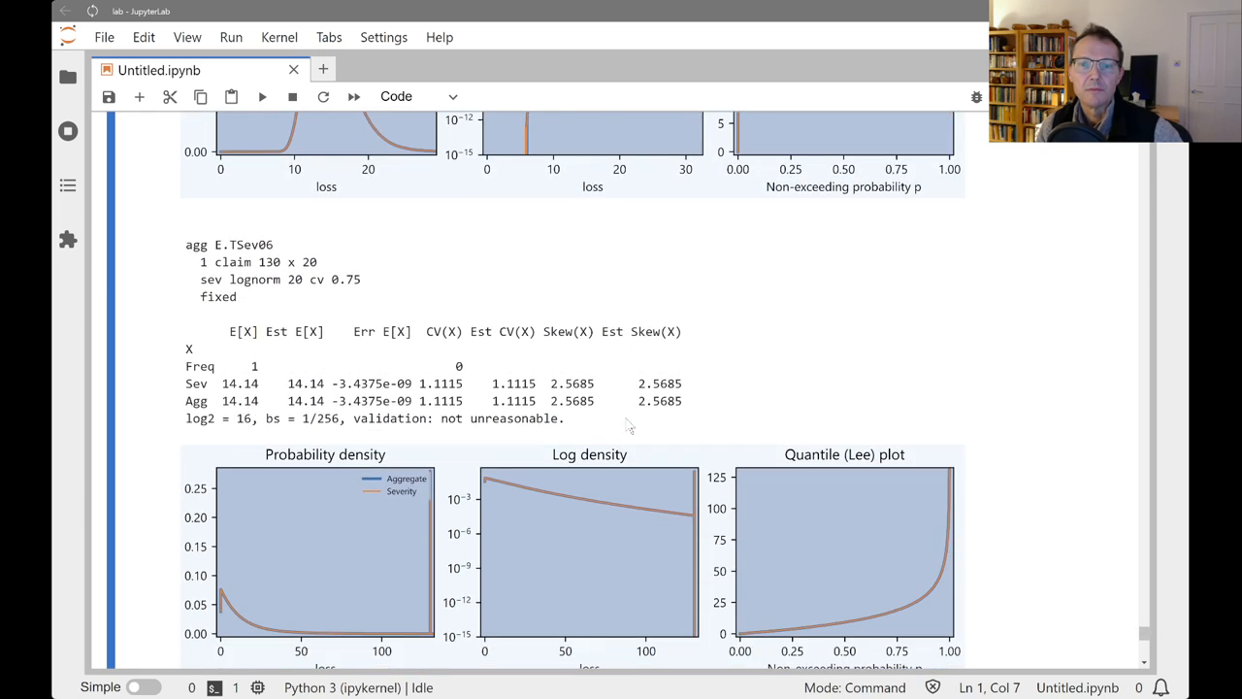
scroll("down", 3)
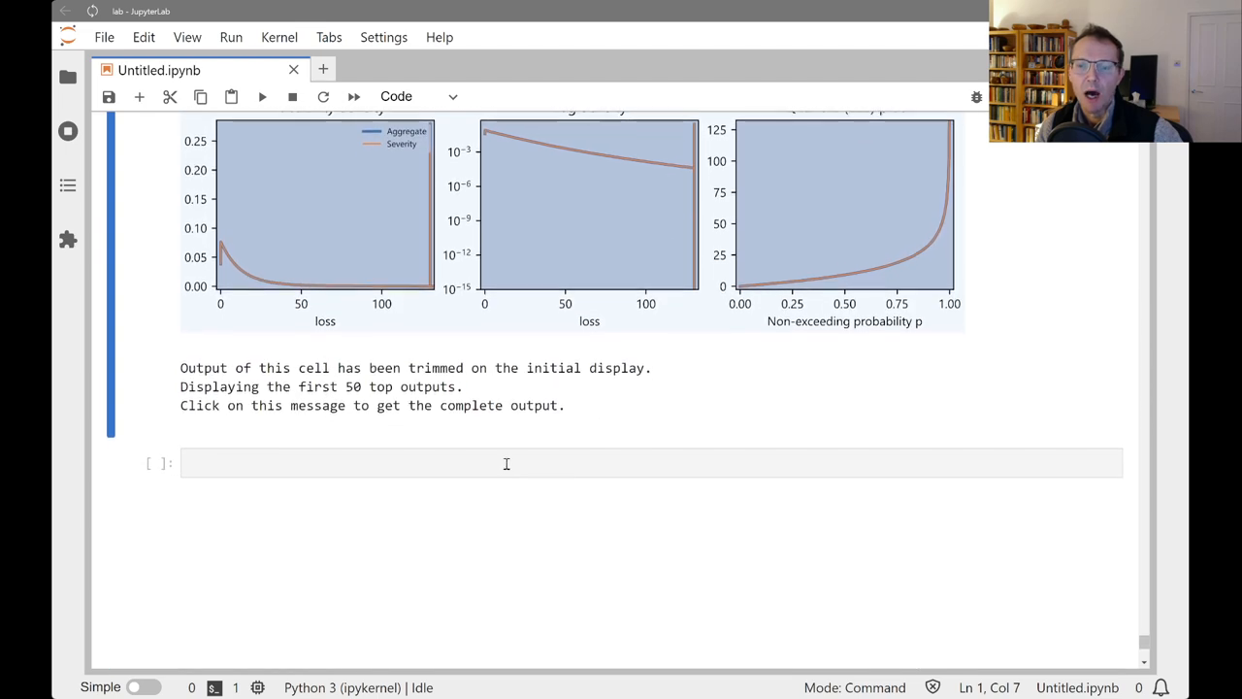
- Put the empty code cell below the trimmed severity output into Edit mode
left_click(506, 462)
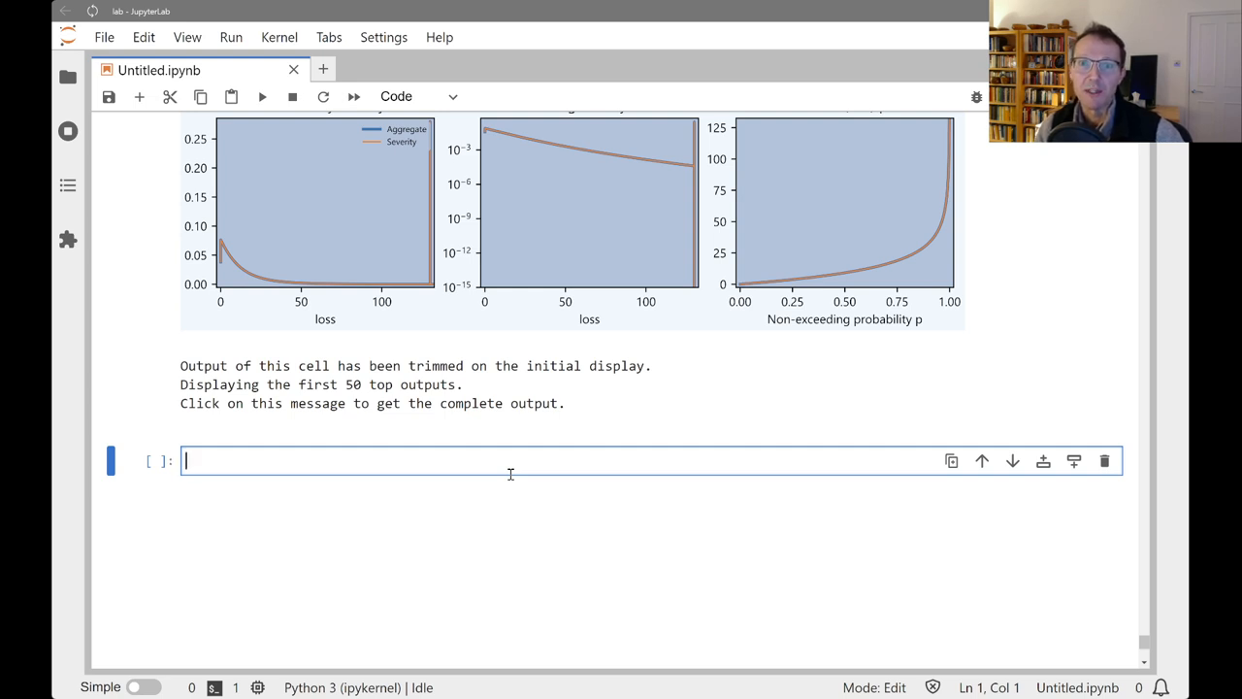
mouse_move(553, 414)
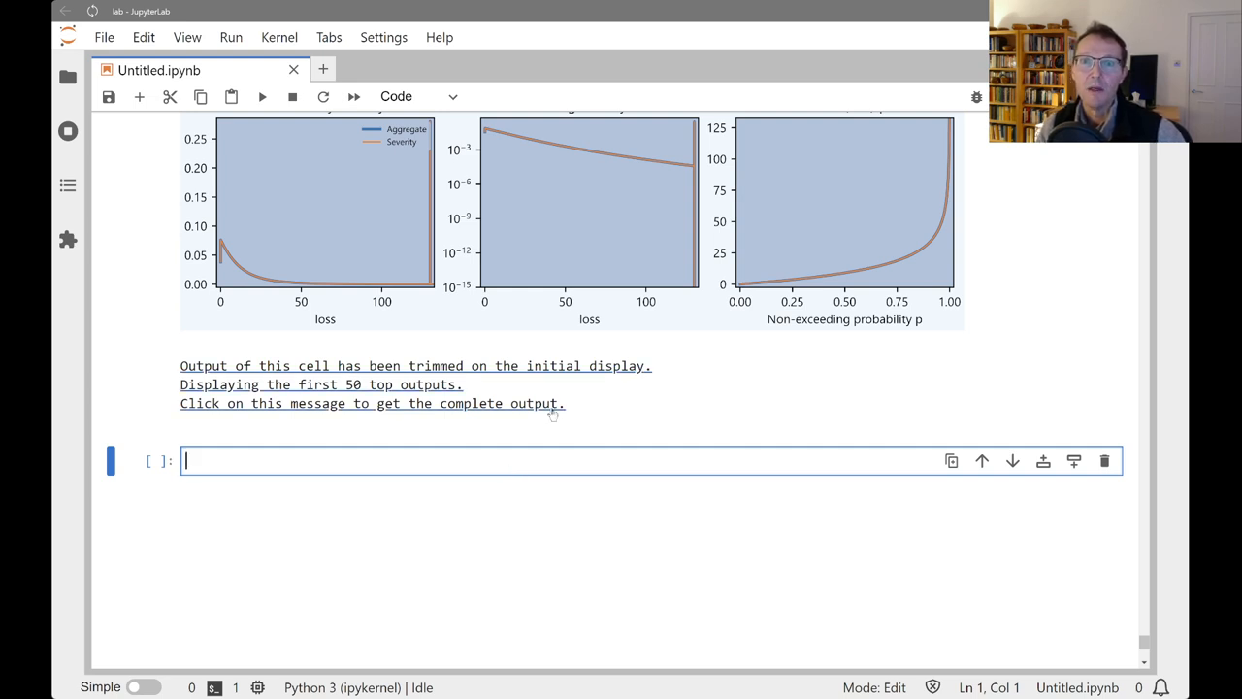